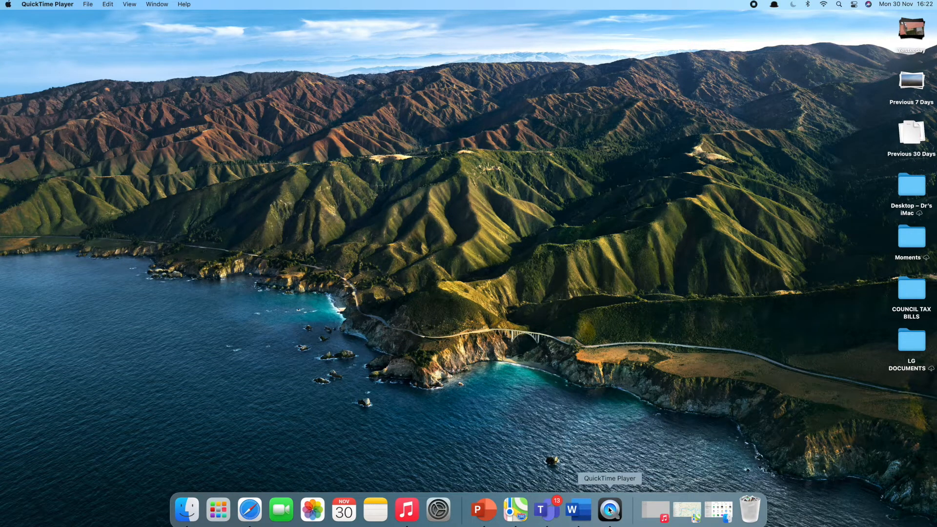
mouse_move(397, 333)
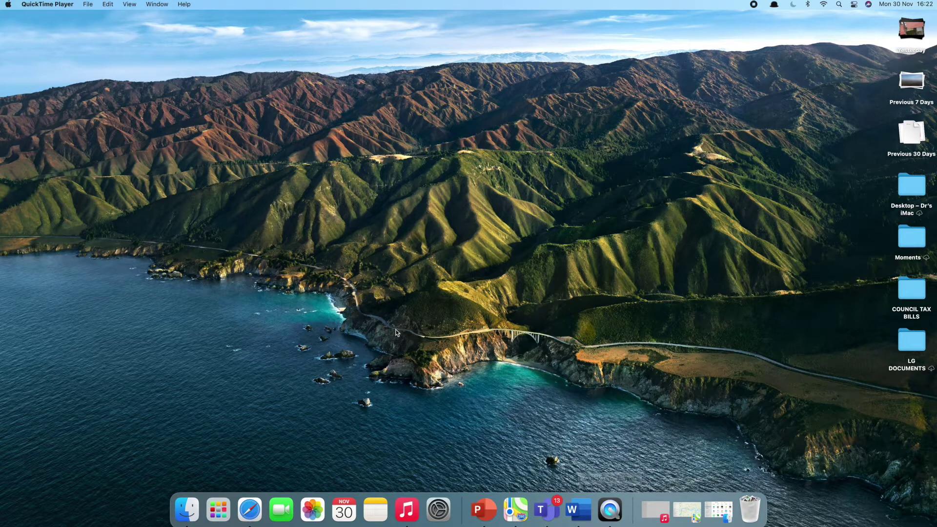
mouse_move(319, 327)
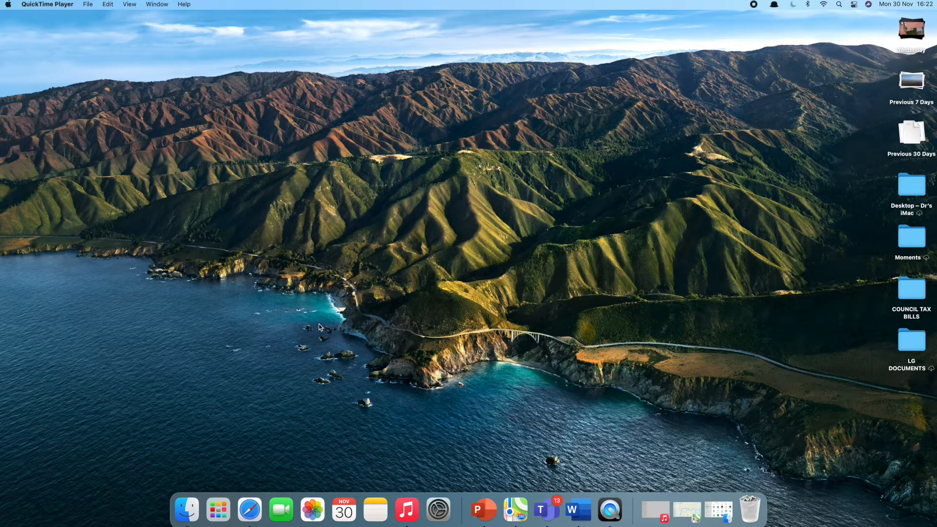
mouse_move(214, 195)
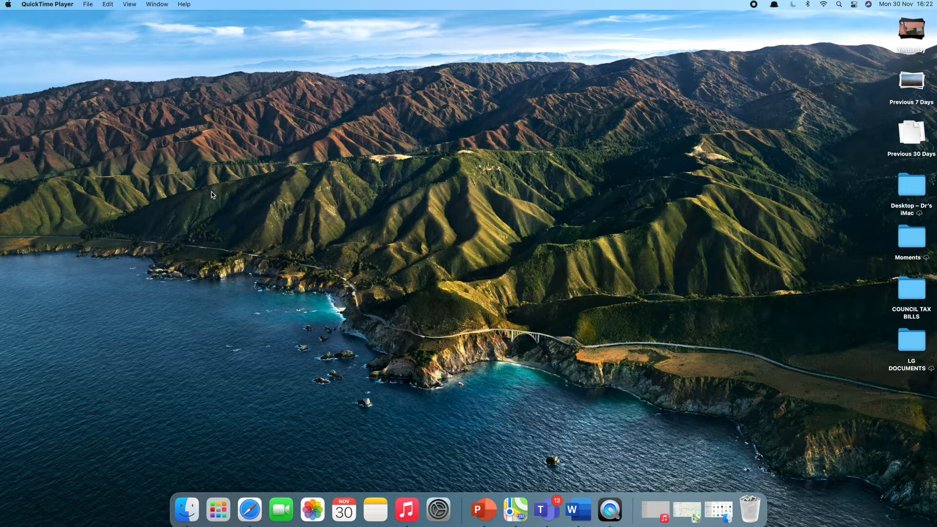
mouse_move(175, 164)
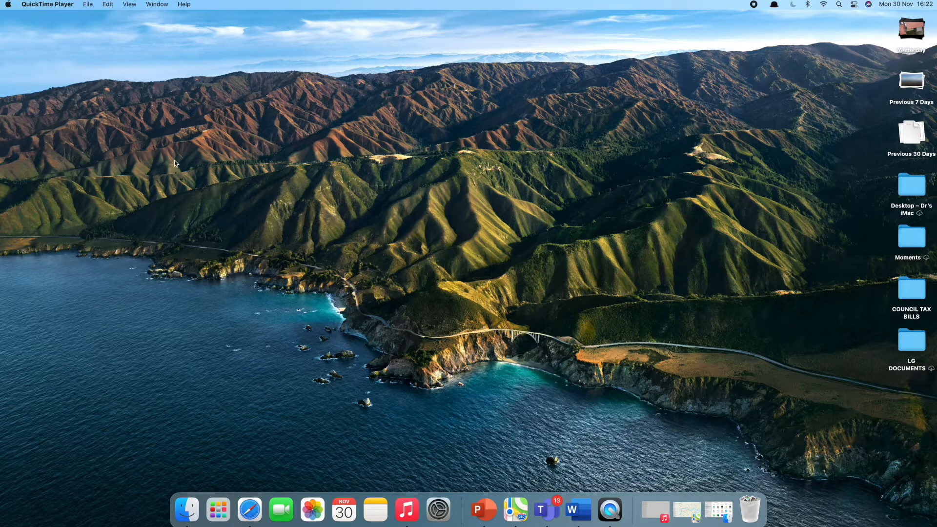
mouse_move(38, 28)
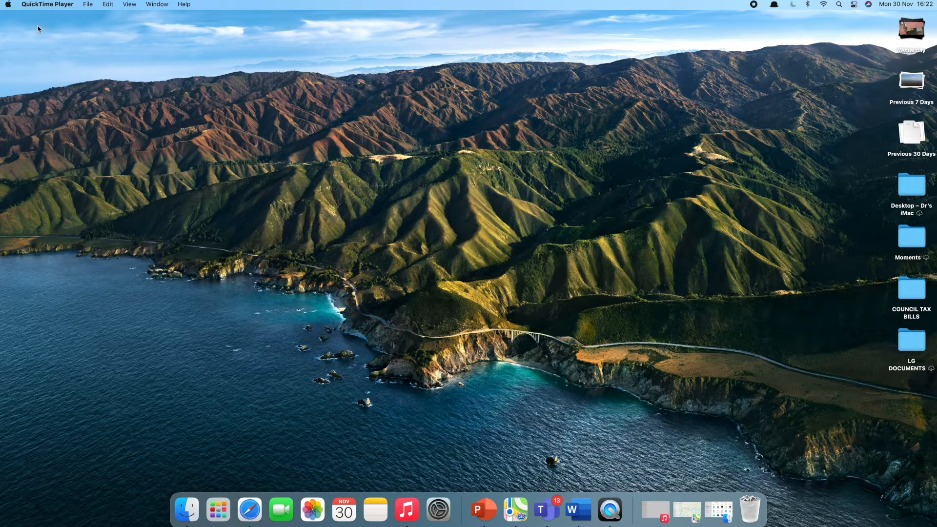
mouse_move(9, 5)
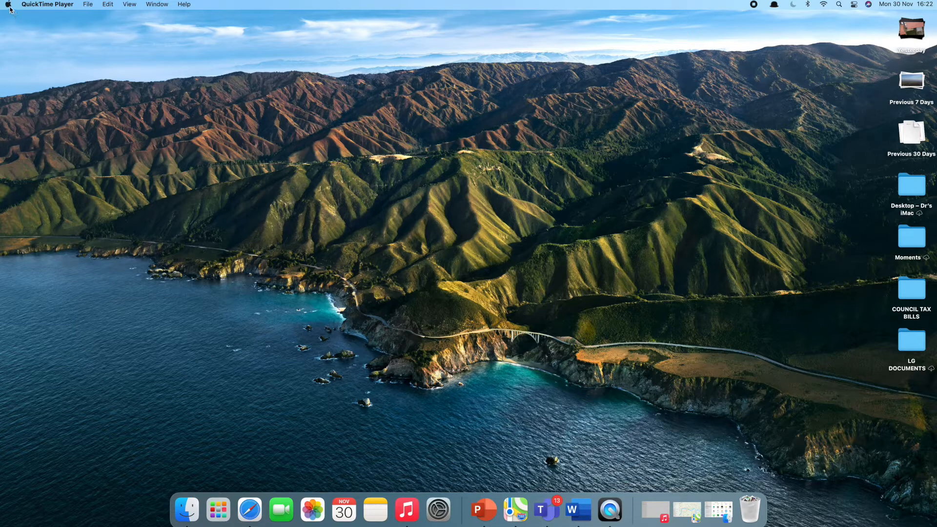
- Review this Mac's version and hardware overview from the Apple menu, then dismiss it
left_click(8, 4)
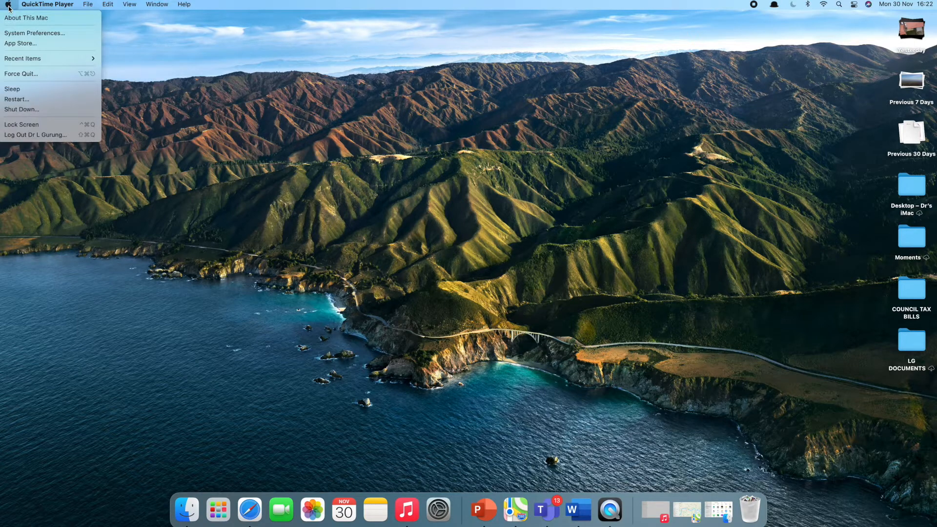
left_click(28, 17)
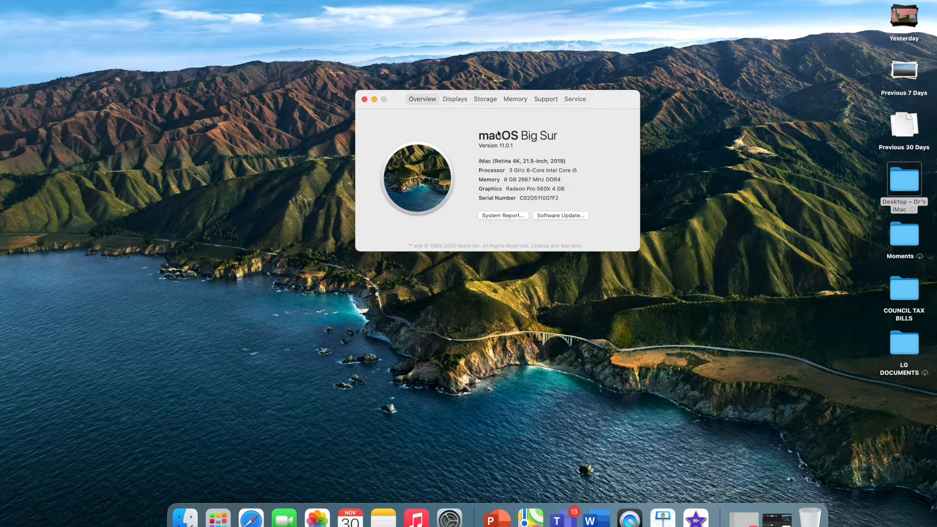
mouse_move(588, 134)
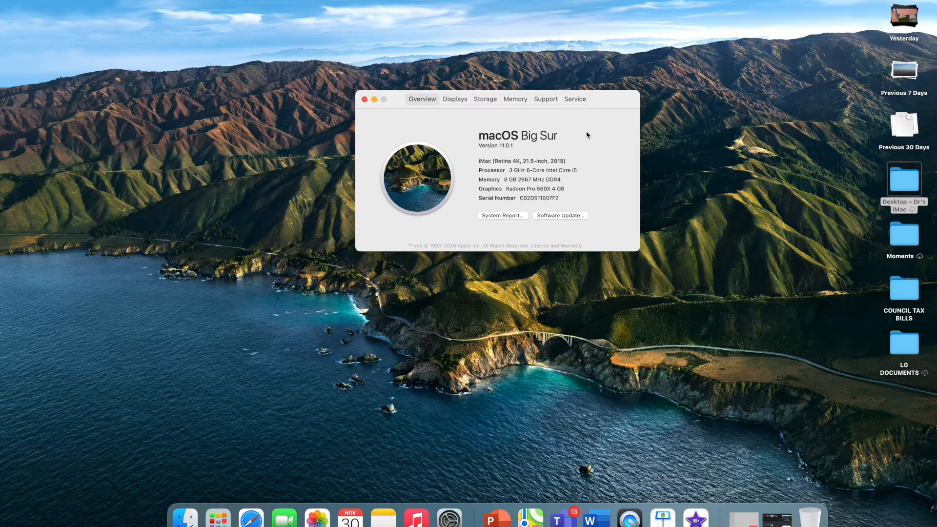
mouse_move(456, 106)
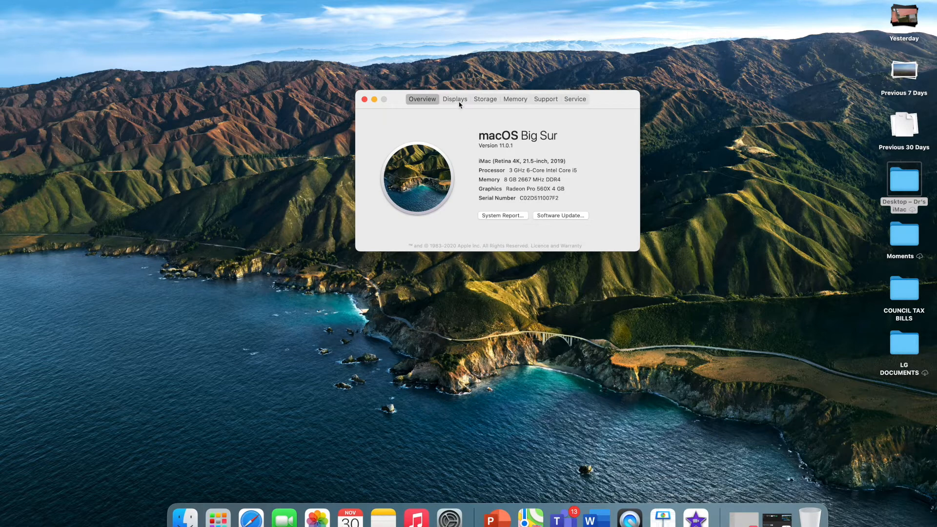
mouse_move(520, 102)
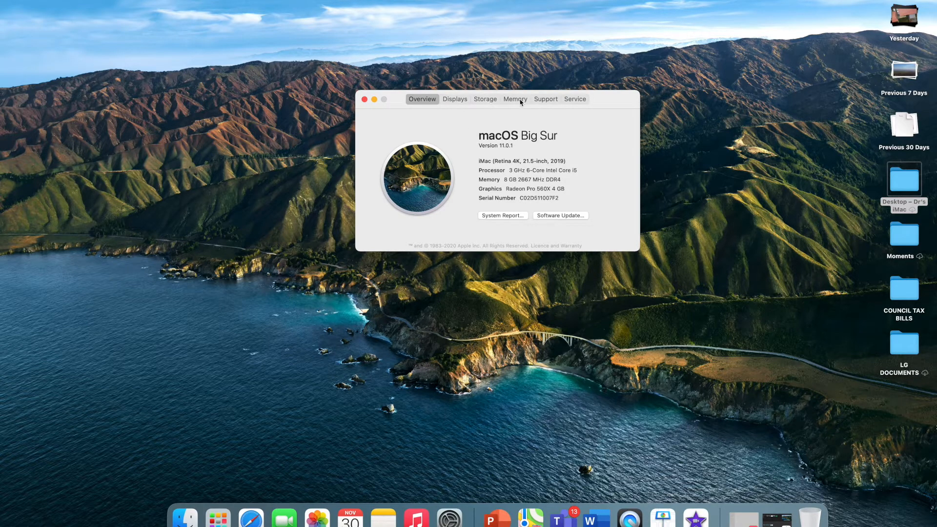
mouse_move(572, 130)
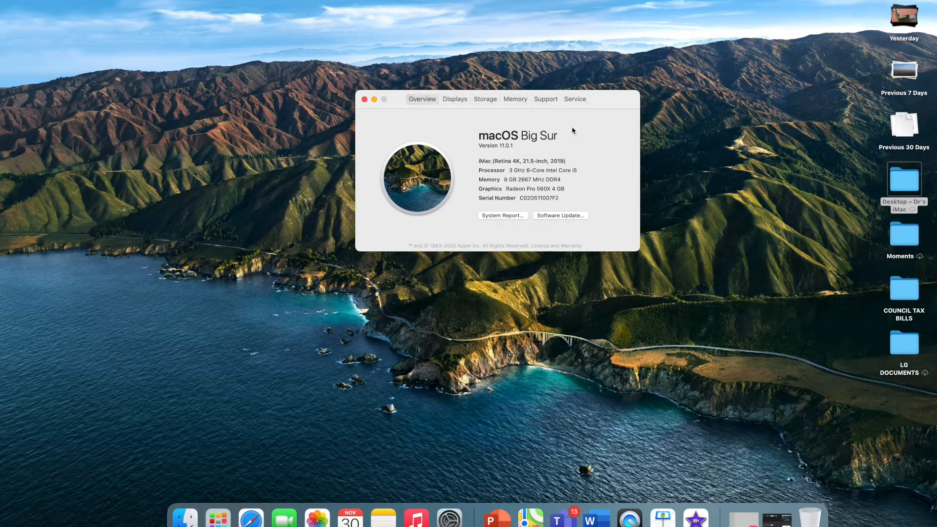
mouse_move(437, 132)
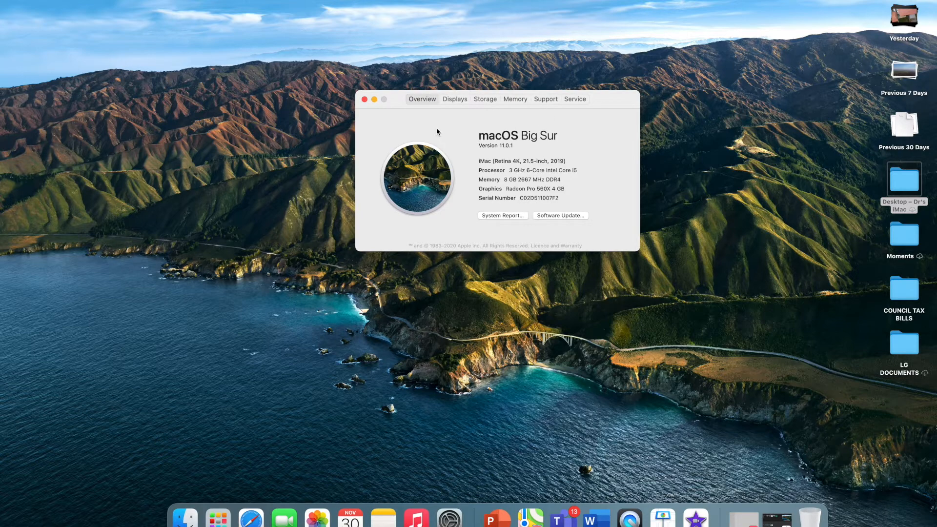
left_click(365, 100)
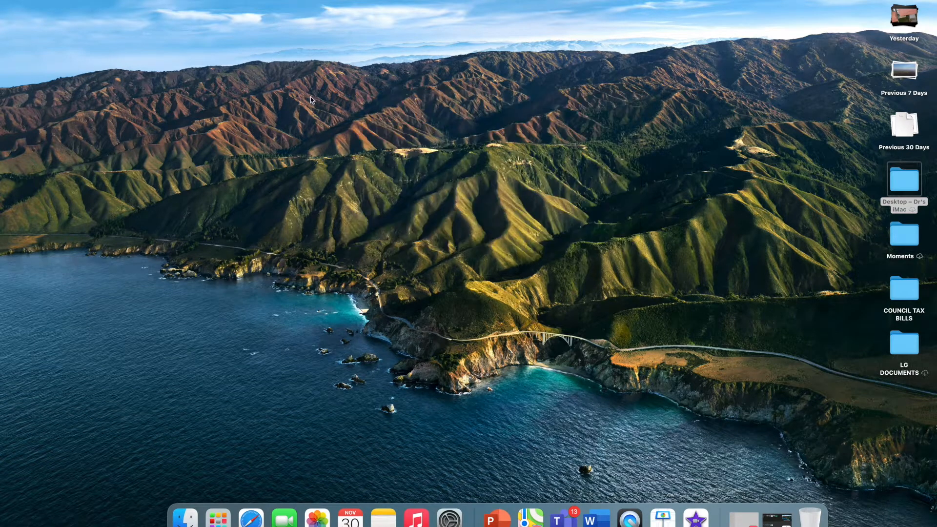
mouse_move(12, 6)
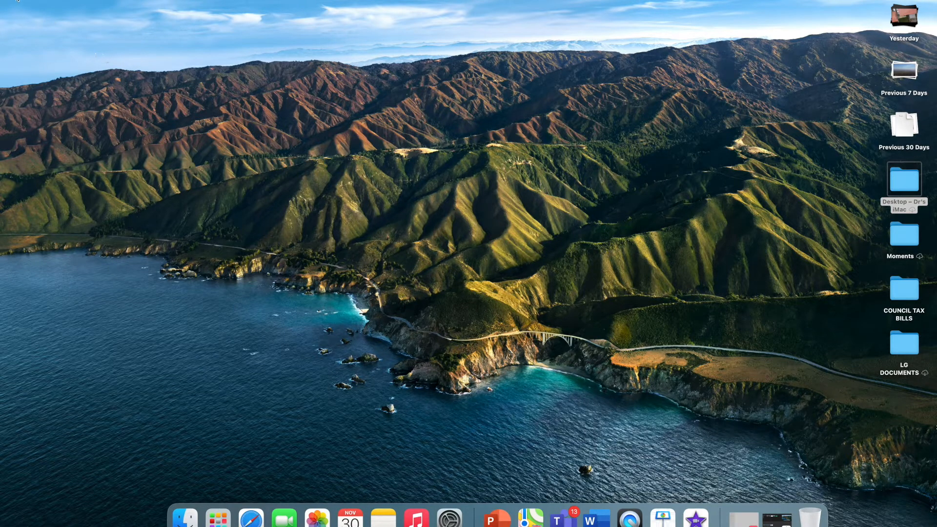
left_click(8, 4)
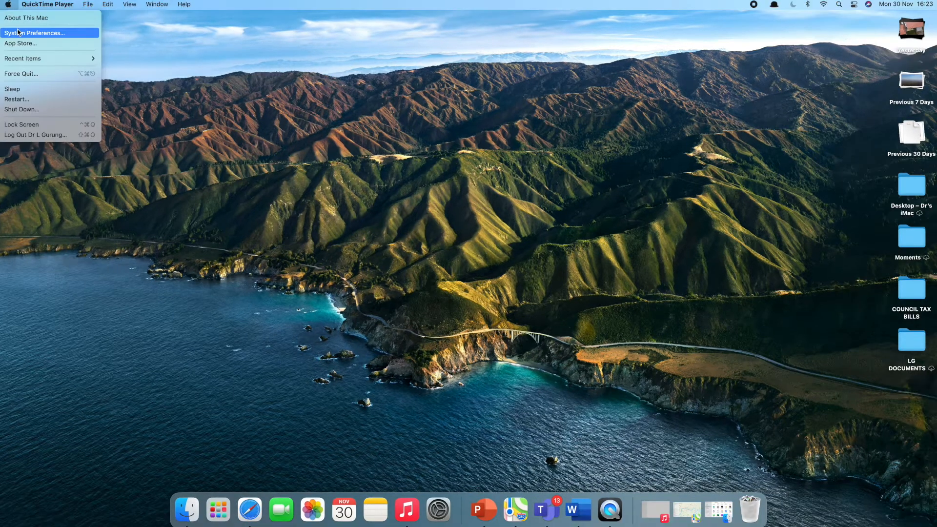
mouse_move(53, 36)
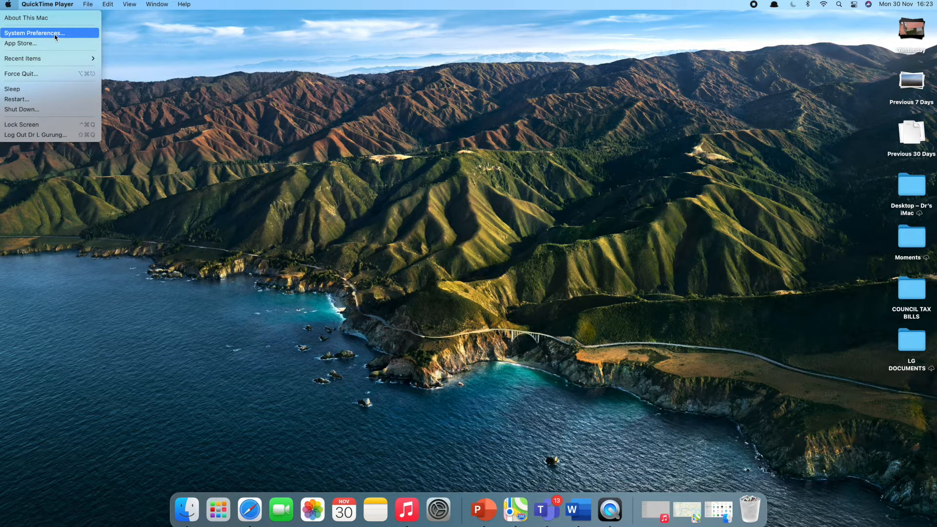
mouse_move(36, 74)
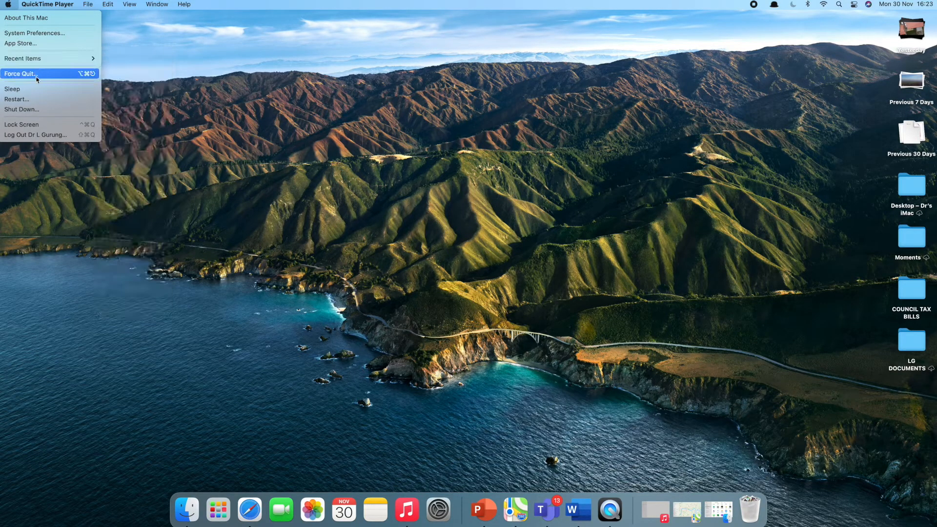
mouse_move(33, 100)
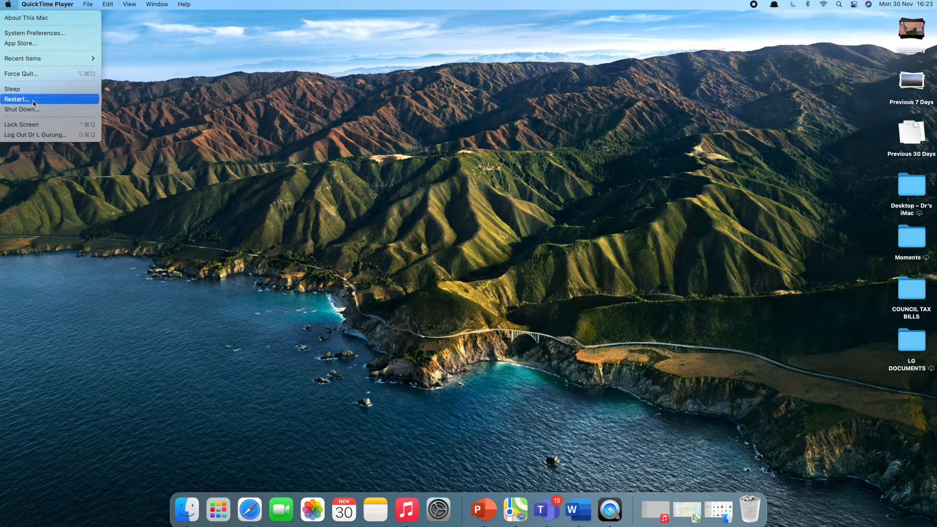
mouse_move(50, 73)
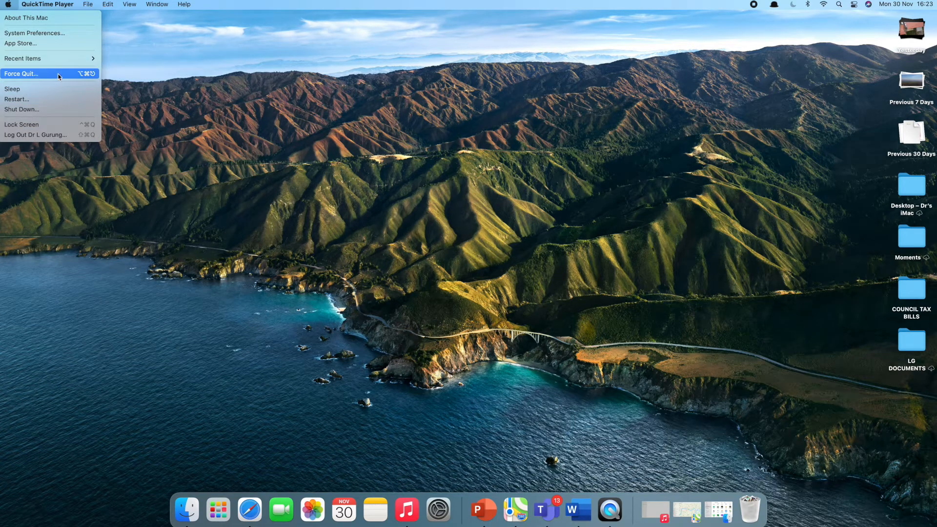
mouse_move(38, 89)
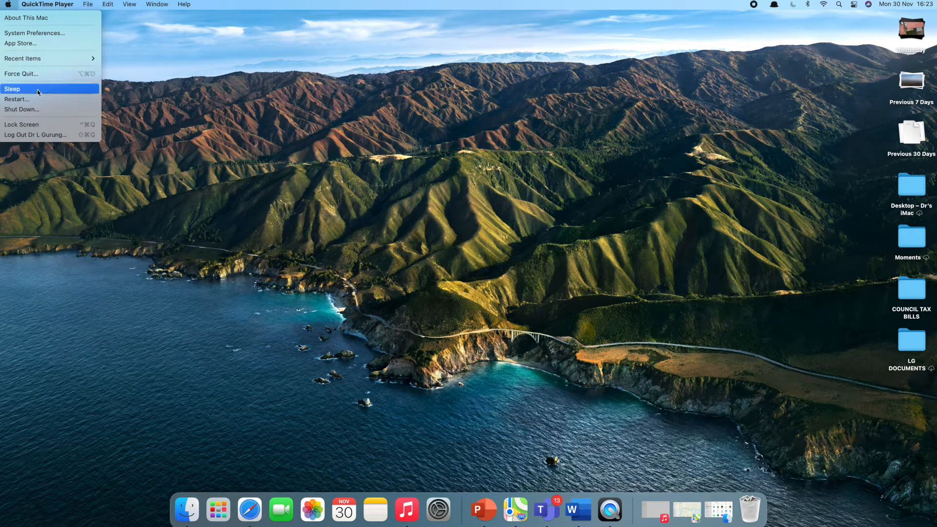
mouse_move(42, 111)
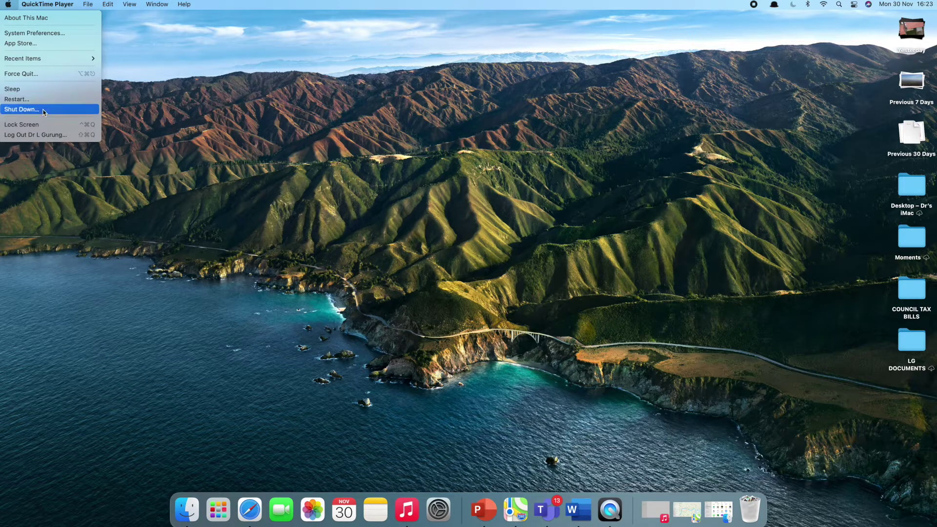
mouse_move(36, 135)
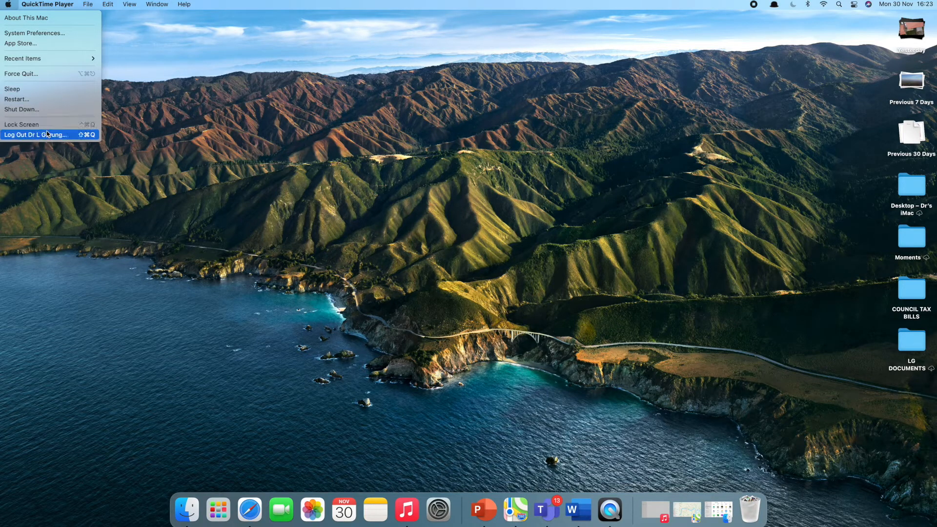
left_click(46, 3)
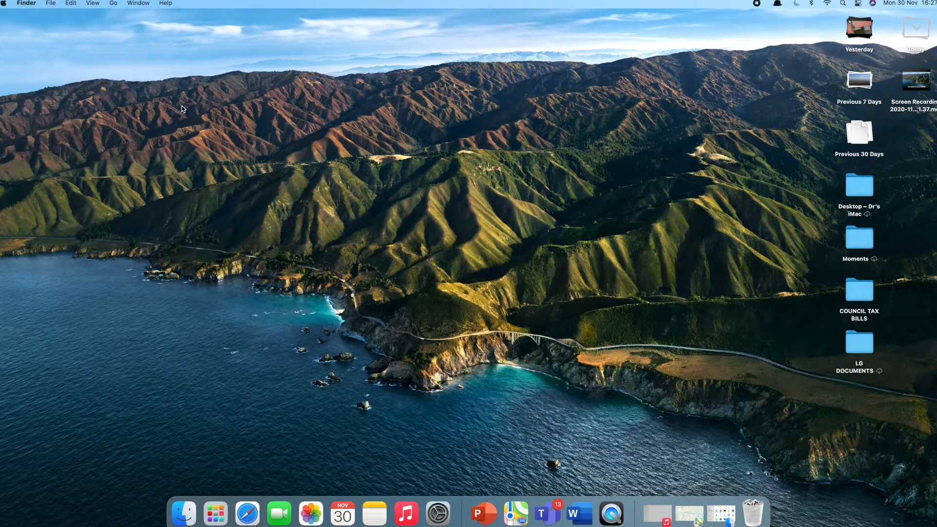
mouse_move(25, 6)
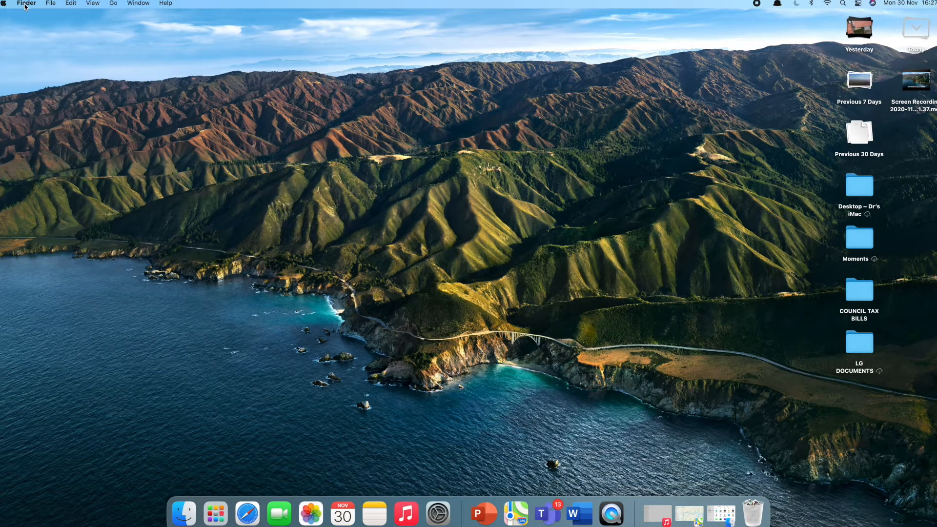
- In Finder Preferences > General, tick Hard disks so Macintosh HD shows on the desktop
left_click(26, 4)
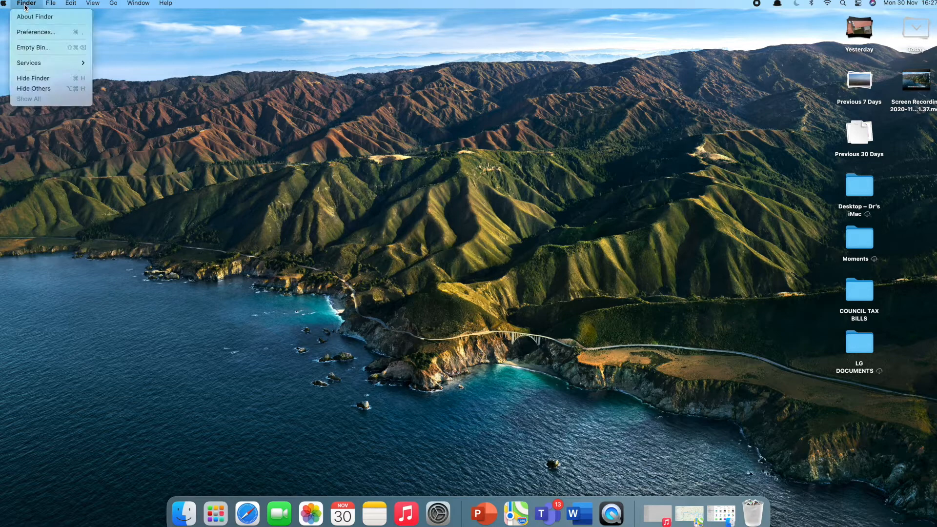
mouse_move(47, 47)
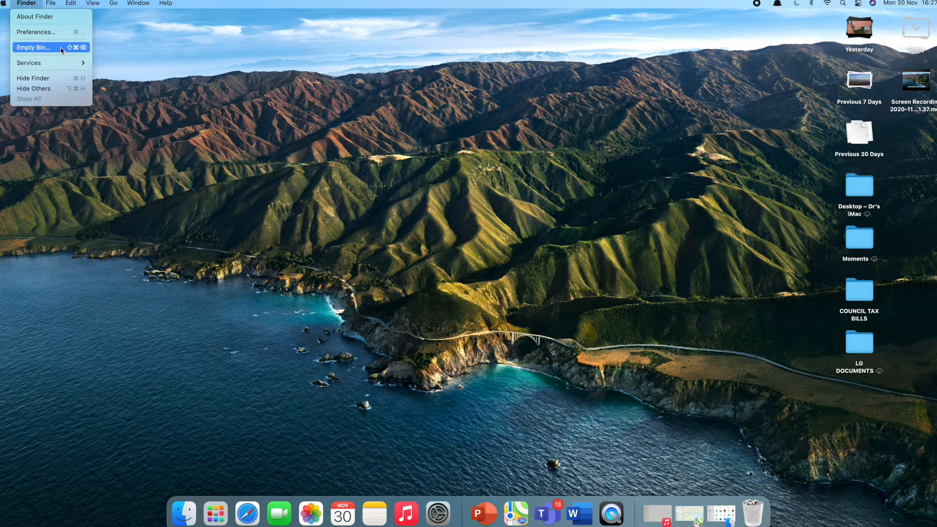
left_click(36, 32)
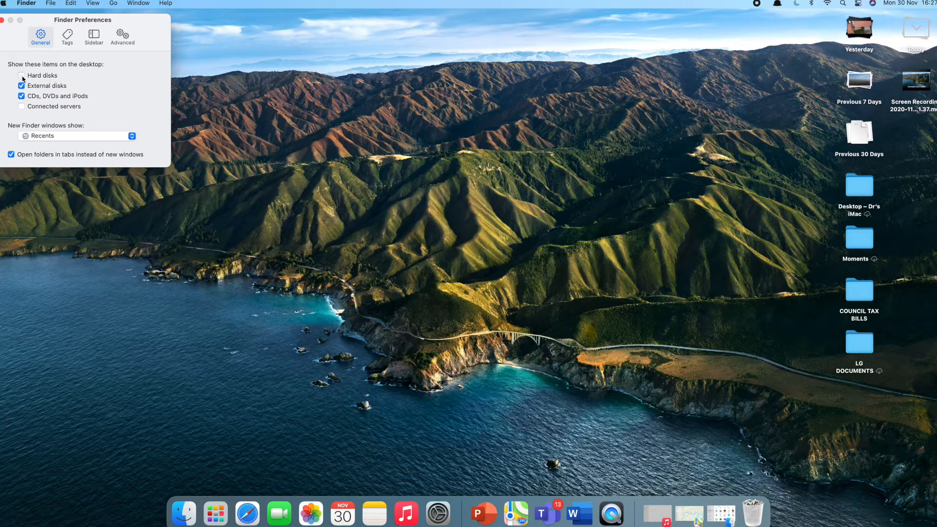
left_click(21, 75)
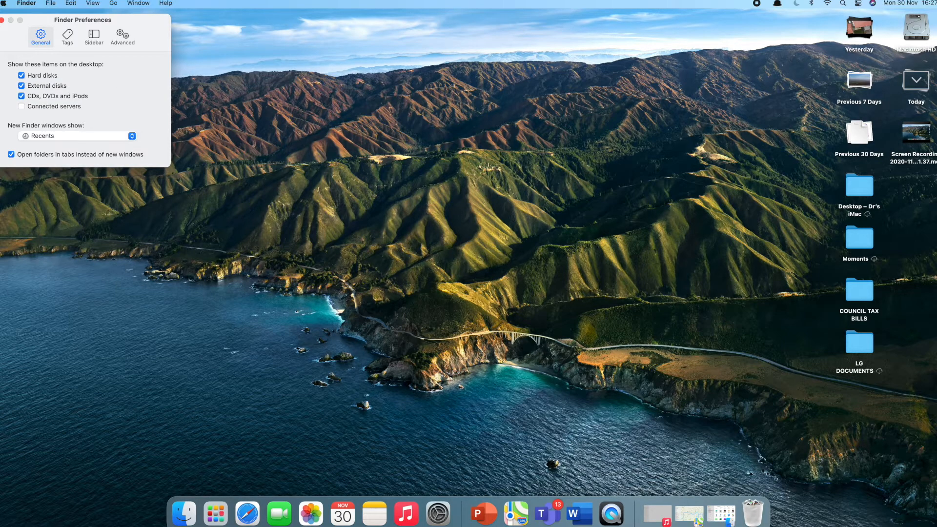
mouse_move(899, 50)
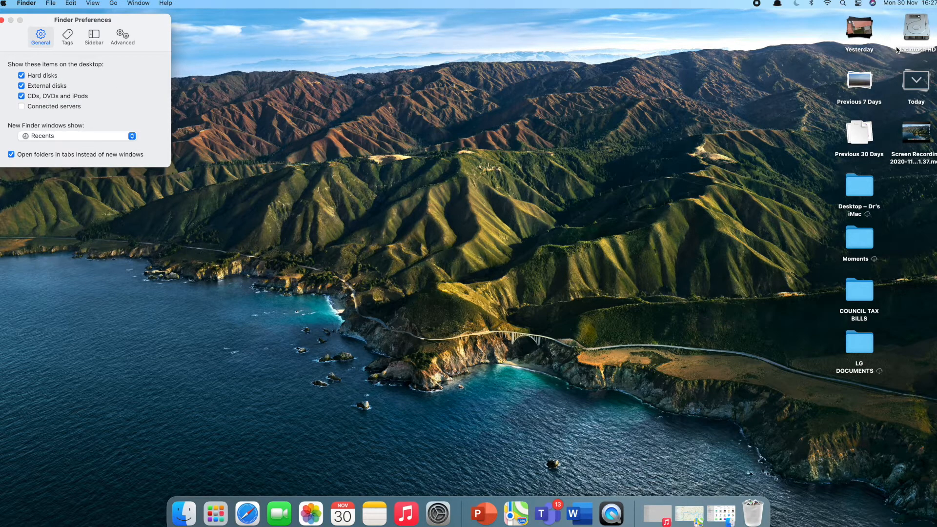
mouse_move(932, 26)
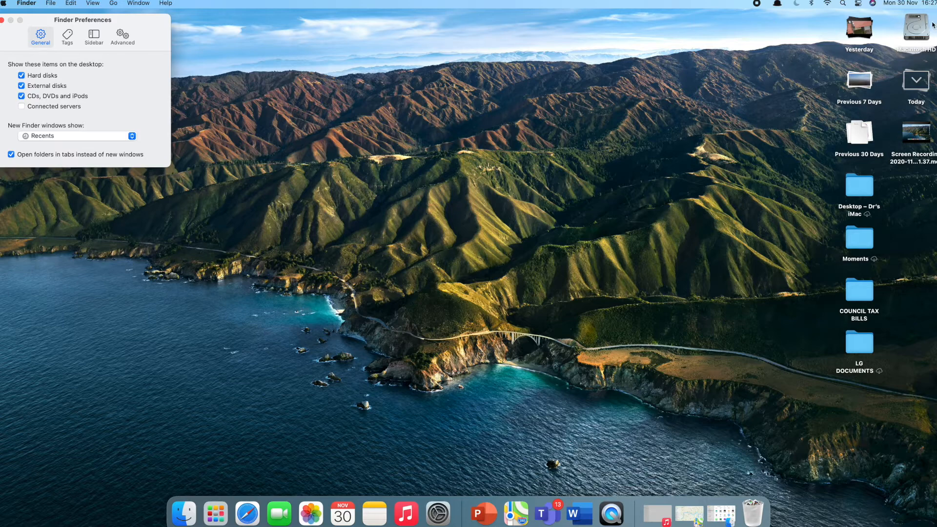
mouse_move(893, 38)
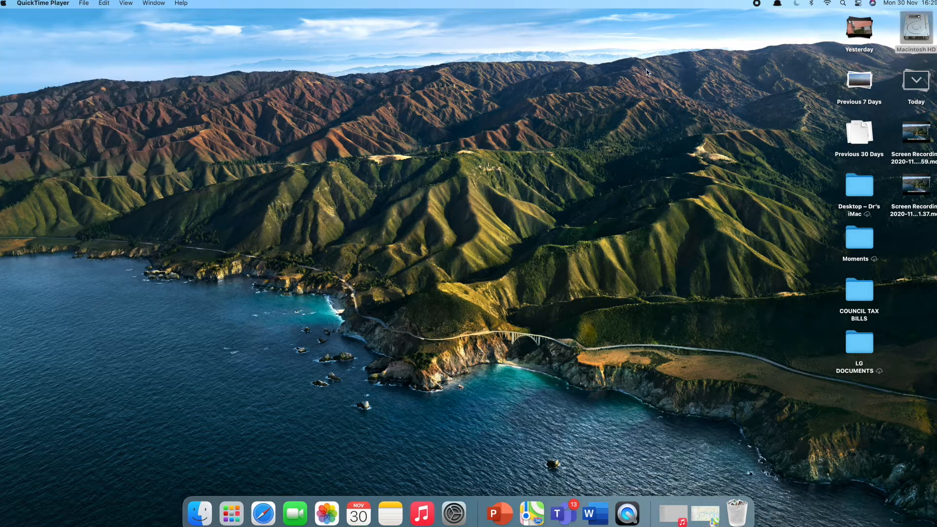
mouse_move(917, 28)
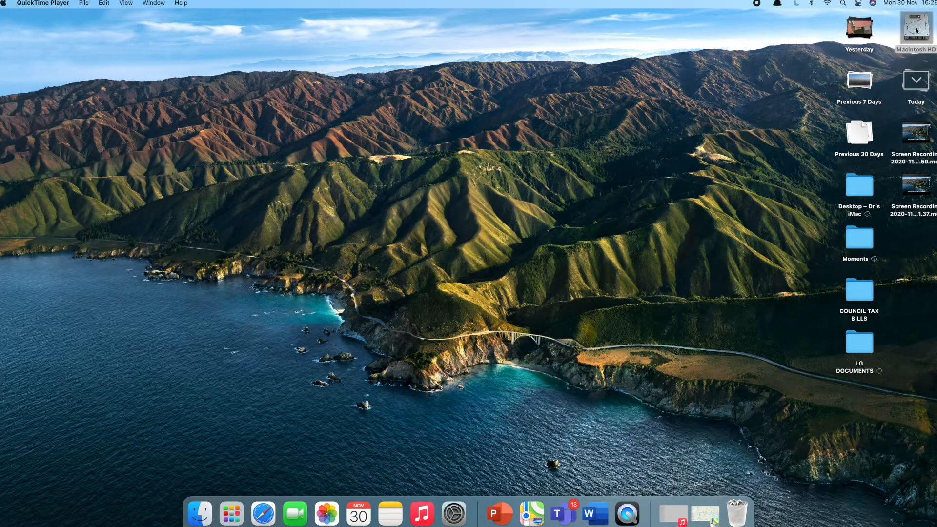
- Open the Macintosh HD drive from the desktop and make its window full screen
double_click(917, 28)
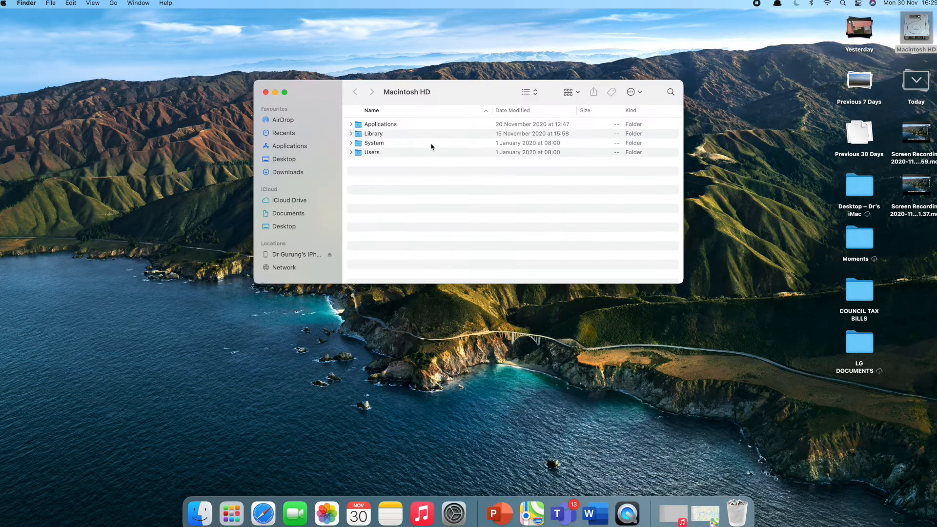
mouse_move(404, 141)
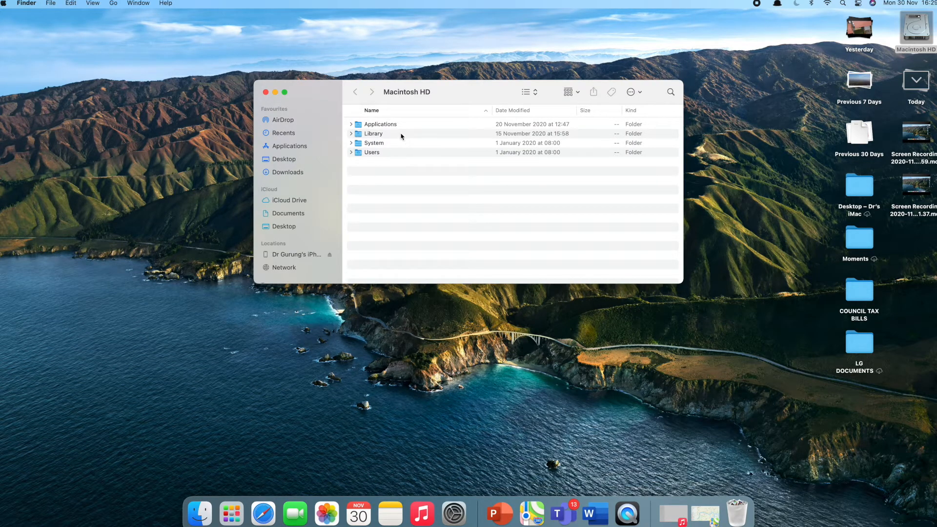
mouse_move(266, 93)
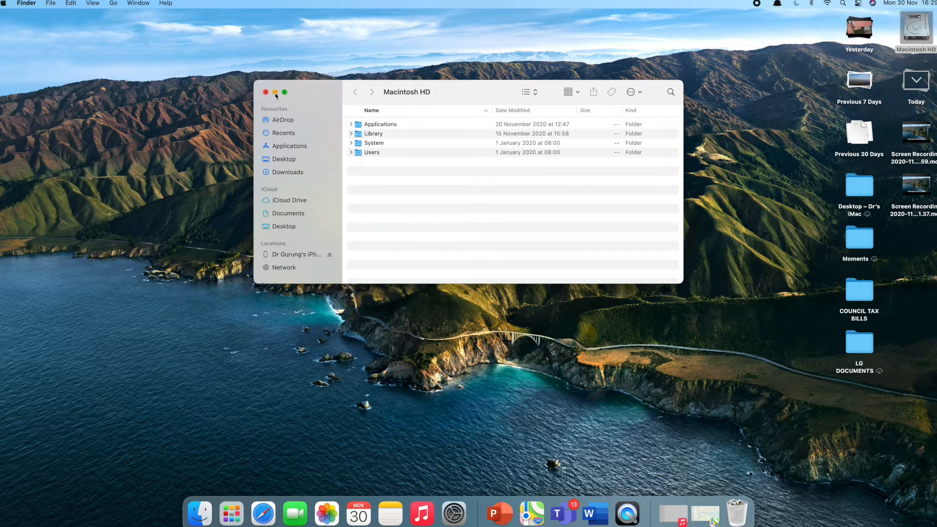
mouse_move(284, 95)
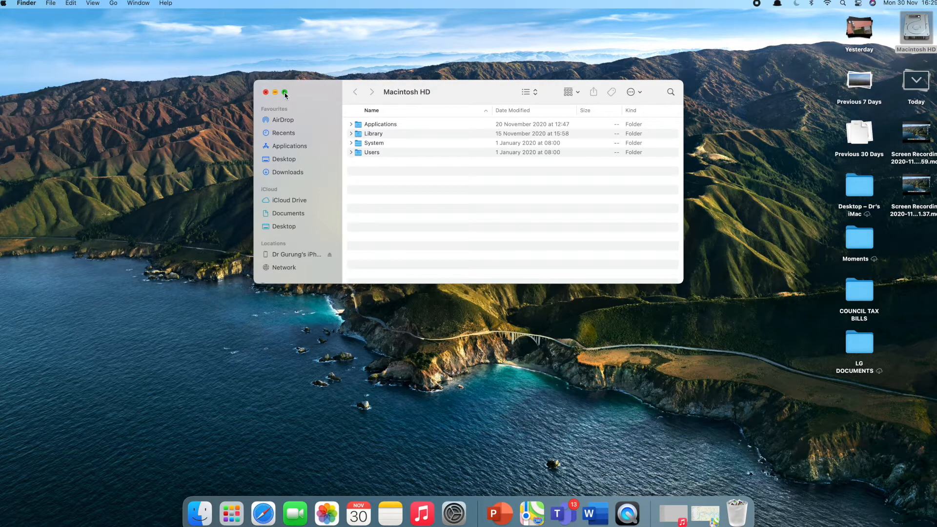
left_click(276, 91)
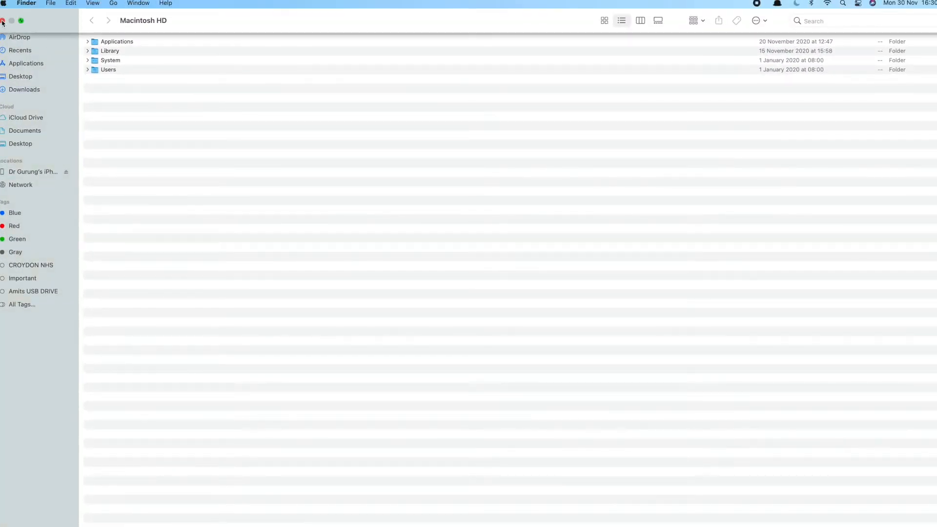
- Close the full-screen Macintosh HD window to return to the desktop
left_click(2, 21)
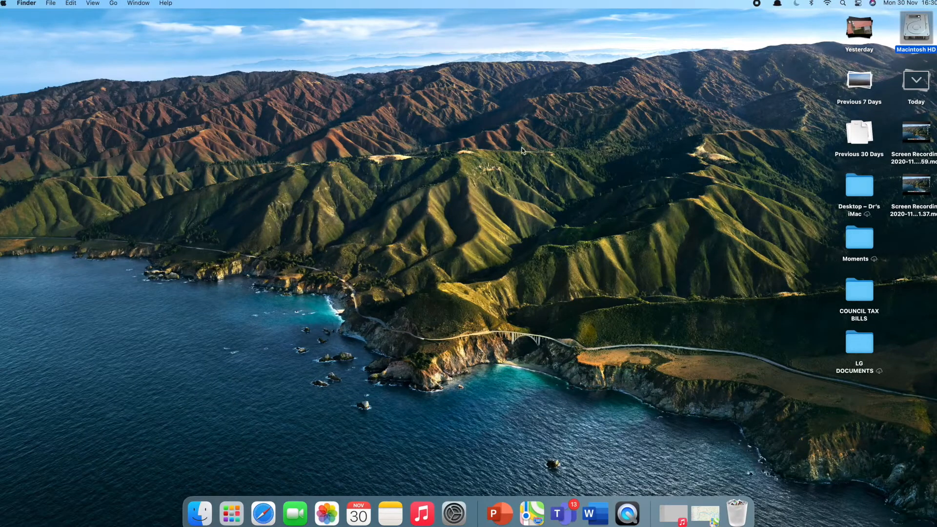
mouse_move(257, 27)
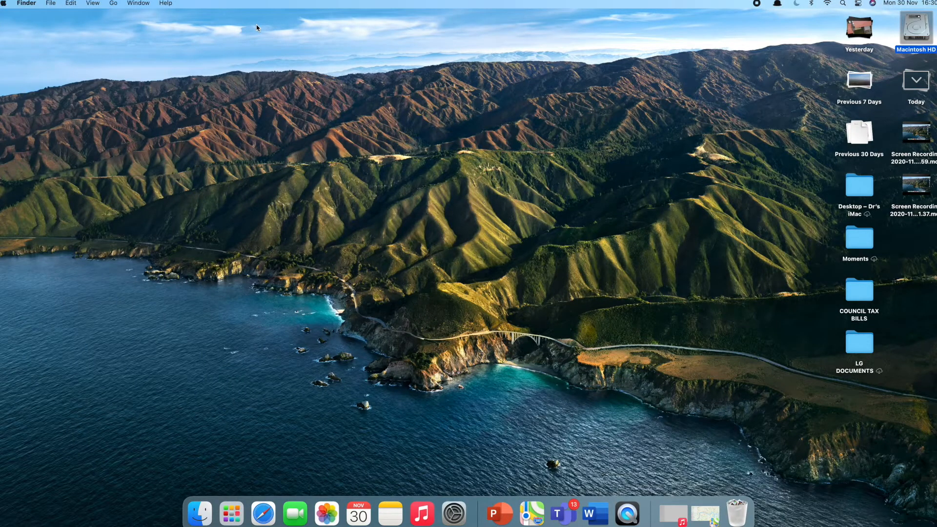
mouse_move(143, 29)
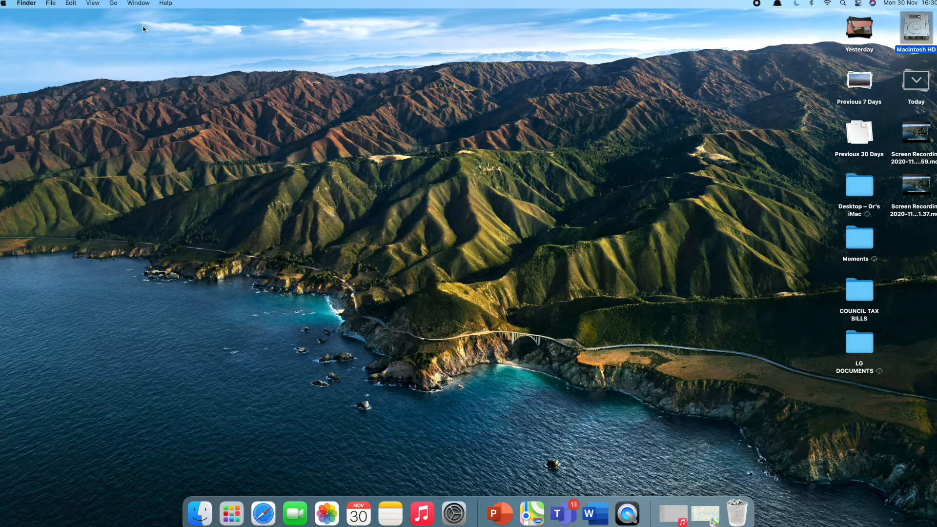
mouse_move(395, 151)
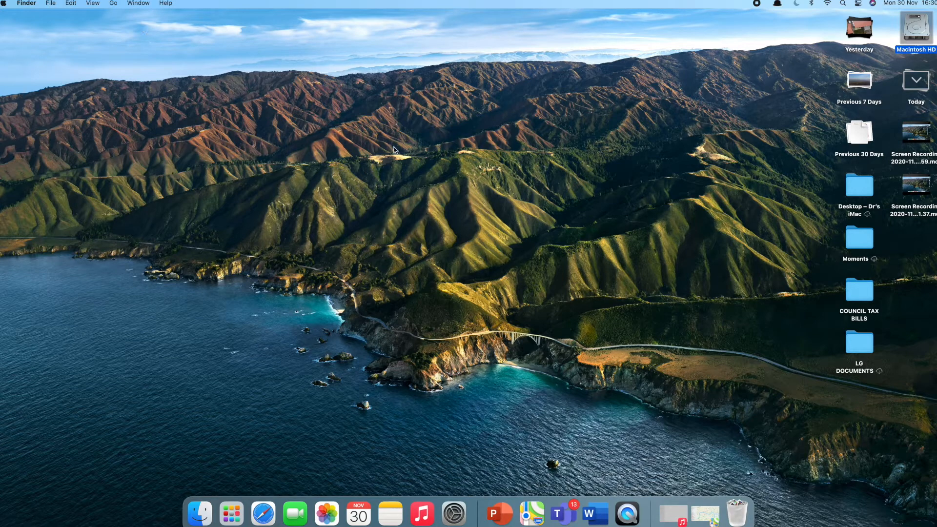
mouse_move(439, 153)
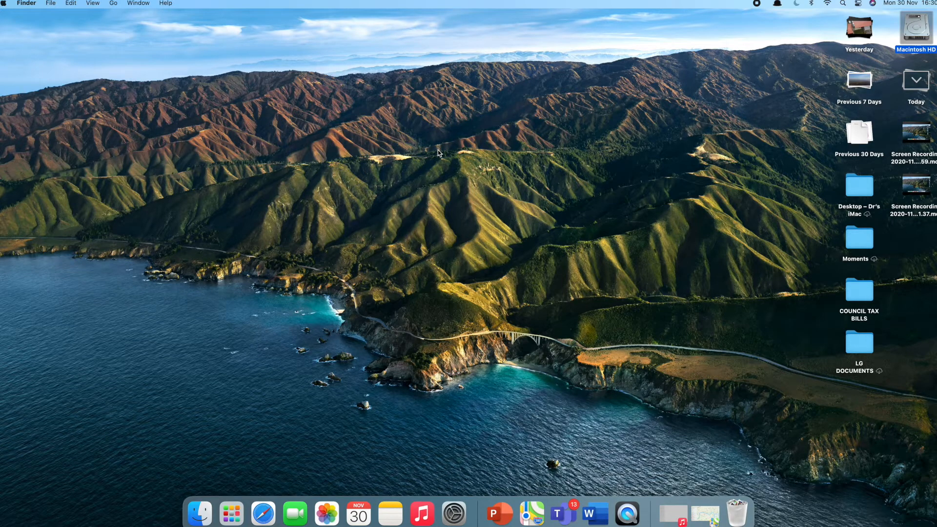
mouse_move(477, 164)
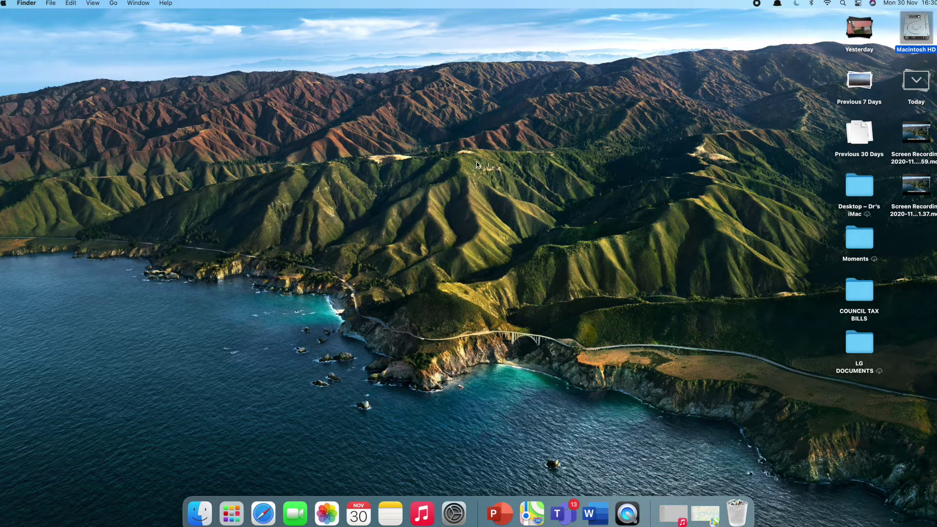
- Create a desktop folder named Tutorial, open it to confirm it is empty, and close it
right_click(478, 164)
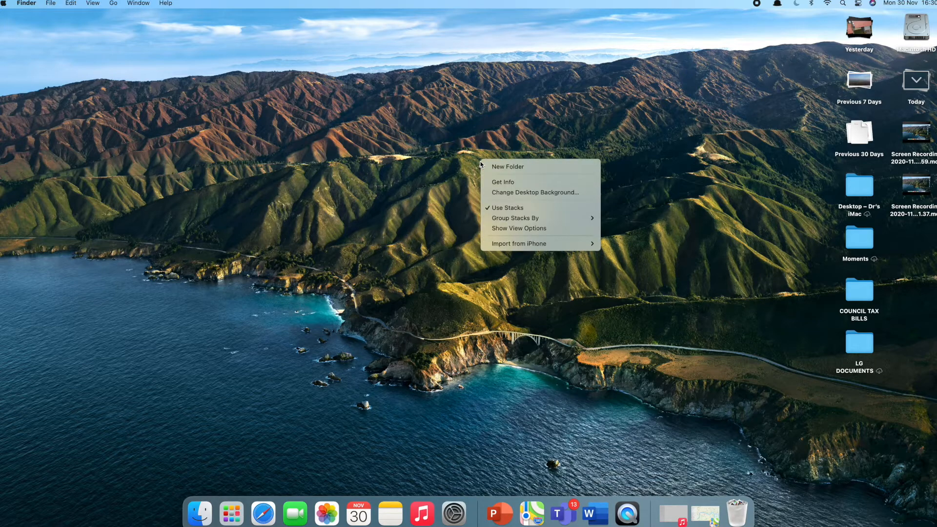
mouse_move(513, 183)
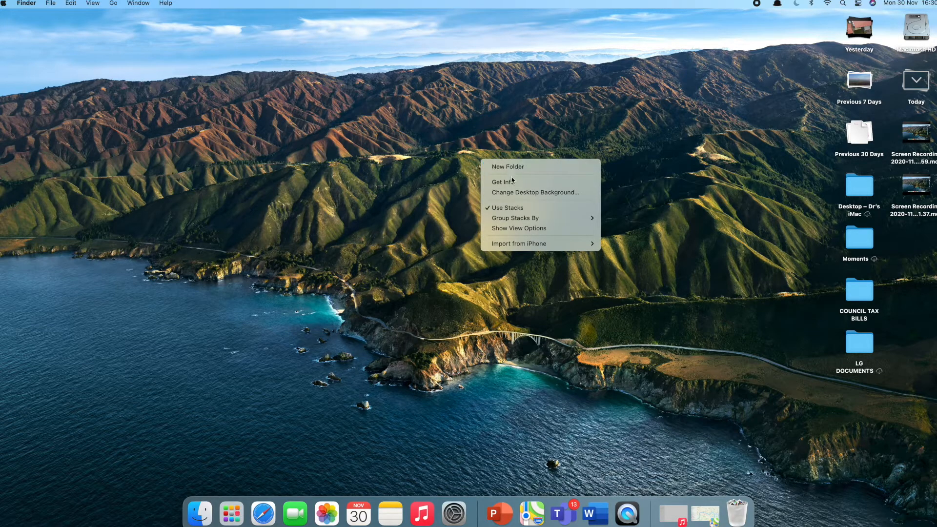
mouse_move(534, 192)
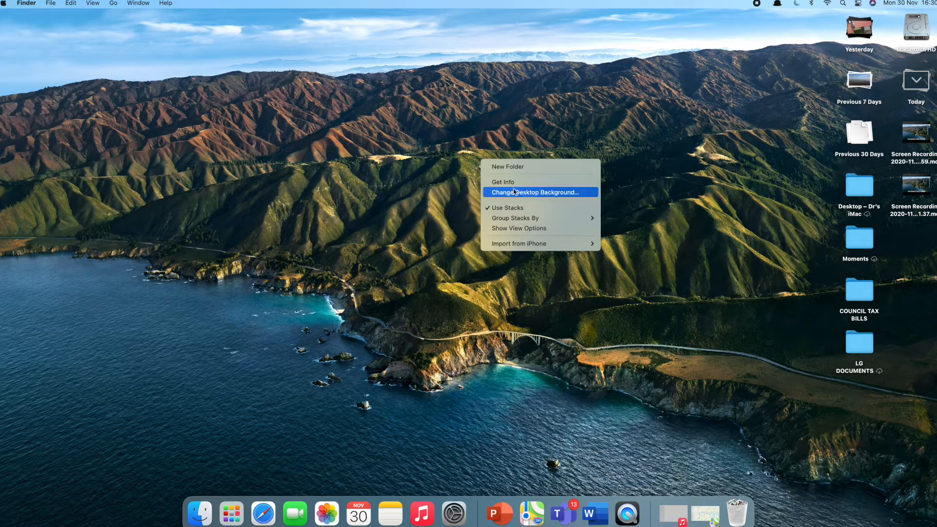
mouse_move(522, 175)
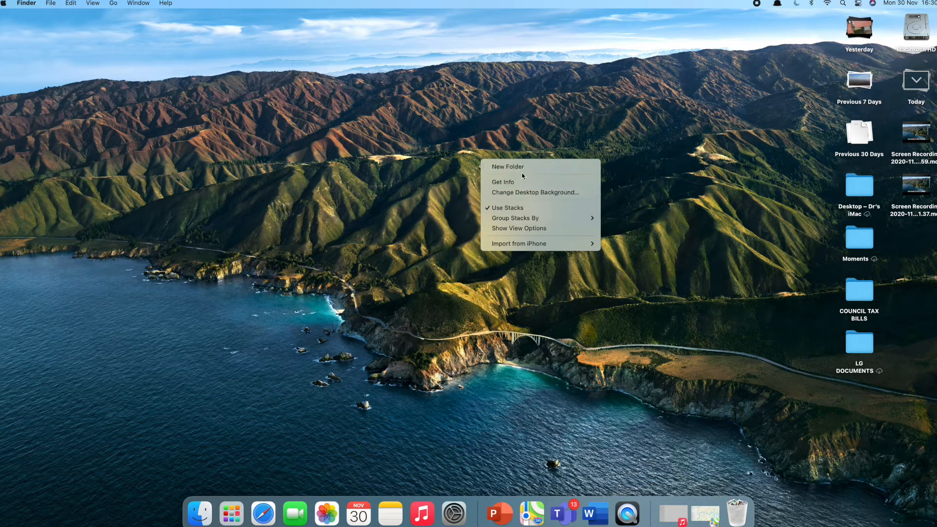
mouse_move(514, 167)
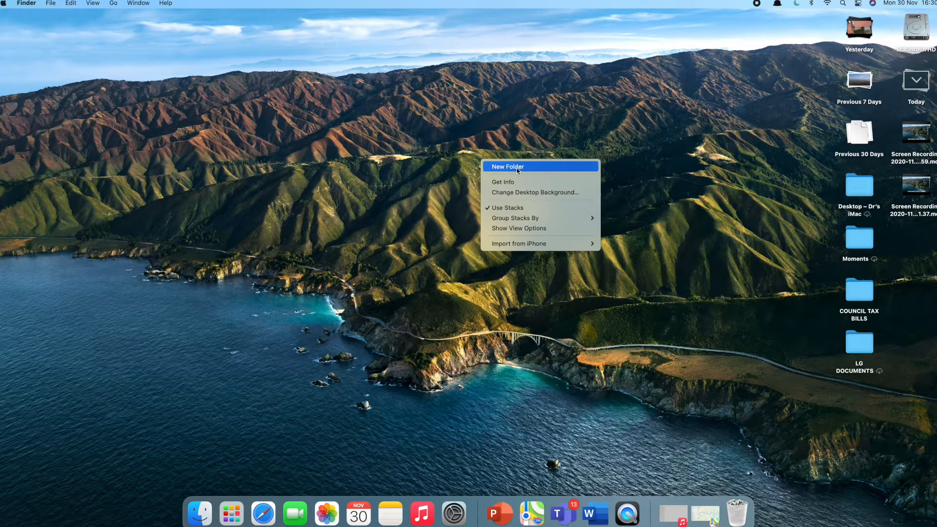
left_click(508, 166)
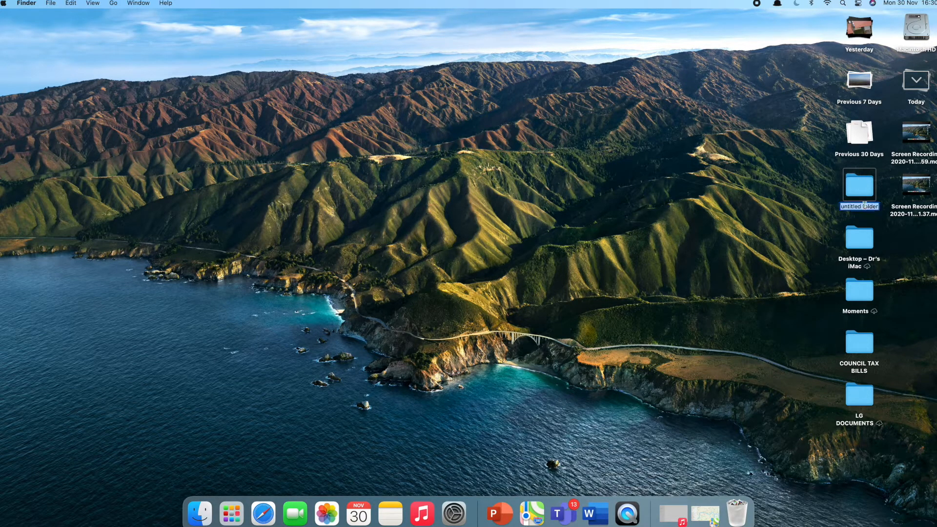
left_click(879, 206)
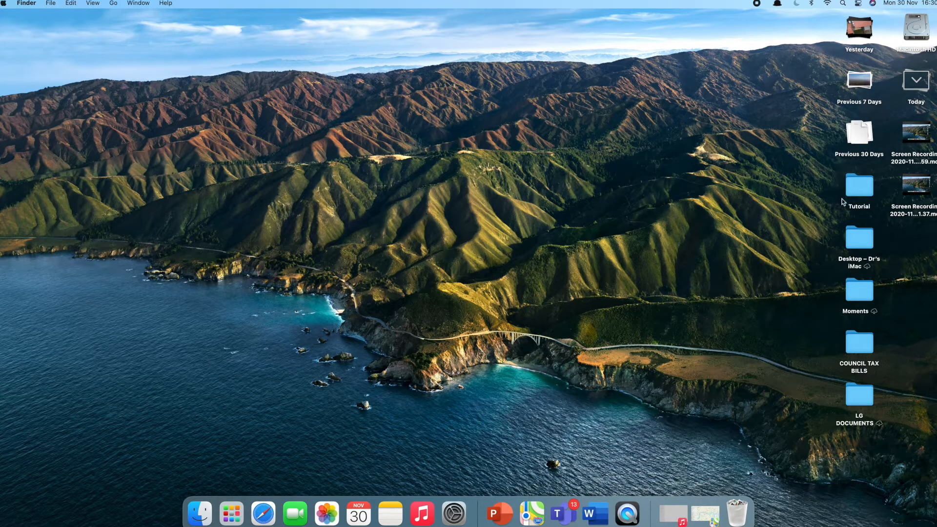
left_click(859, 184)
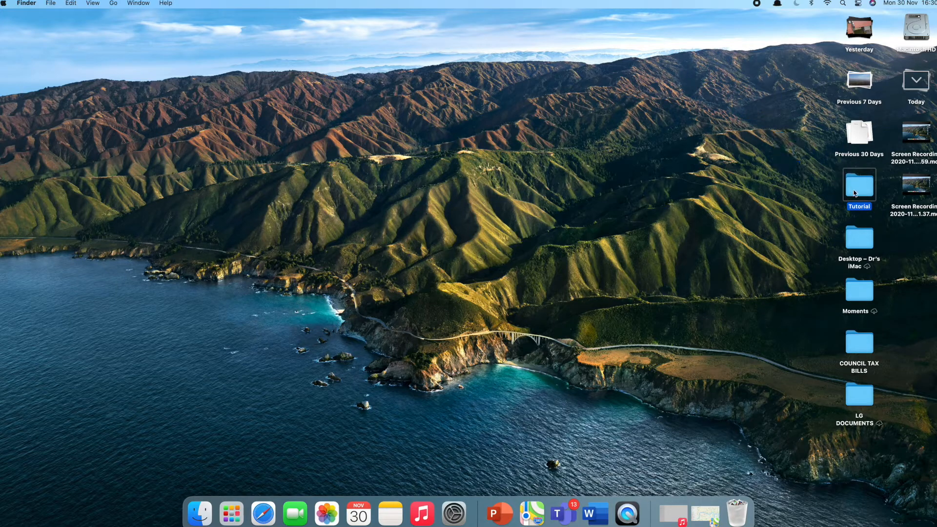
double_click(859, 185)
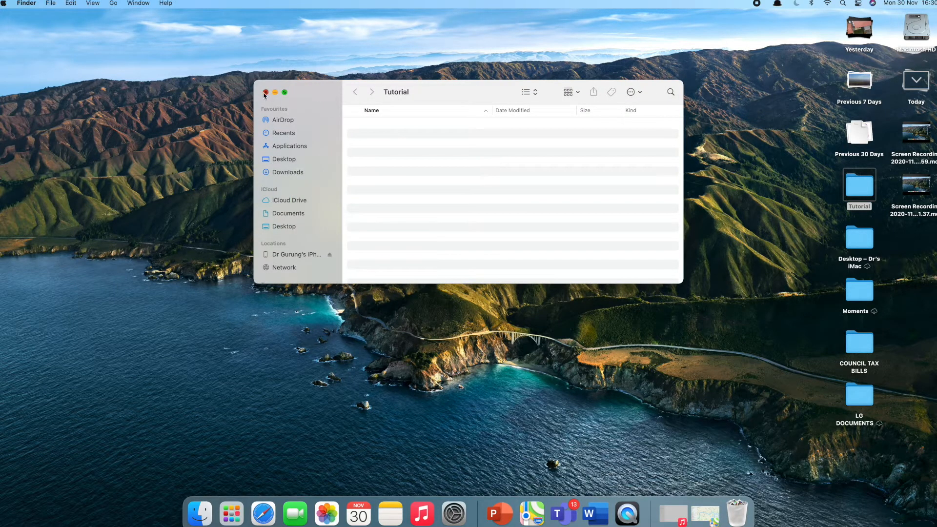
left_click(264, 91)
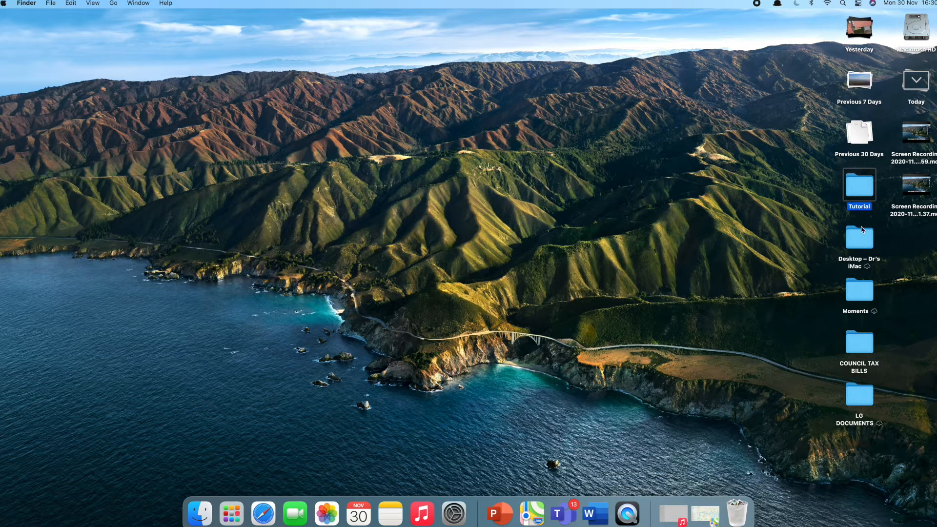
mouse_move(862, 190)
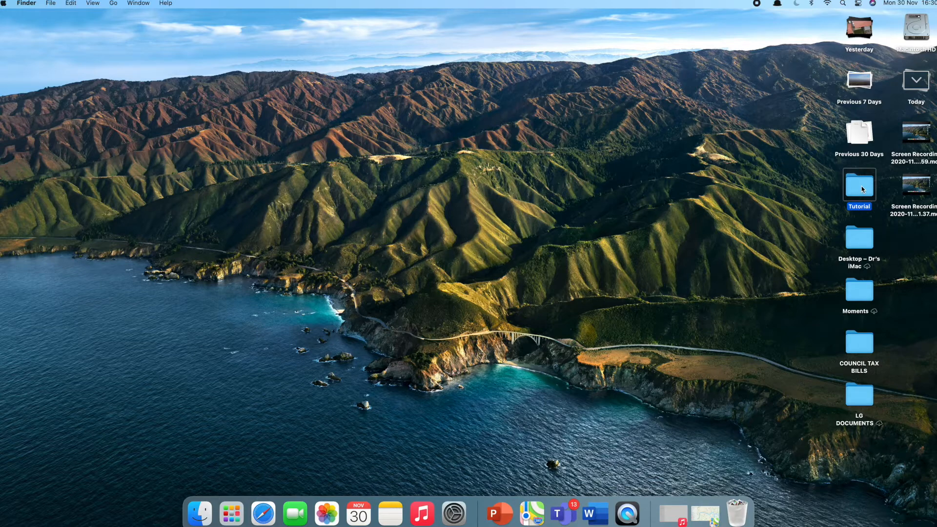
- Move the Tutorial folder from the desktop to the Bin and close the Bin window
right_click(859, 186)
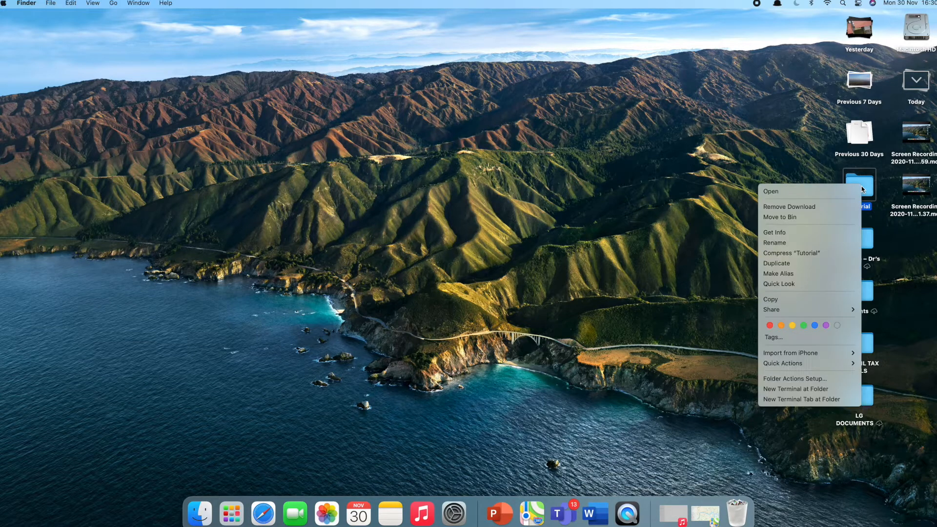
mouse_move(779, 217)
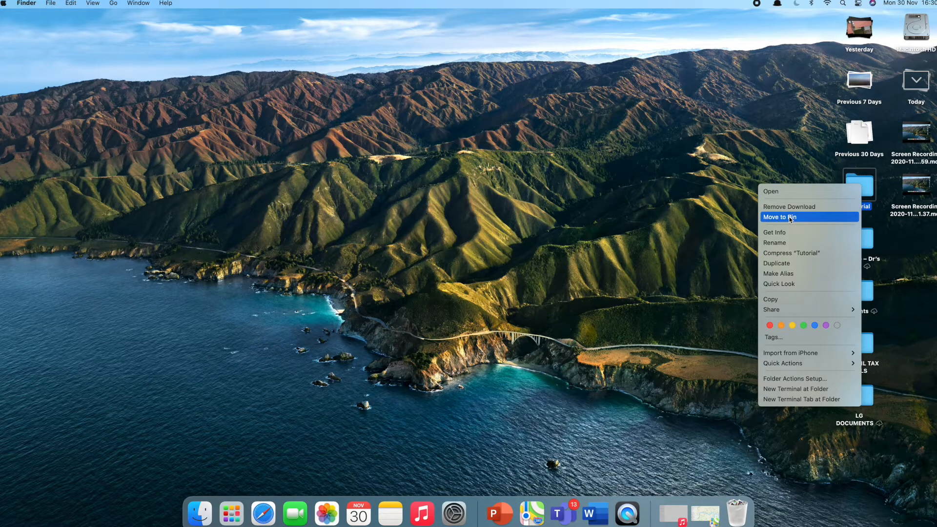
left_click(779, 217)
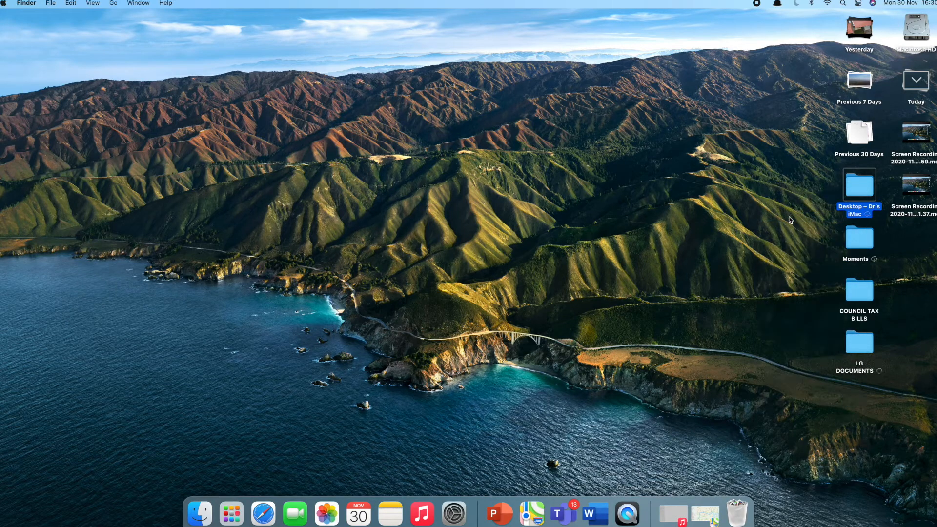
mouse_move(737, 512)
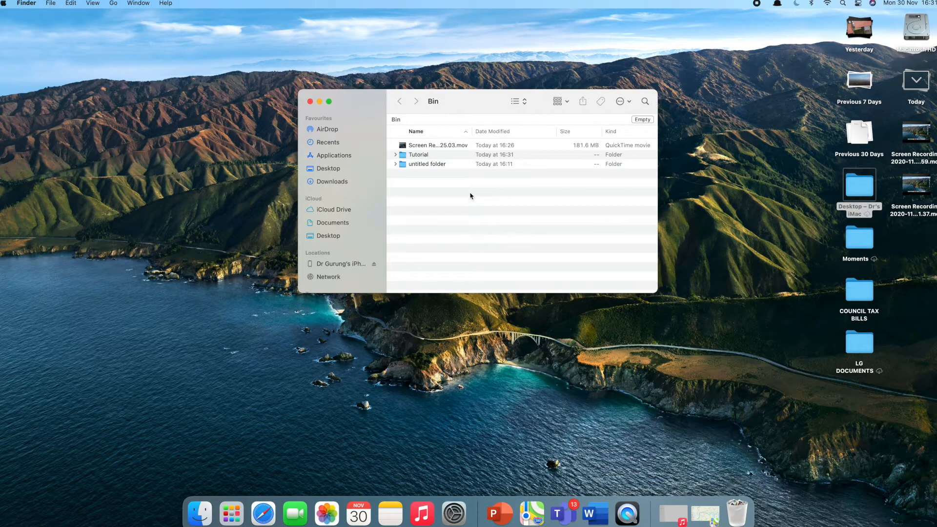
left_click(311, 101)
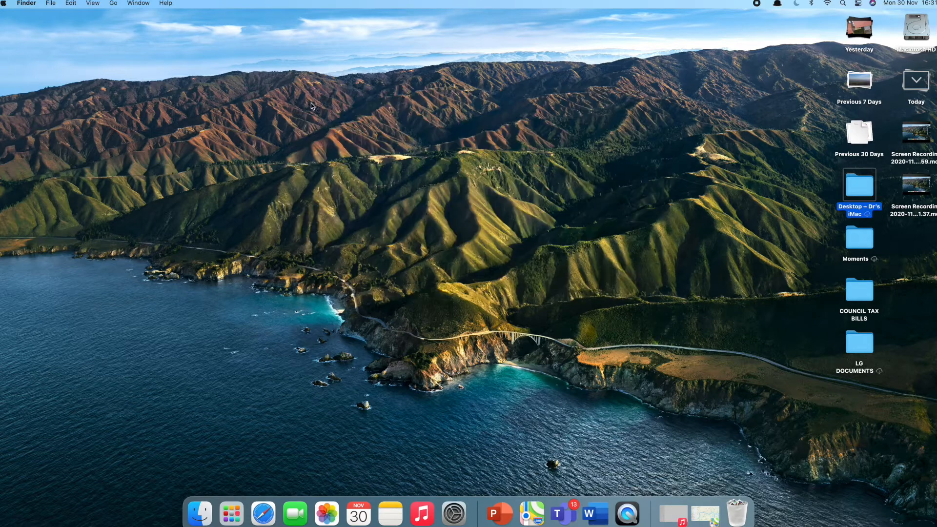
mouse_move(737, 515)
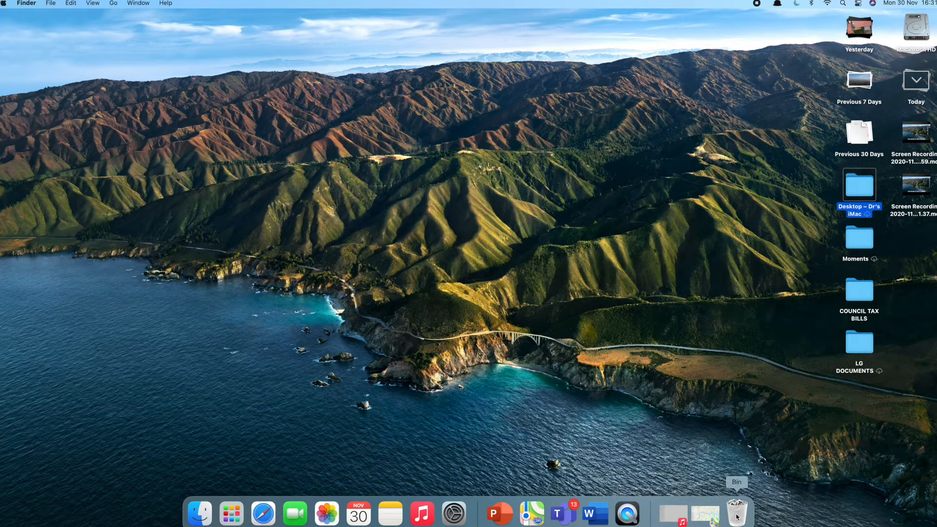
- Empty the Bin from the Dock, confirming the permanent erase of its items
right_click(736, 514)
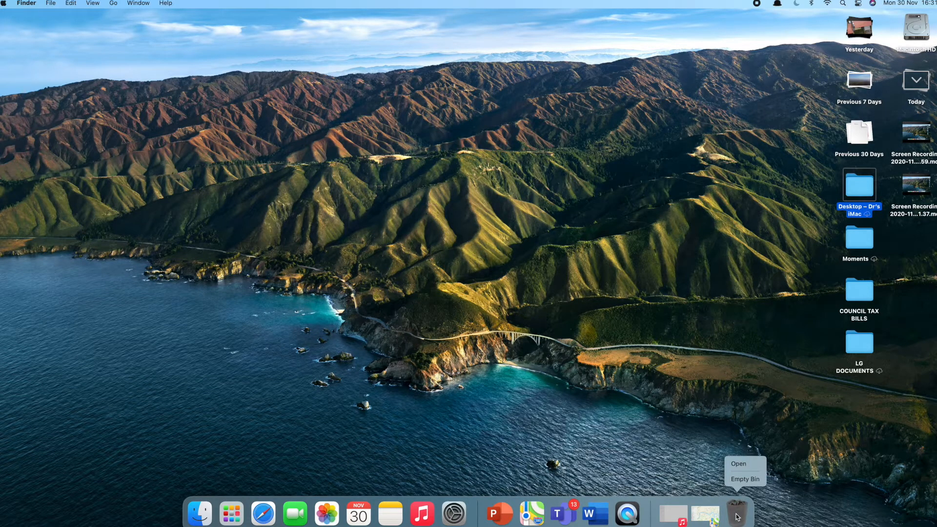
mouse_move(745, 478)
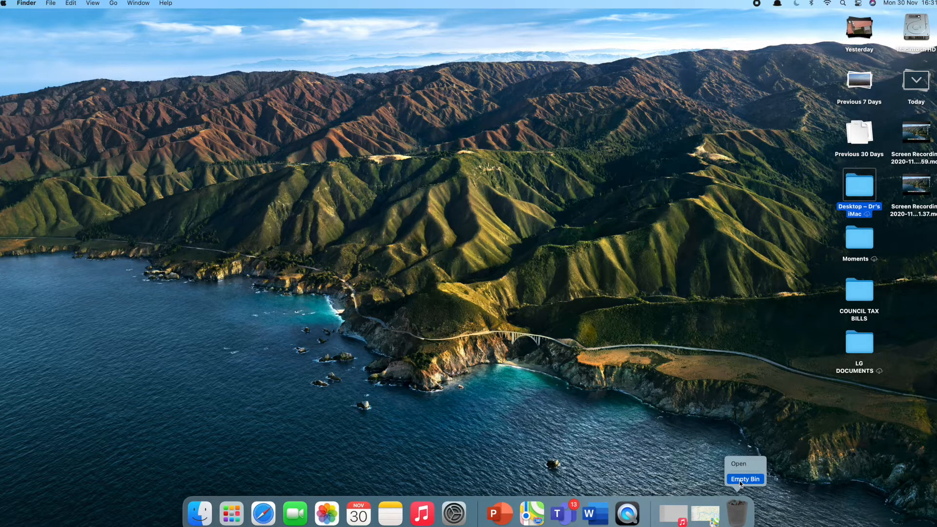
left_click(745, 479)
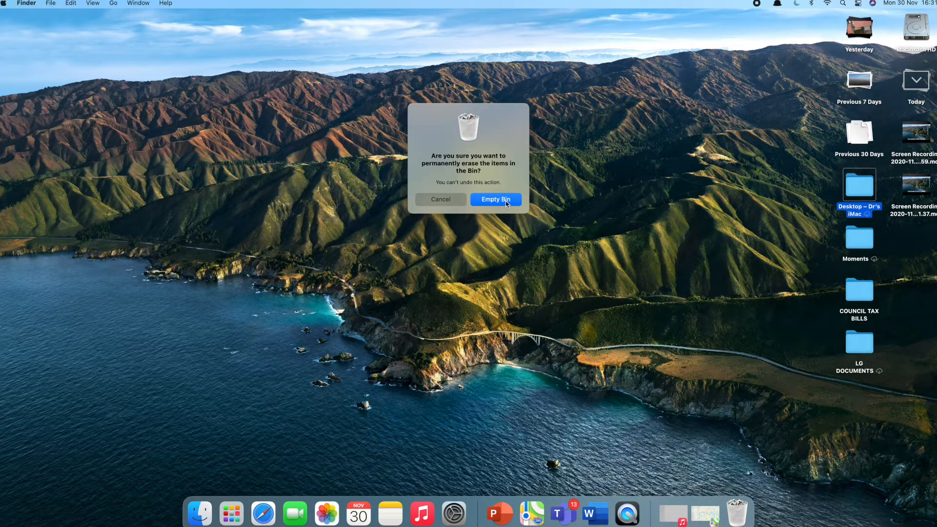
left_click(495, 199)
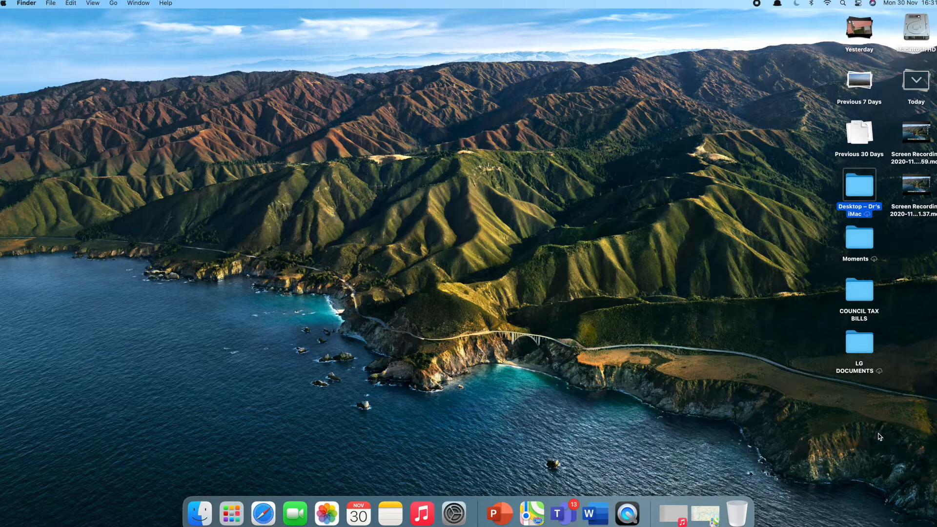
mouse_move(378, 416)
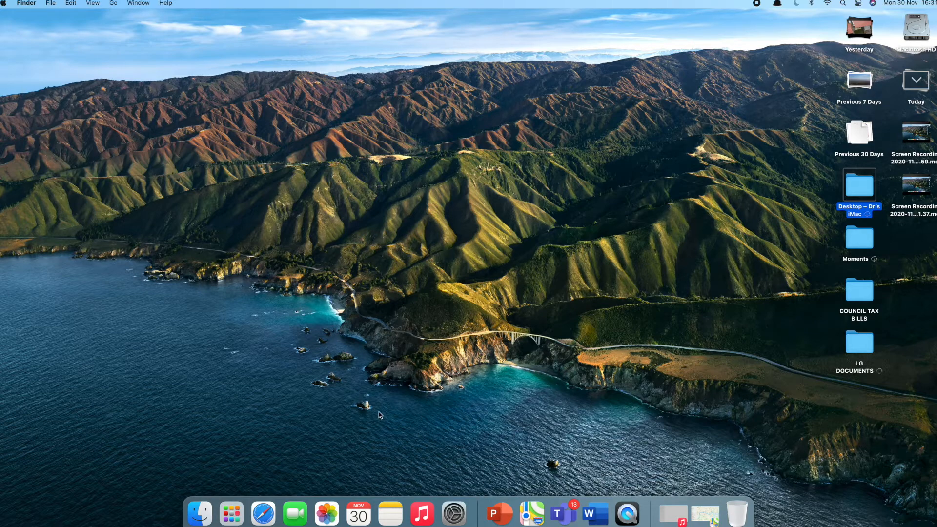
mouse_move(232, 512)
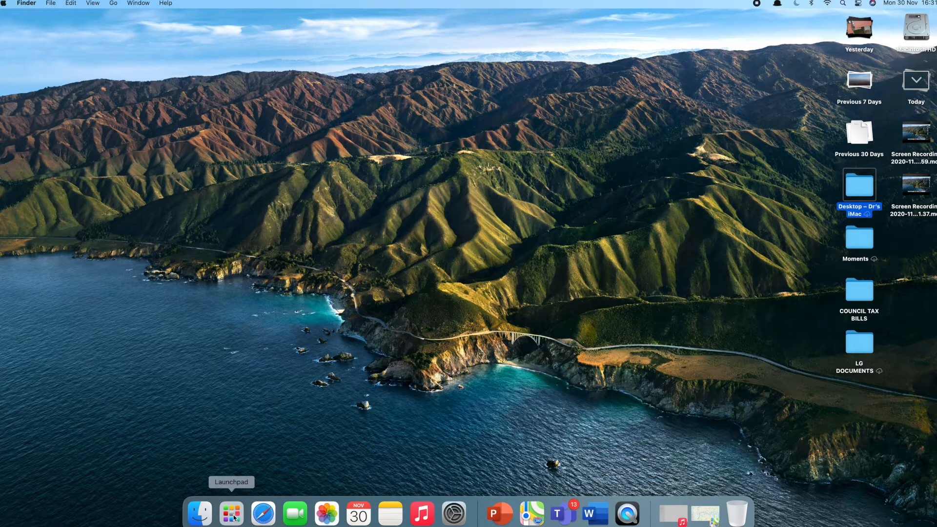
- Open a new Finder window from the Dock and show the Applications folder
left_click(199, 512)
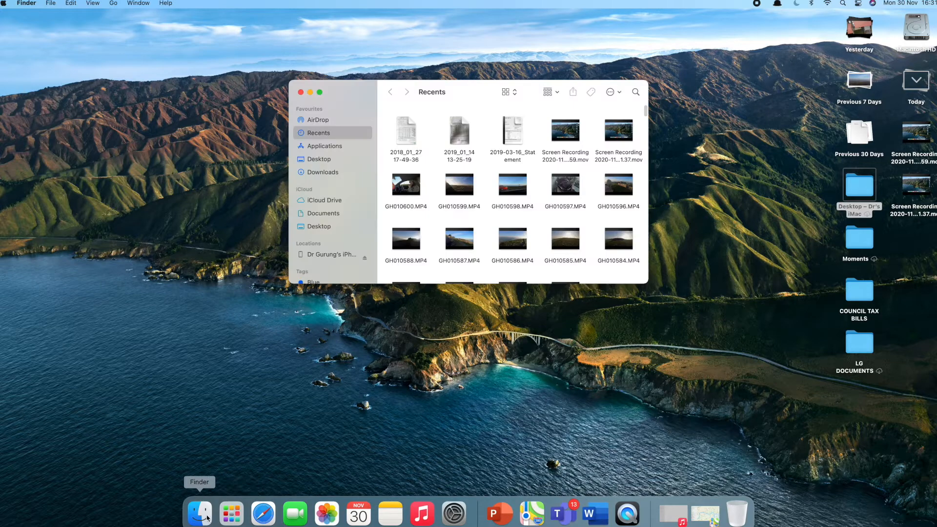
left_click(324, 146)
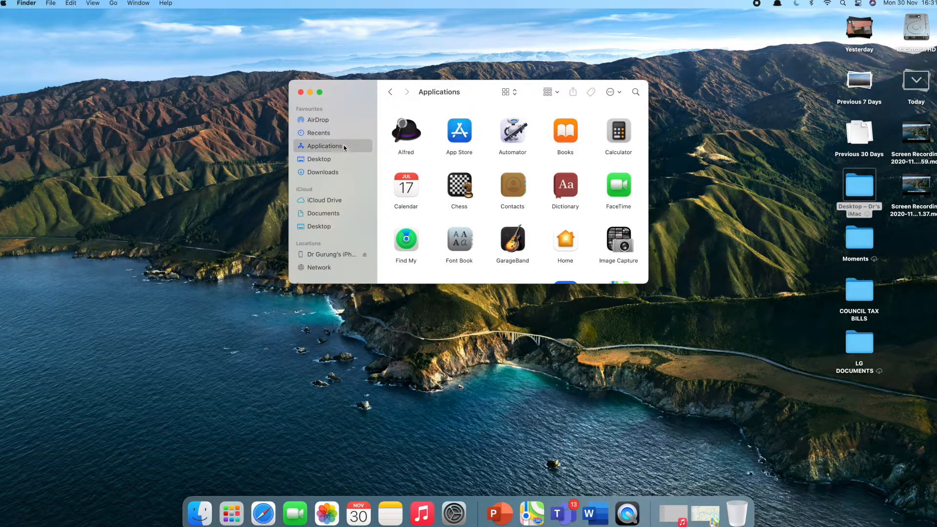
mouse_move(541, 190)
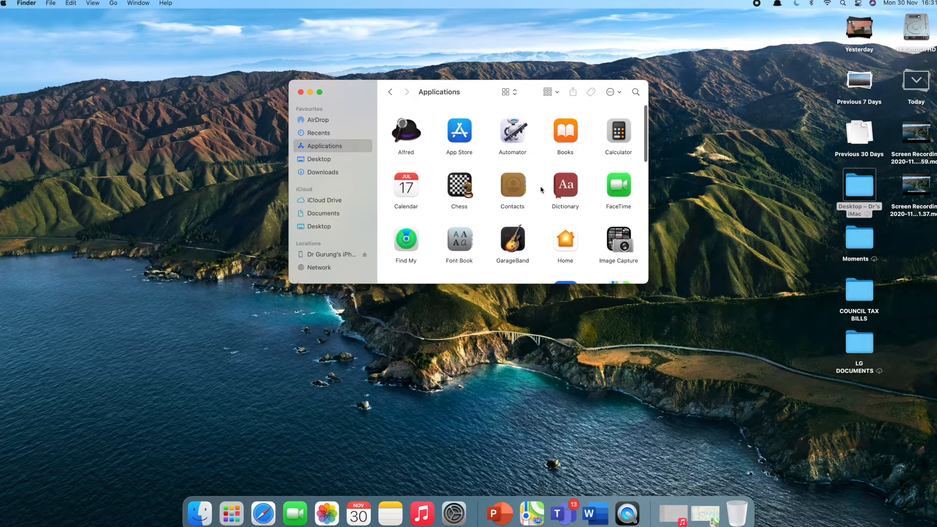
mouse_move(287, 97)
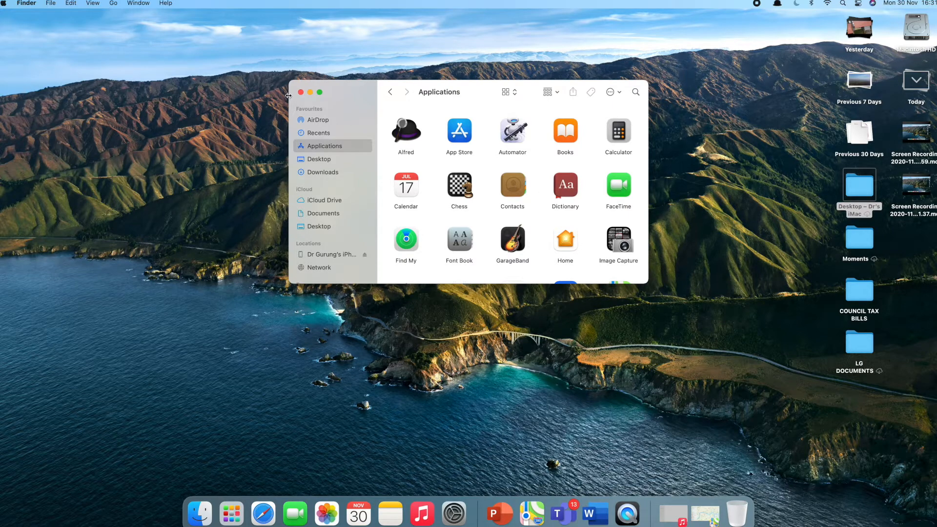
mouse_move(541, 292)
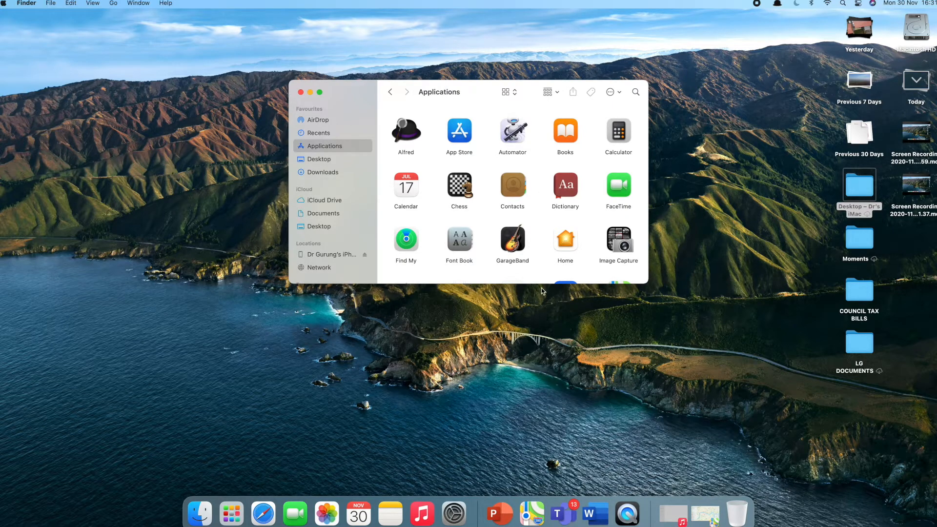
mouse_move(289, 98)
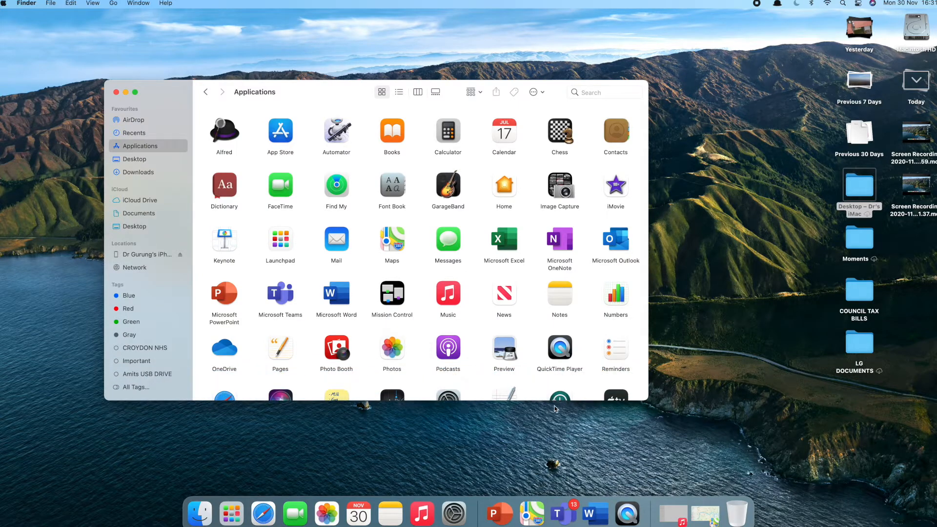
mouse_move(644, 399)
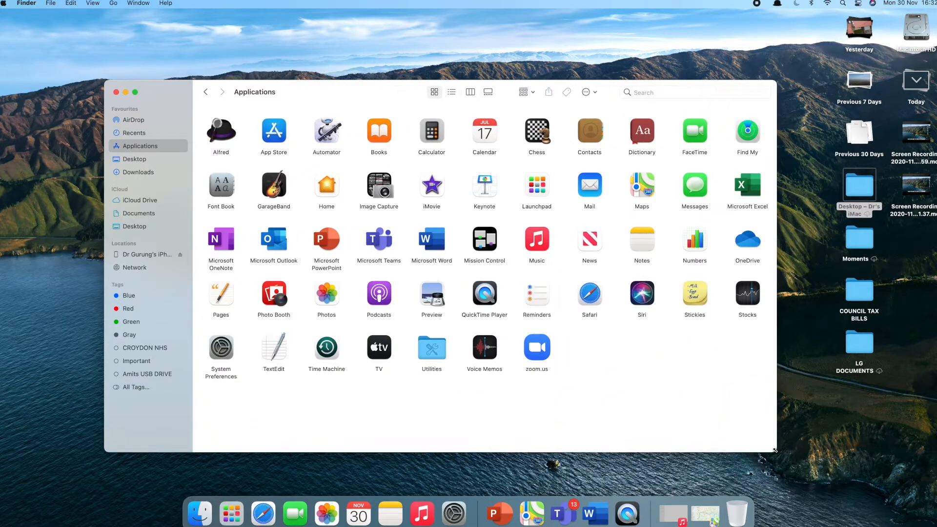
mouse_move(673, 390)
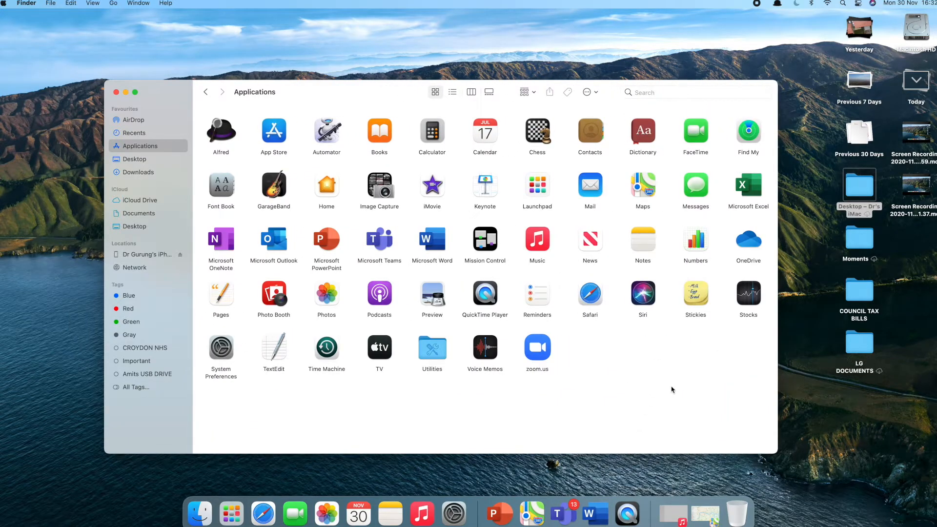
mouse_move(682, 396)
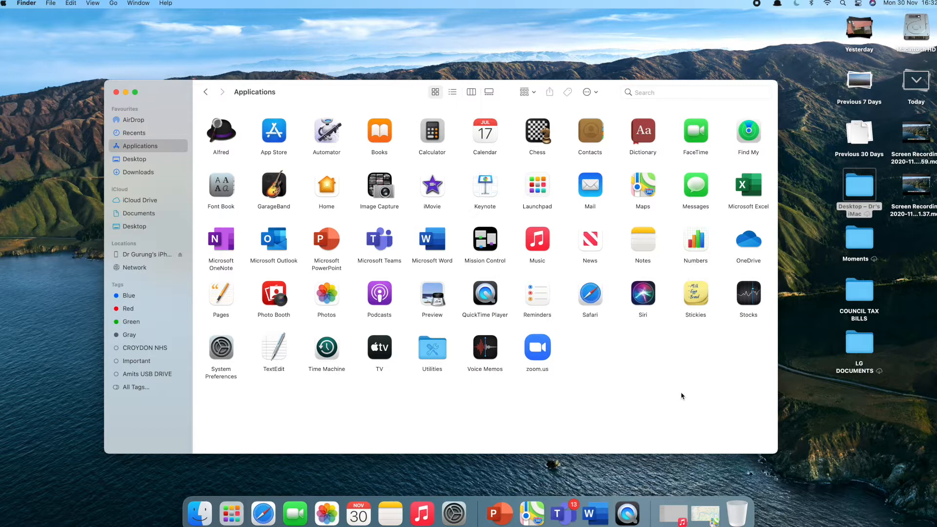
mouse_move(669, 385)
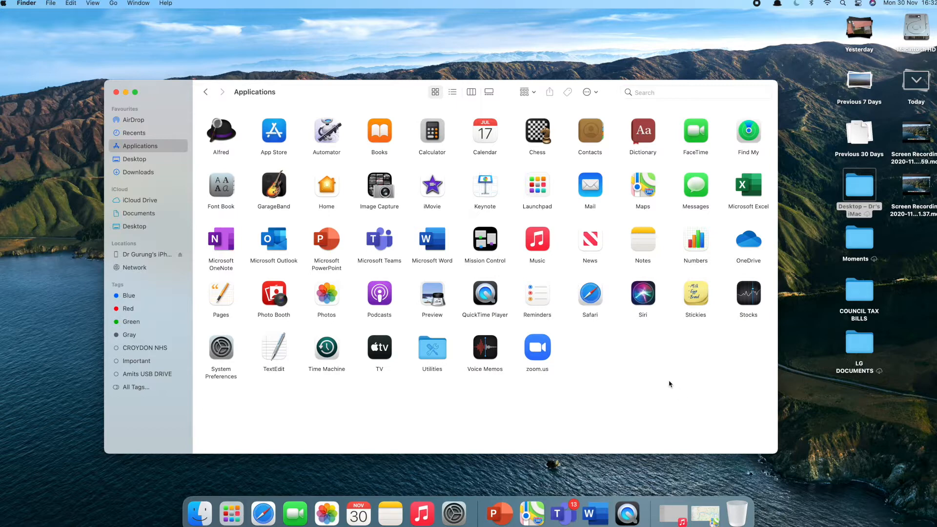
mouse_move(611, 375)
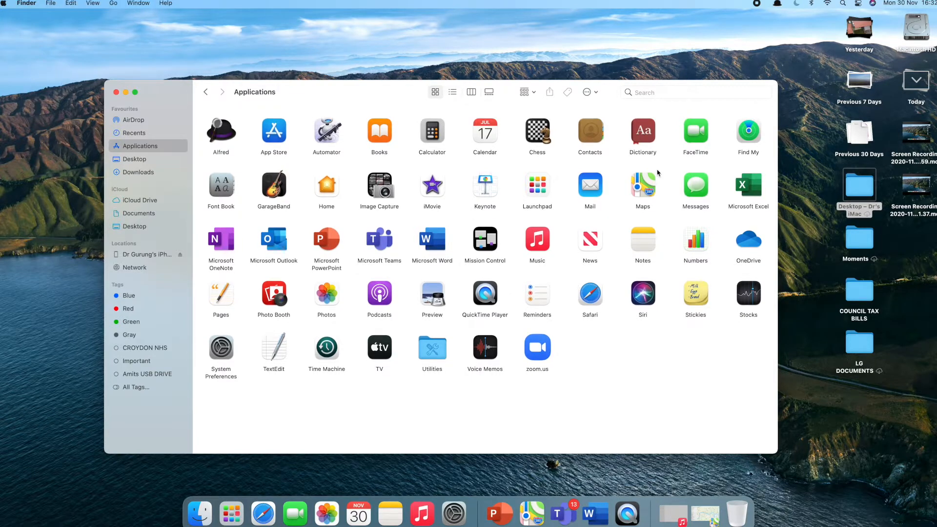
mouse_move(726, 207)
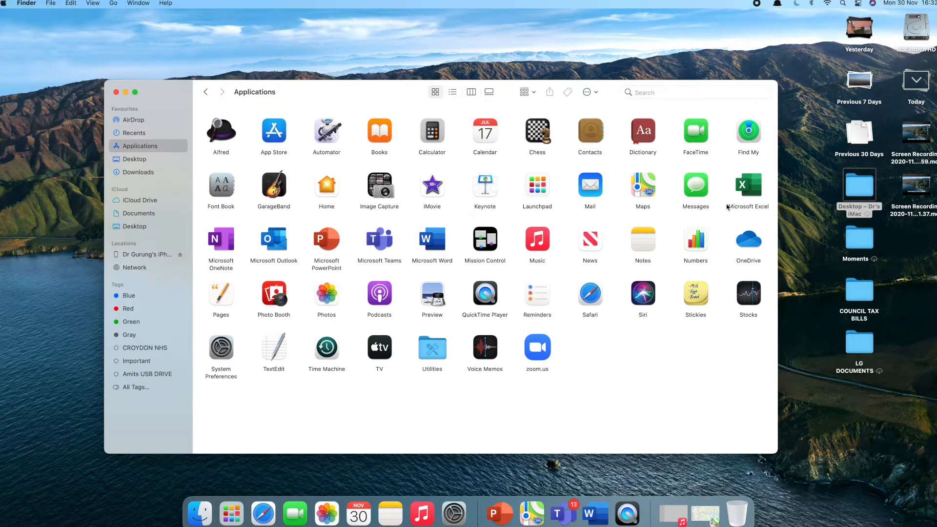
mouse_move(665, 193)
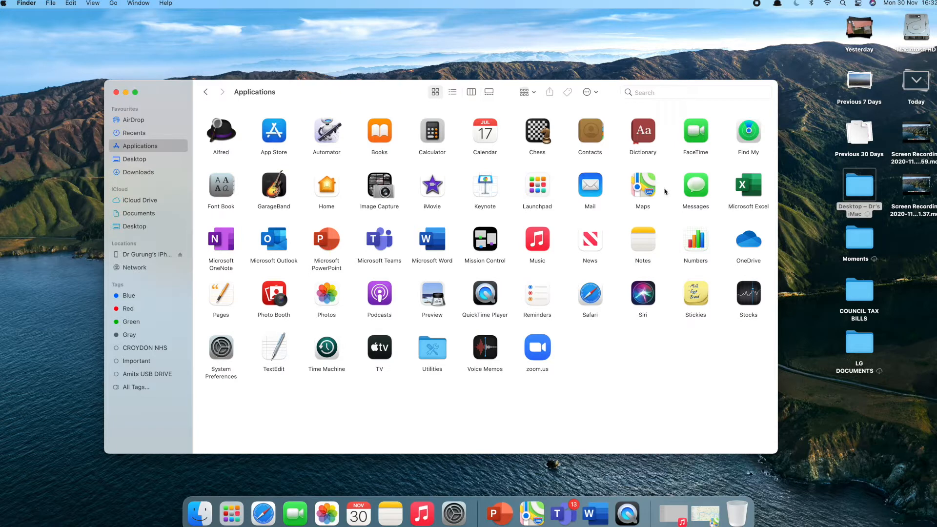
mouse_move(289, 147)
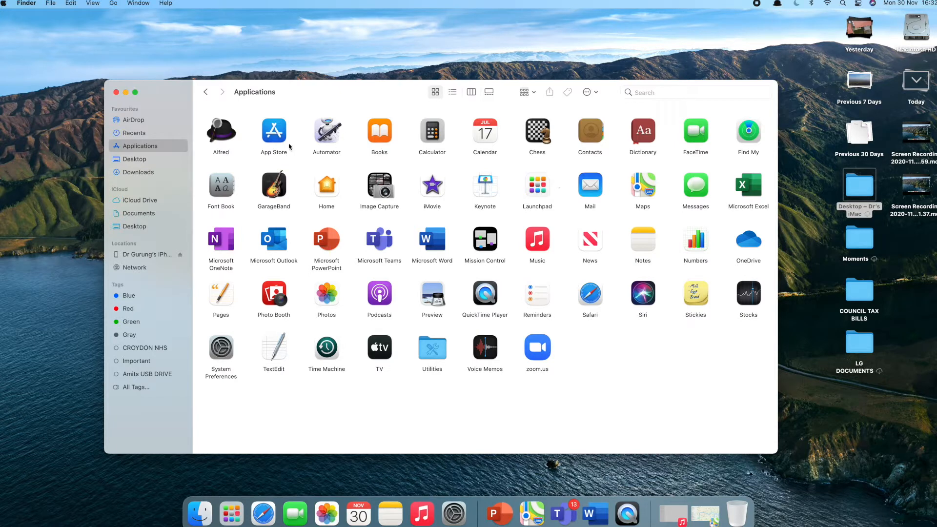
mouse_move(372, 225)
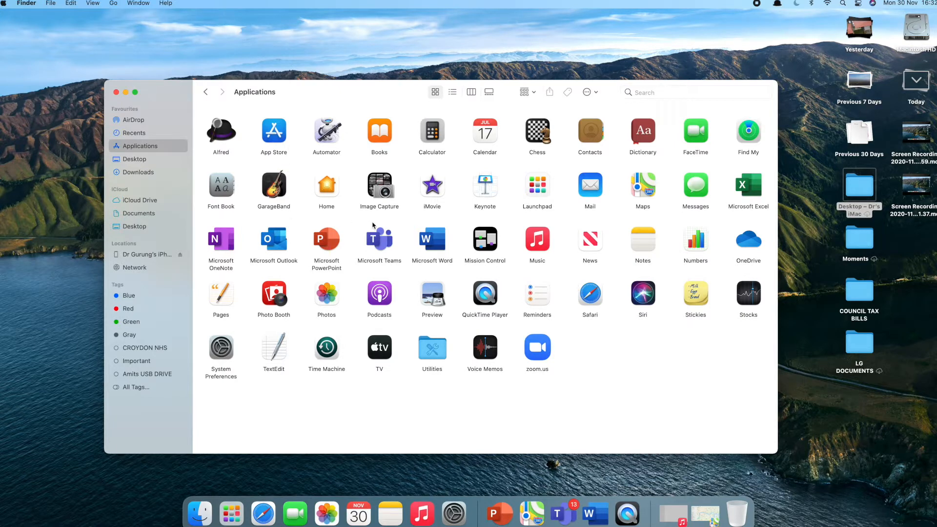
mouse_move(641, 196)
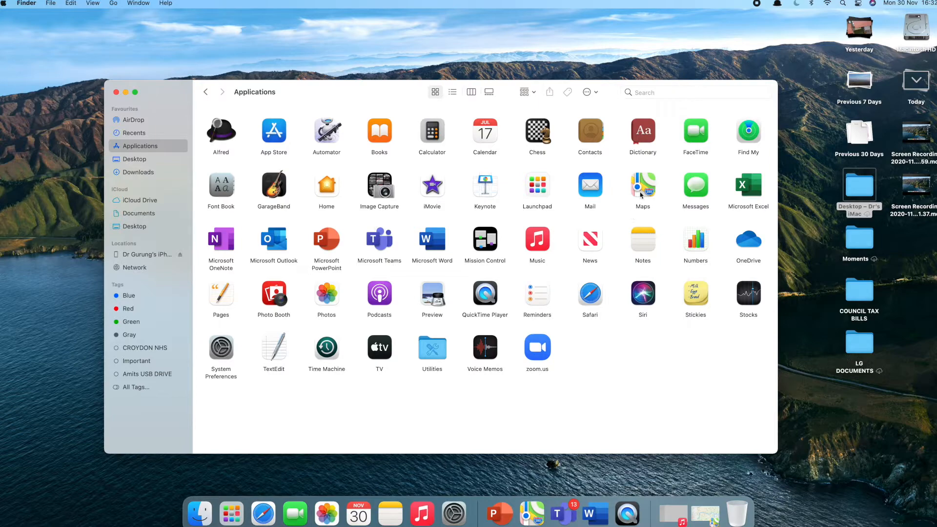
- Clear the Canary Wharf search and search for greenwich to bring up Greenwich Station
double_click(642, 182)
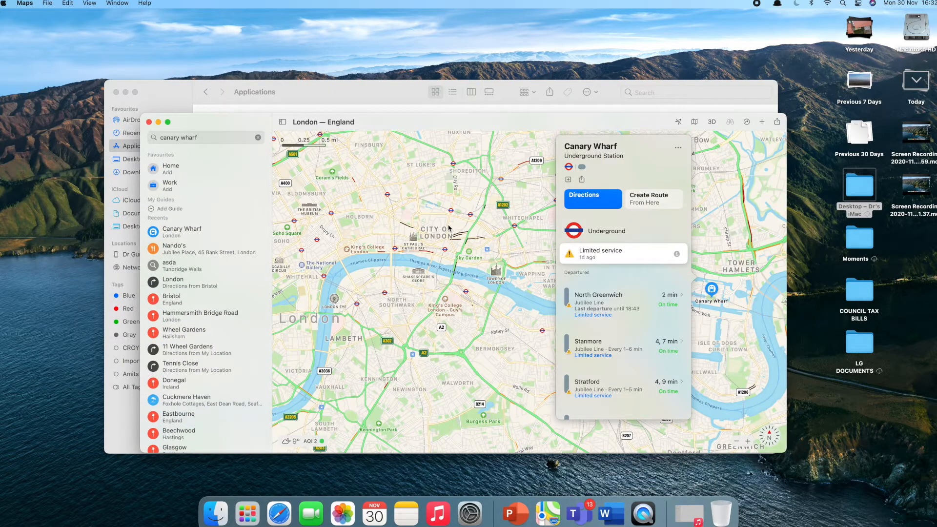
mouse_move(181, 164)
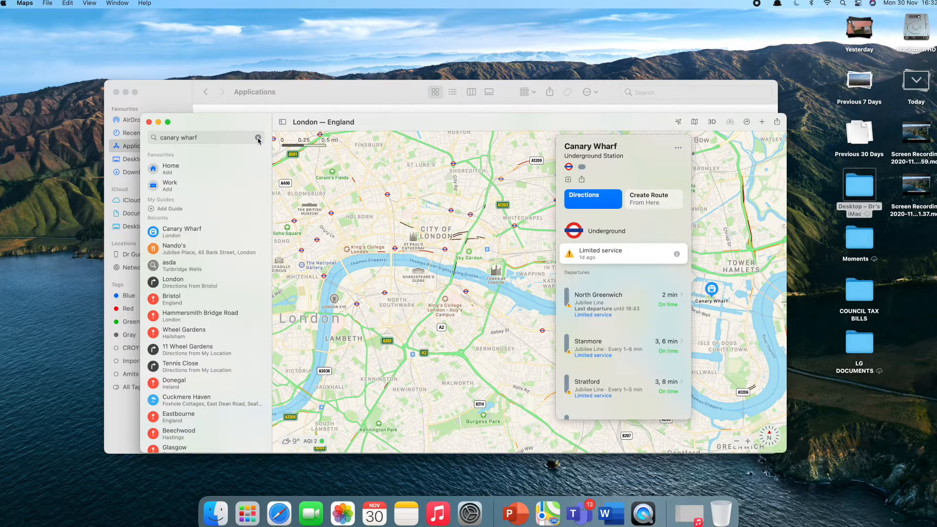
left_click(258, 138)
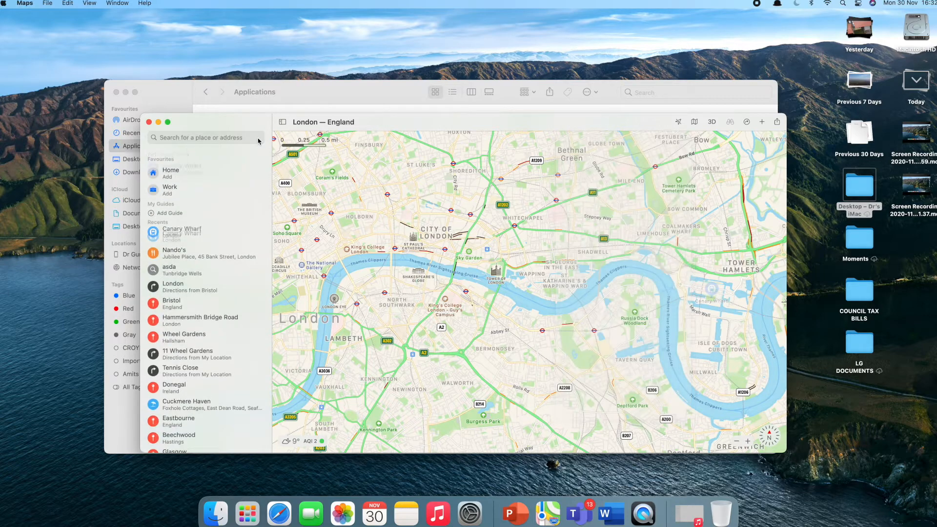
type("d")
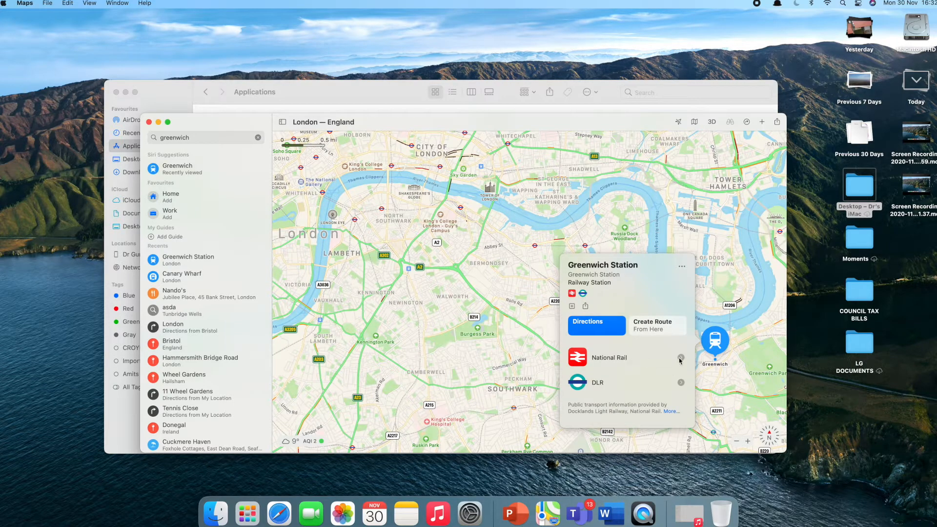
- Expand Greenwich Station's National Rail departures and scroll through them and the DLR times
left_click(681, 357)
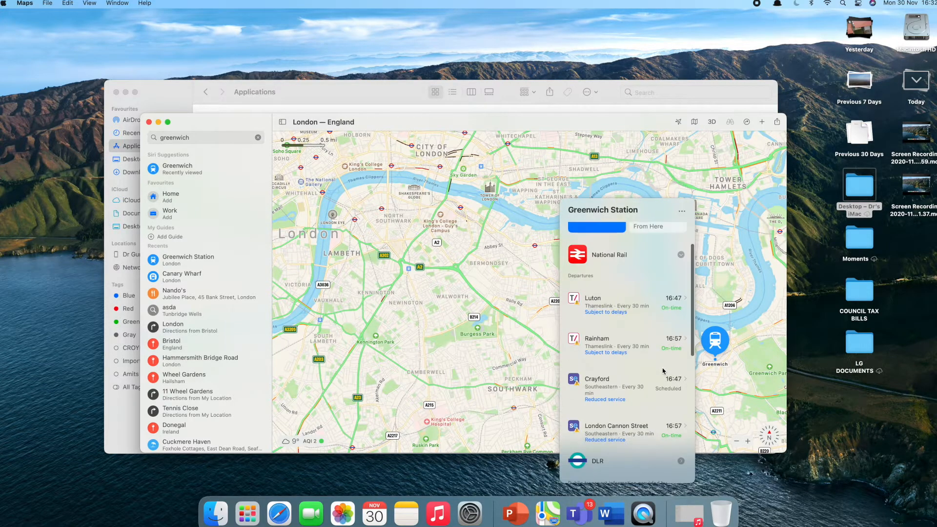
scroll("down", 3)
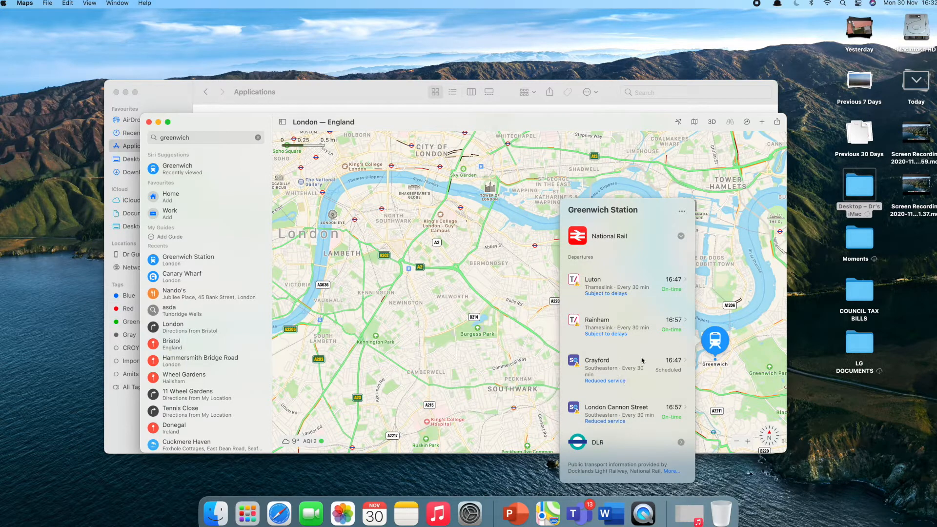
scroll("down", 3)
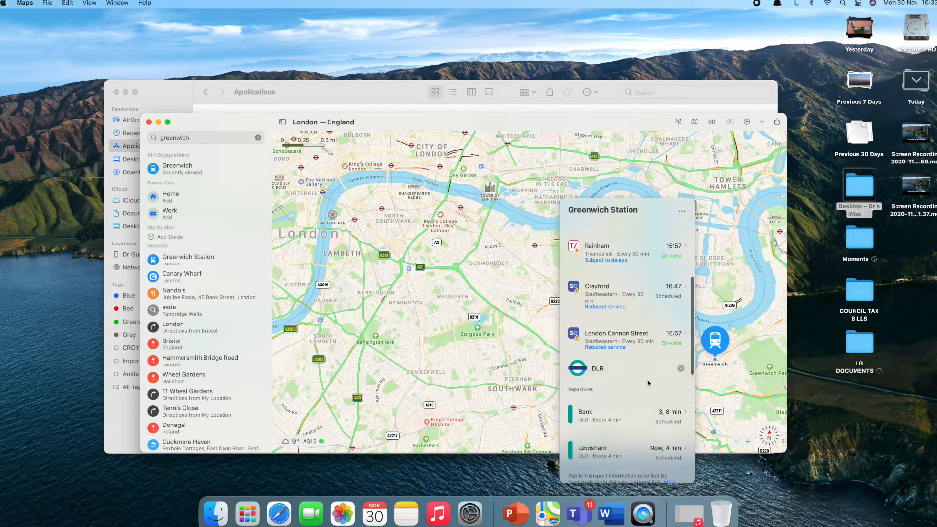
scroll("down", 3)
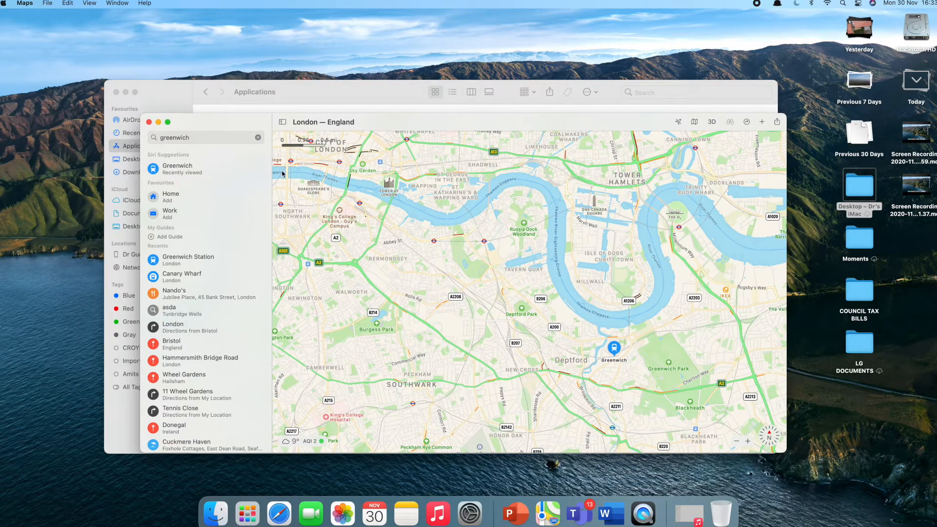
mouse_move(565, 128)
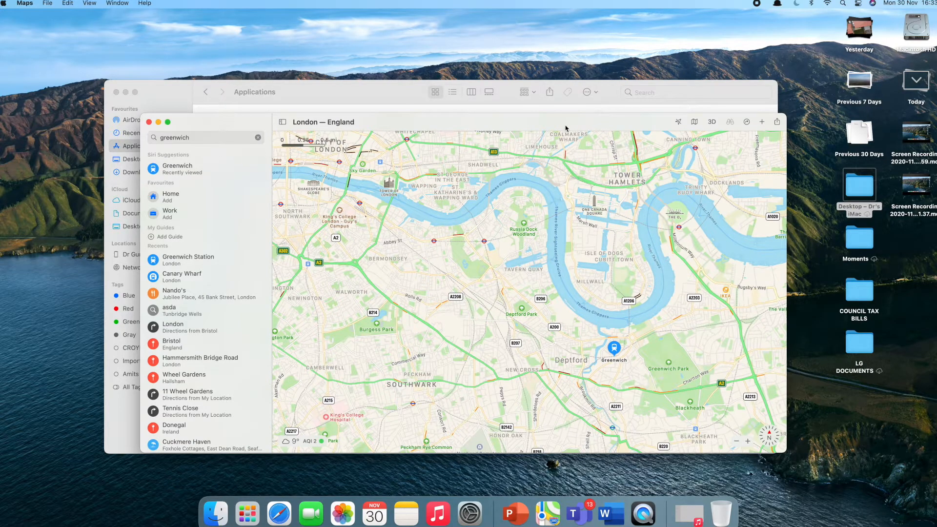
- Make the Maps window showing east London fill the entire screen
left_click(745, 111)
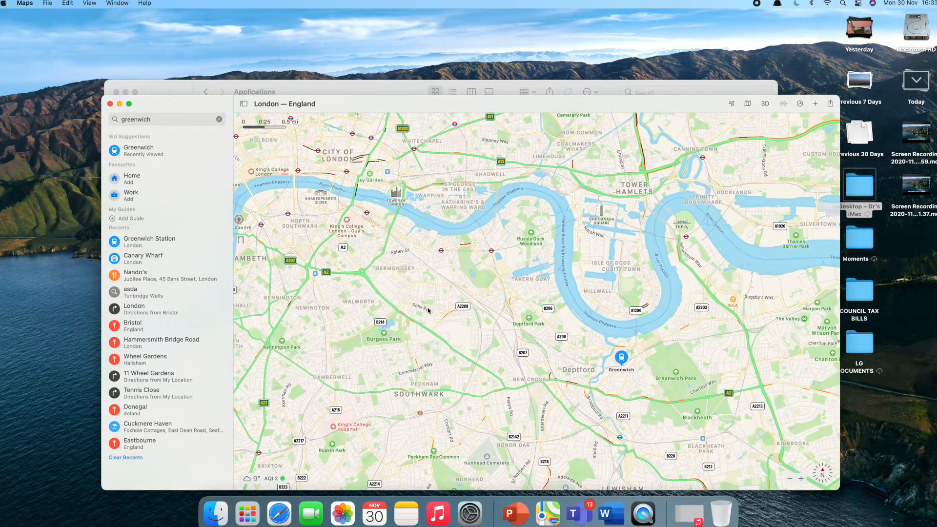
mouse_move(128, 104)
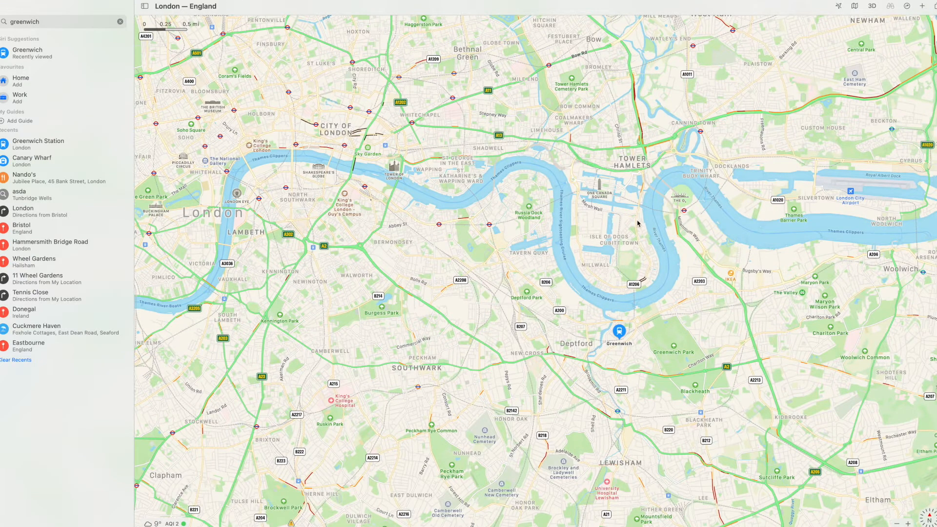
mouse_move(801, 37)
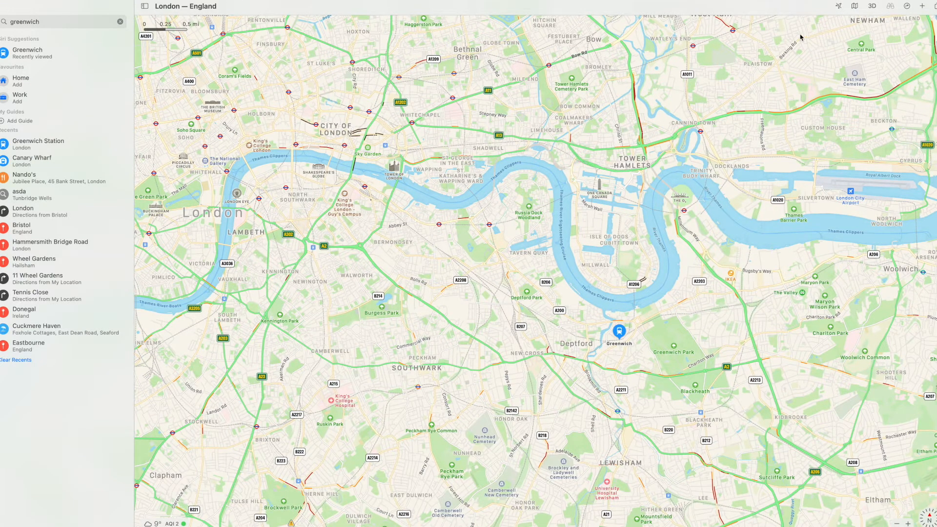
- Switch the map to 3D, zoom into the University of Greenwich campus, then leave full screen
left_click(872, 6)
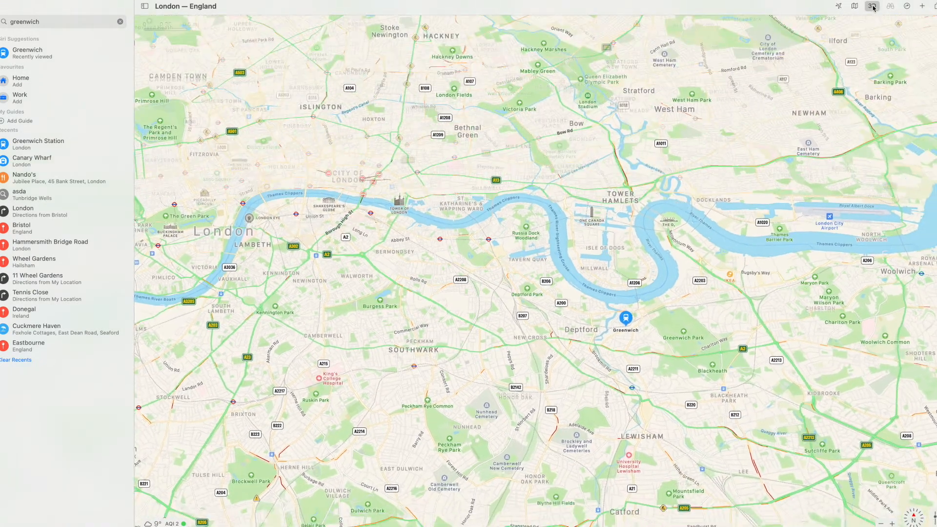
left_click(871, 6)
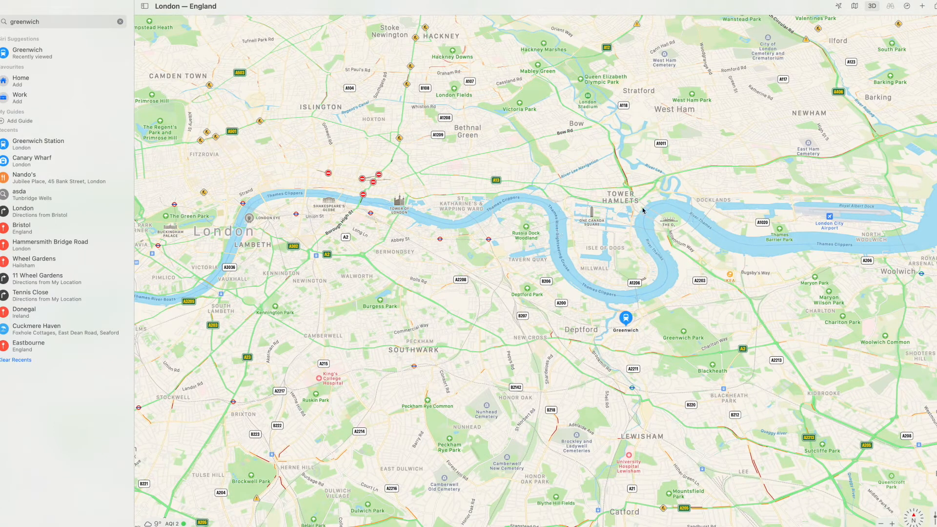
mouse_move(356, 97)
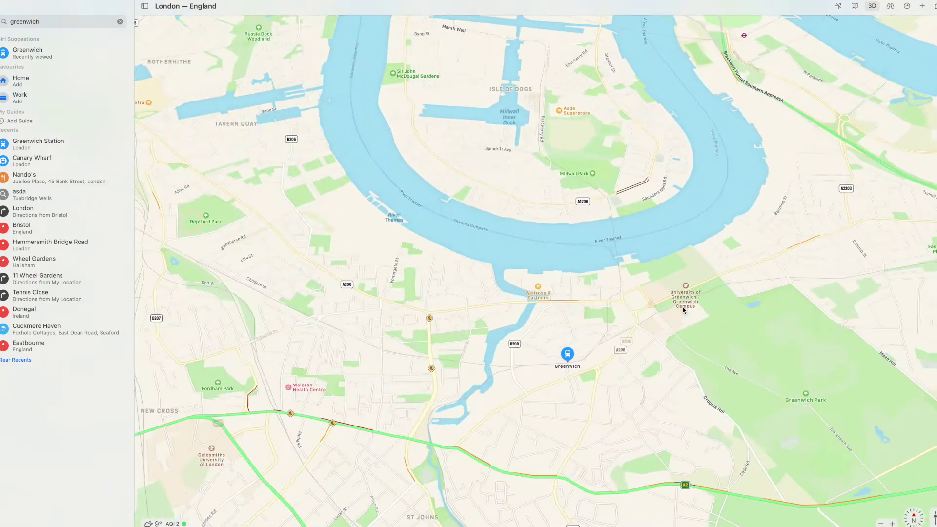
left_click(27, 53)
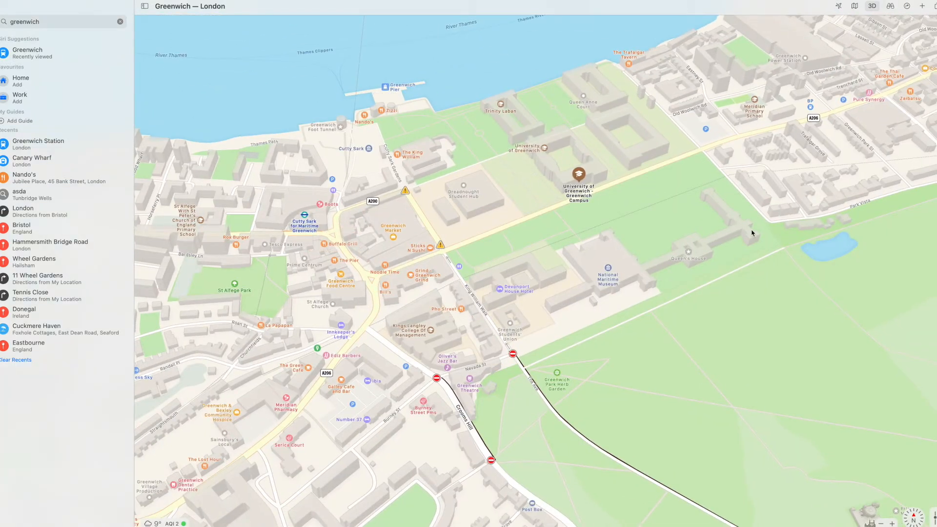
mouse_move(649, 219)
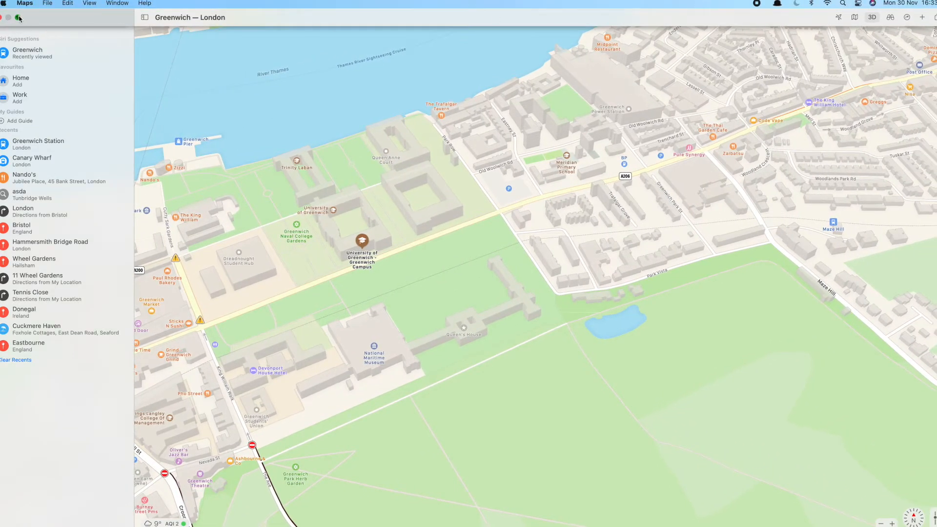
left_click(19, 17)
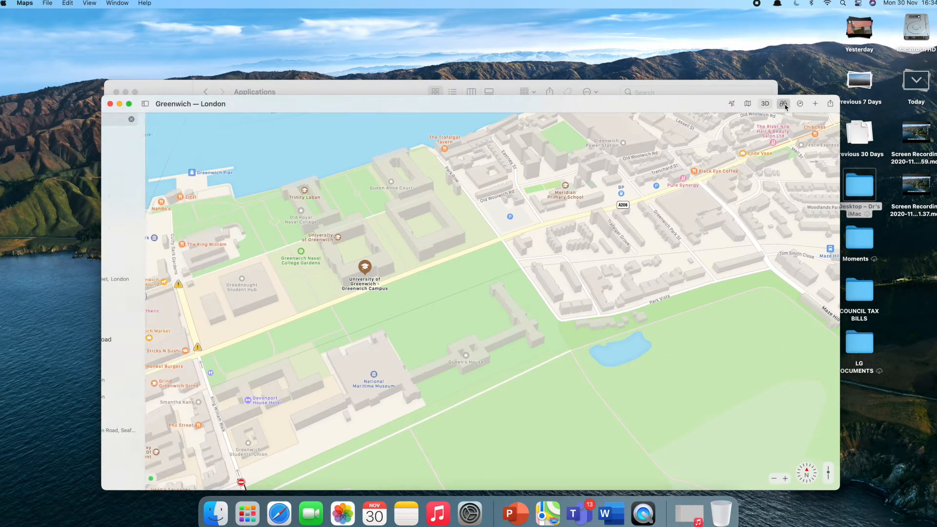
- Enter Look Around near Greenwich Park, leave it, then re-enter the street-level view
left_click(783, 104)
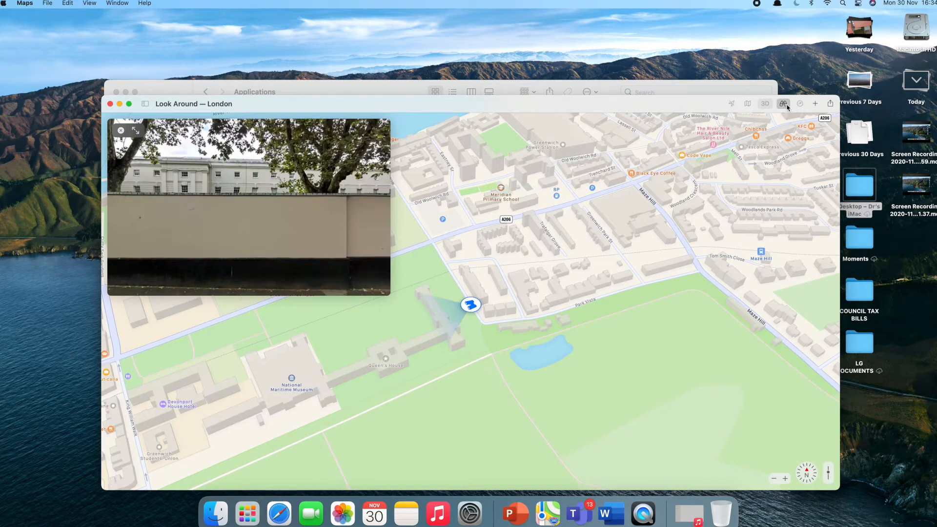
mouse_move(784, 103)
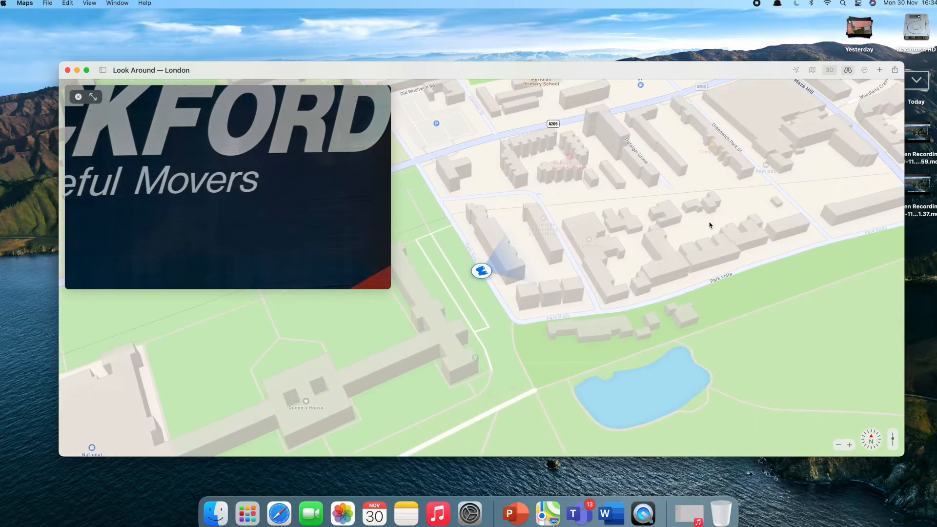
left_click(78, 96)
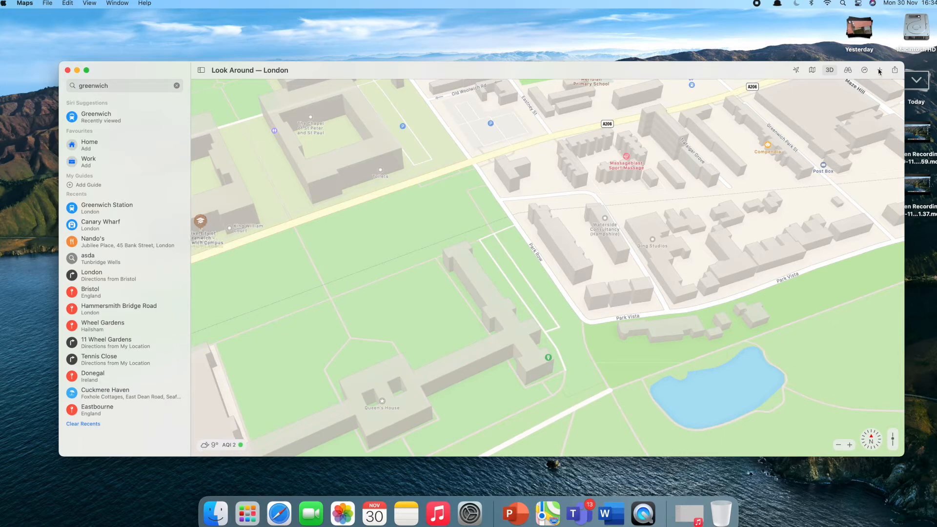
left_click(848, 71)
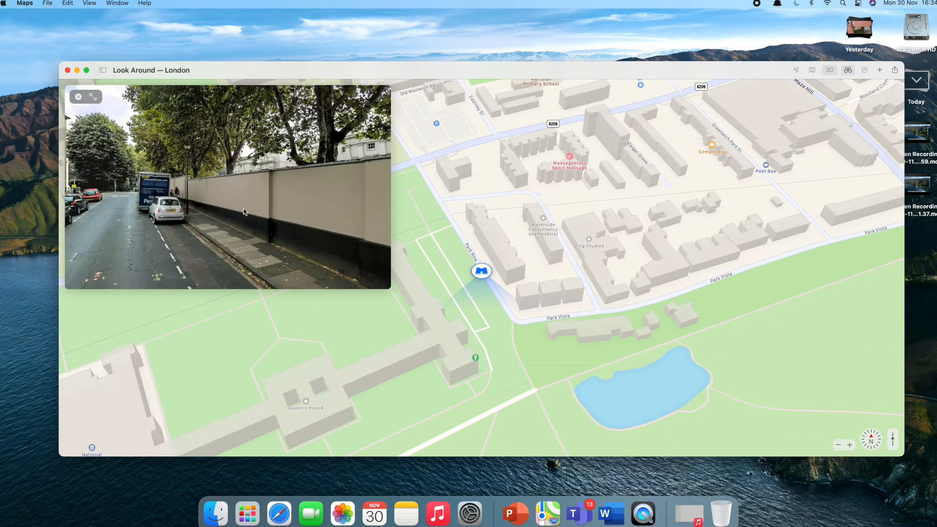
mouse_move(155, 191)
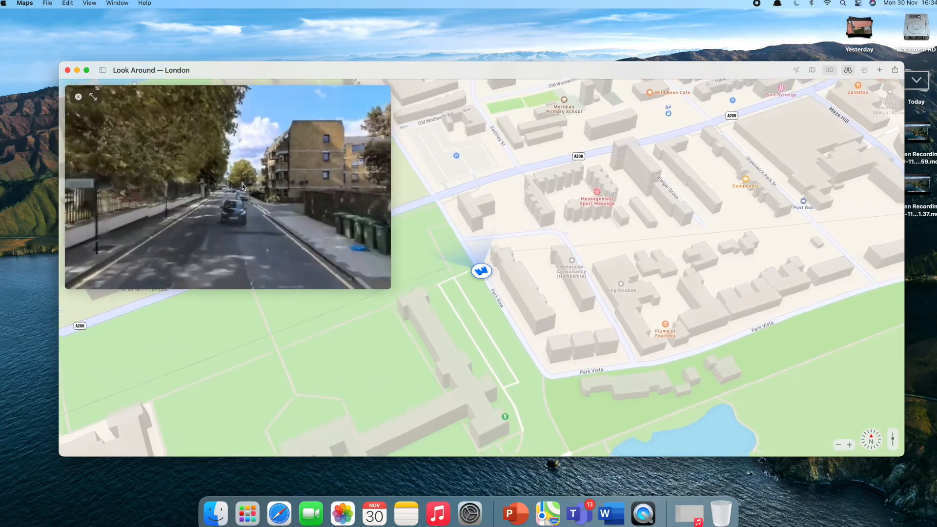
- Move the street view along the A206 Old Woolwich Road towards Maze Hill
left_click(242, 185)
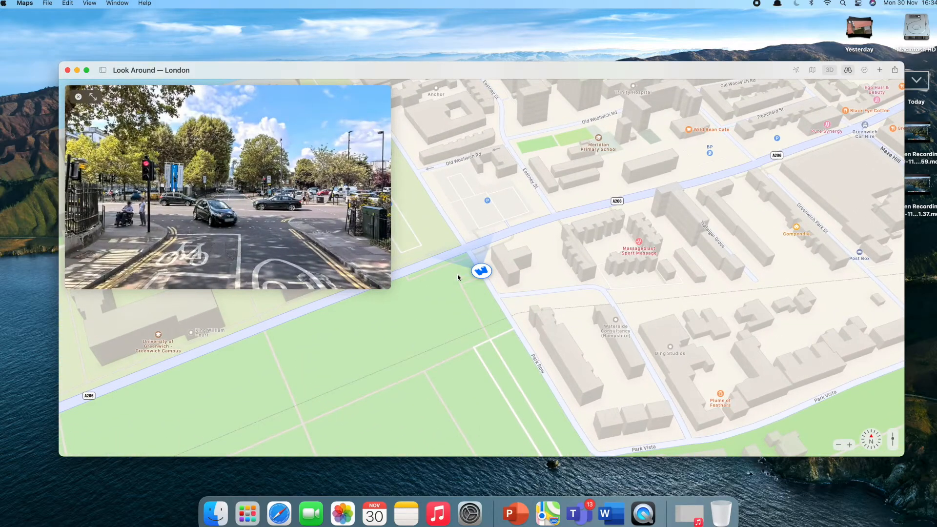
mouse_move(492, 275)
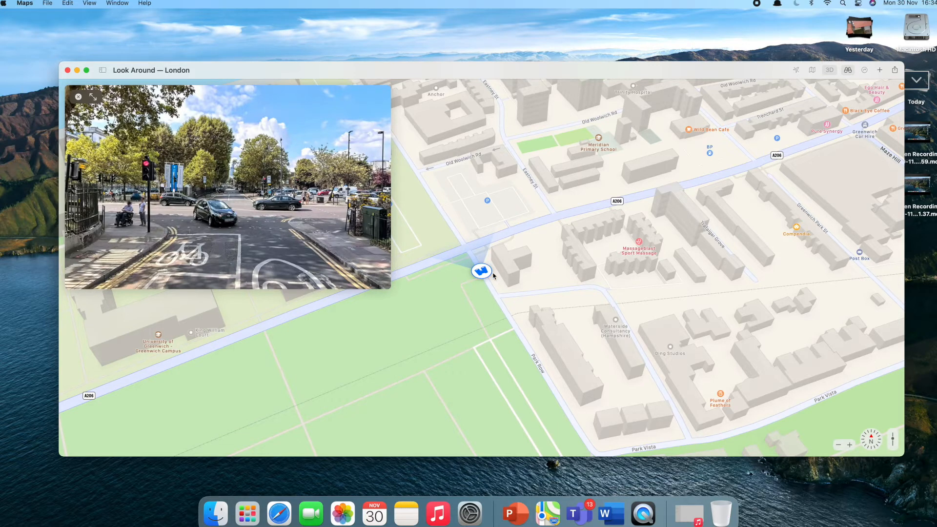
mouse_move(158, 226)
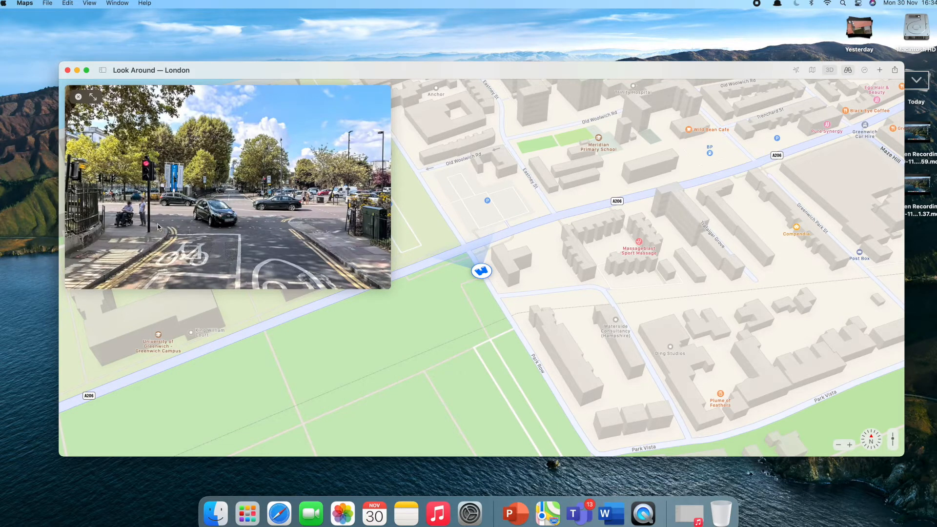
mouse_move(242, 208)
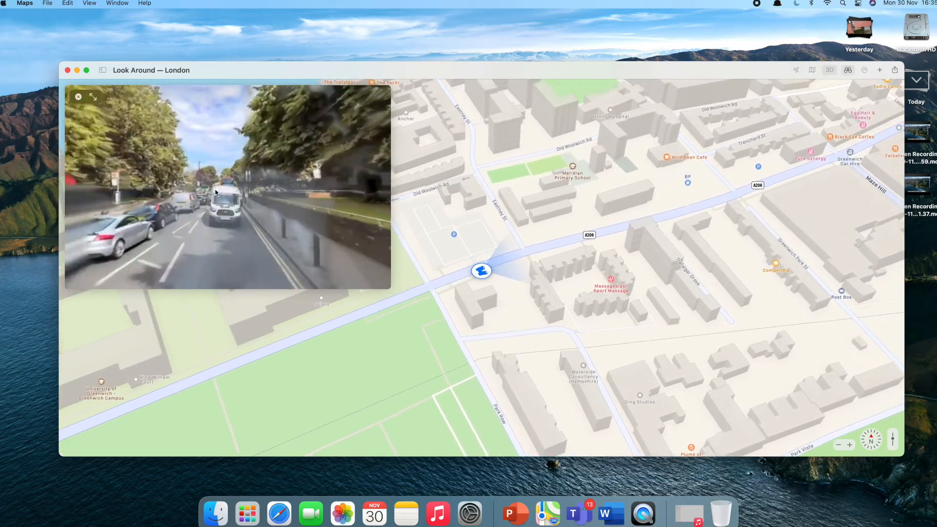
left_click(215, 193)
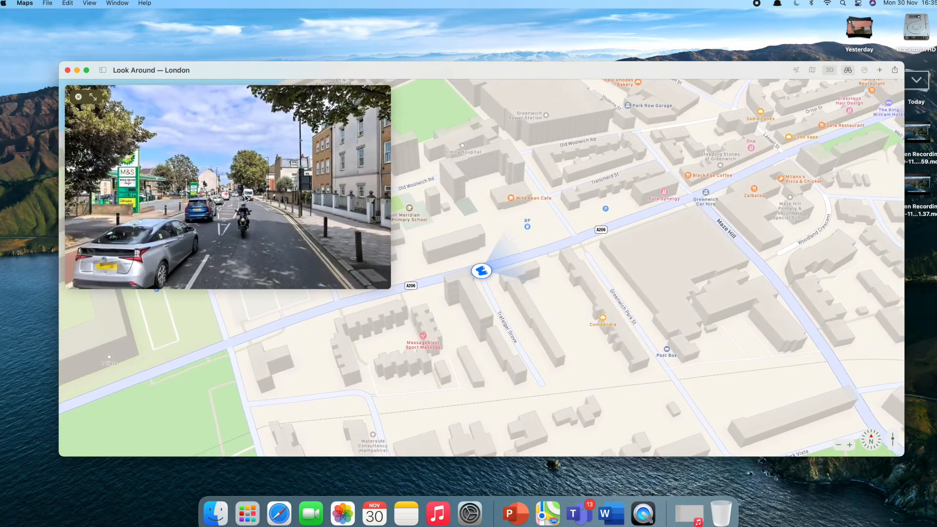
left_click(270, 198)
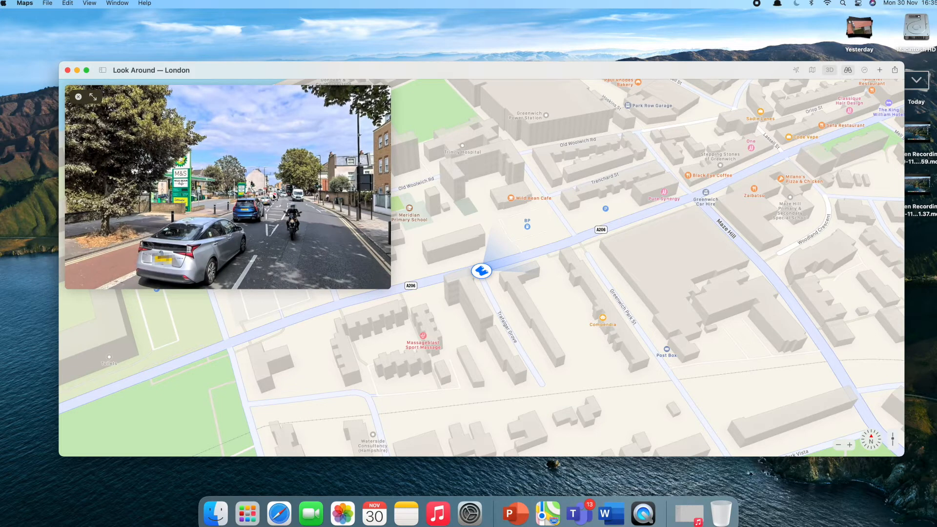
mouse_move(140, 121)
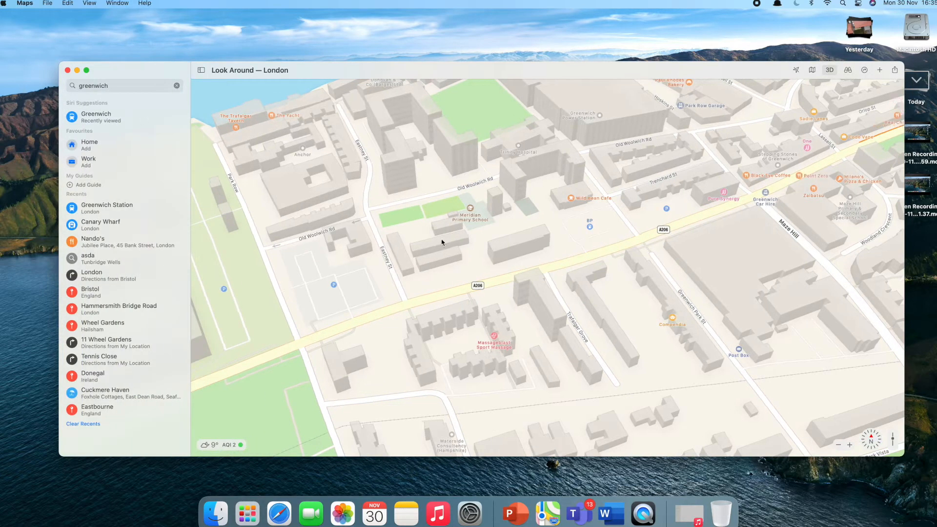
mouse_move(172, 90)
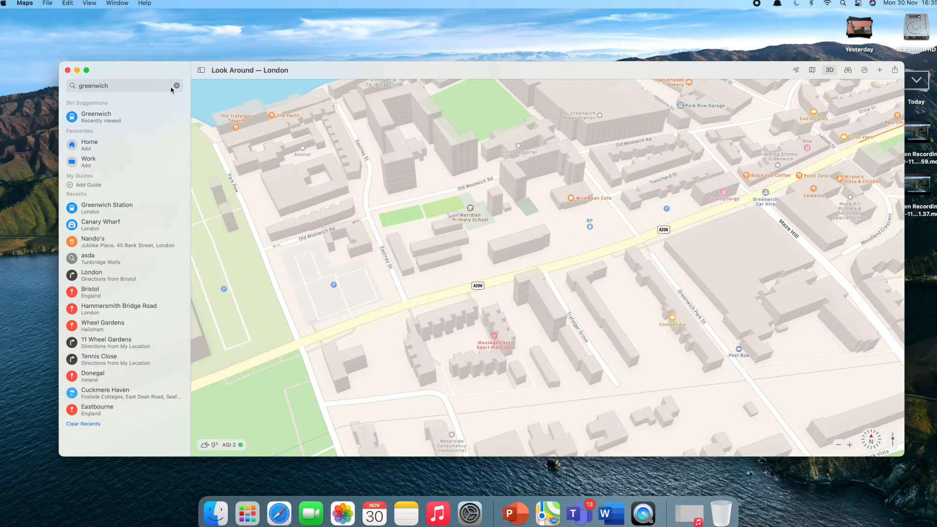
- Search for Canary Wharf, show it on the map and start Look Around there
type("canary wharf")
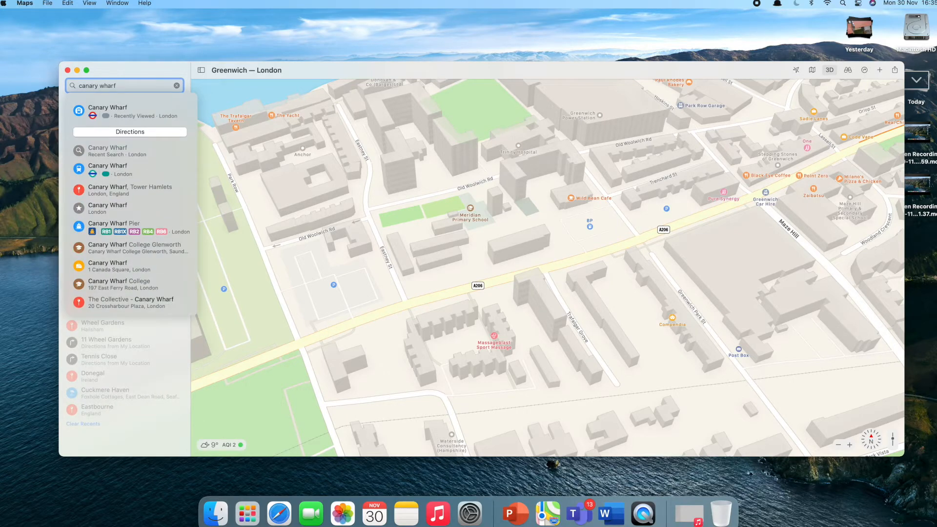
left_click(108, 112)
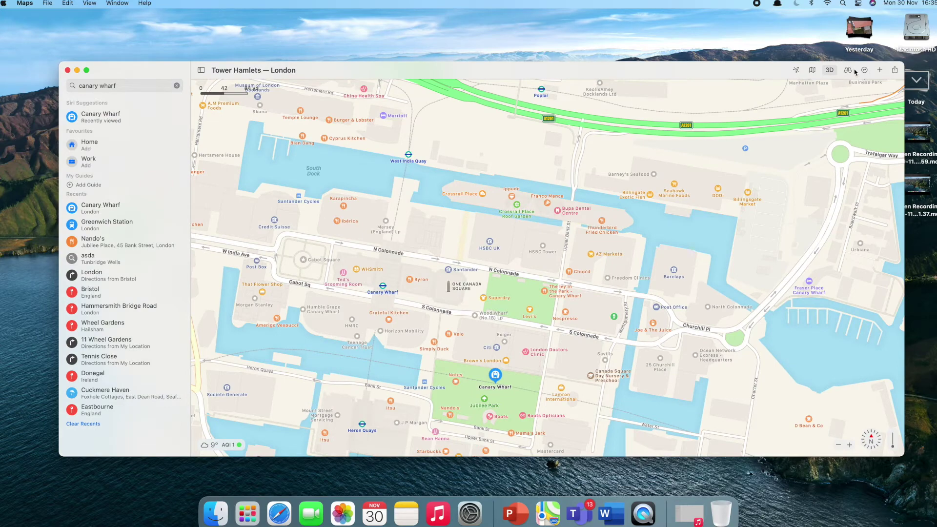
left_click(848, 70)
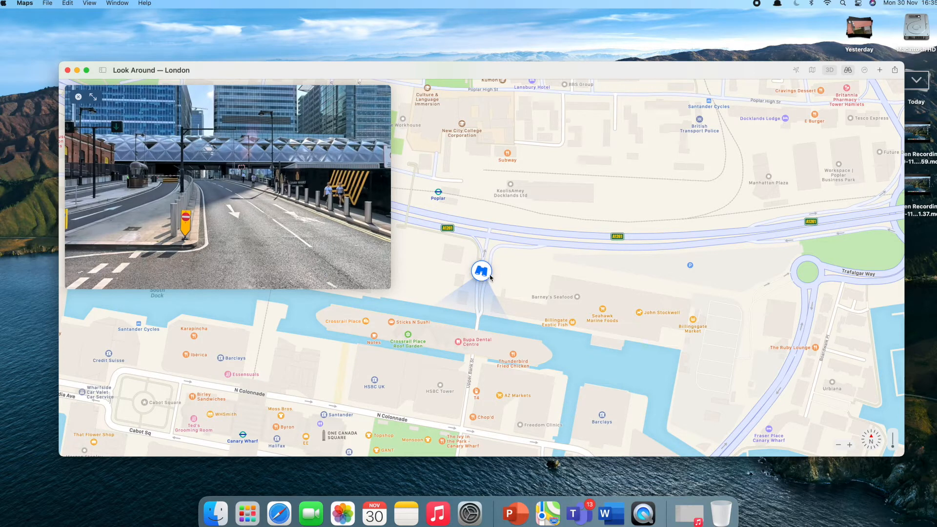
mouse_move(471, 351)
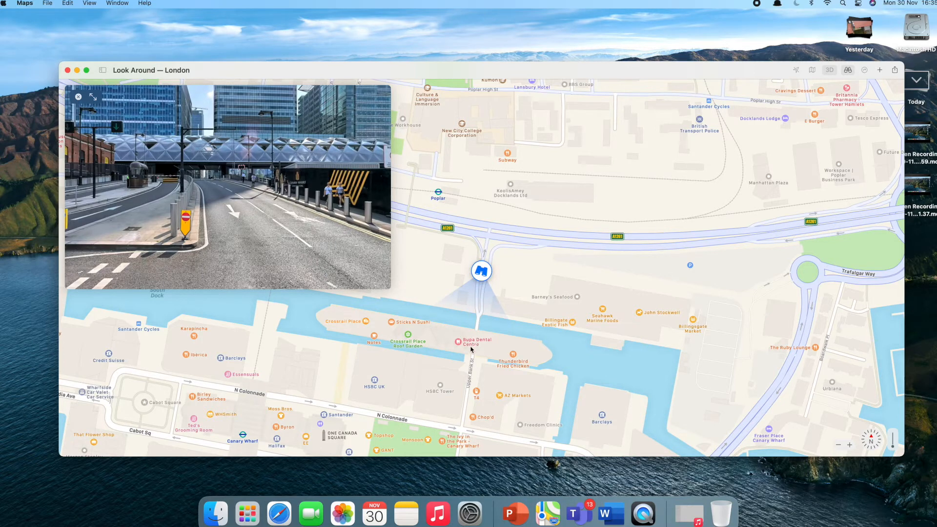
mouse_move(233, 185)
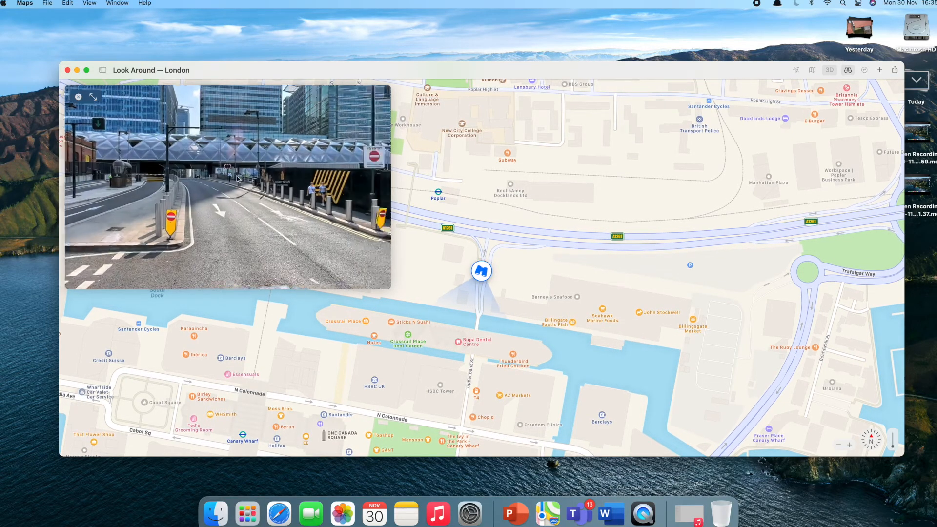
- Advance the street view along the A1261 towards Trafalgar Way and Blackwall
left_click(239, 180)
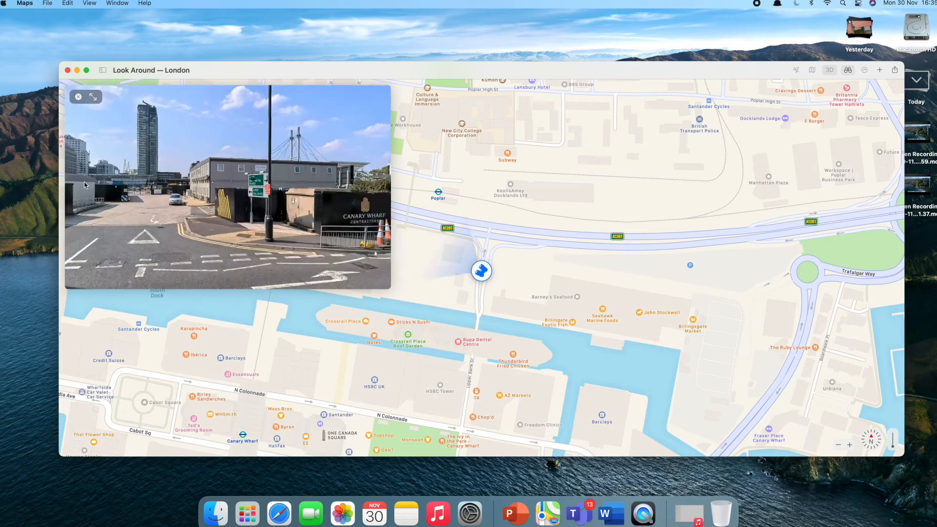
left_click(211, 195)
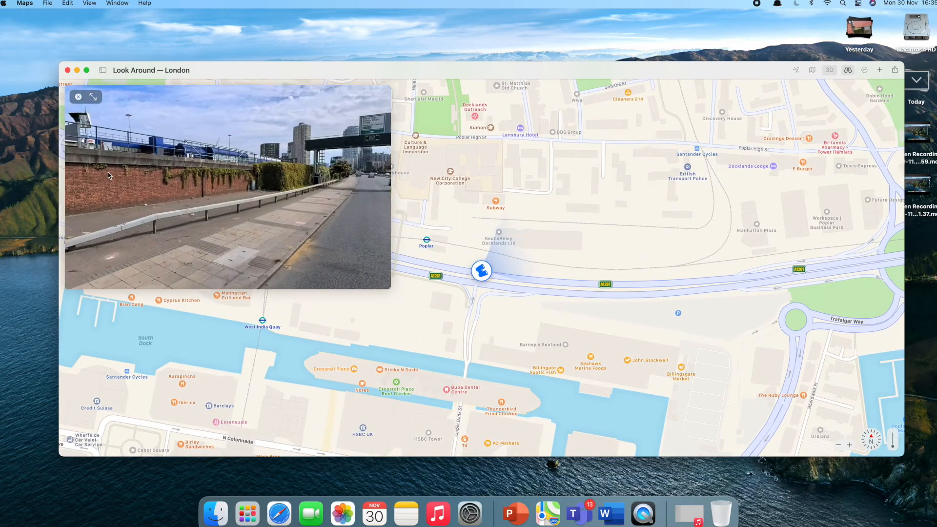
left_click(227, 200)
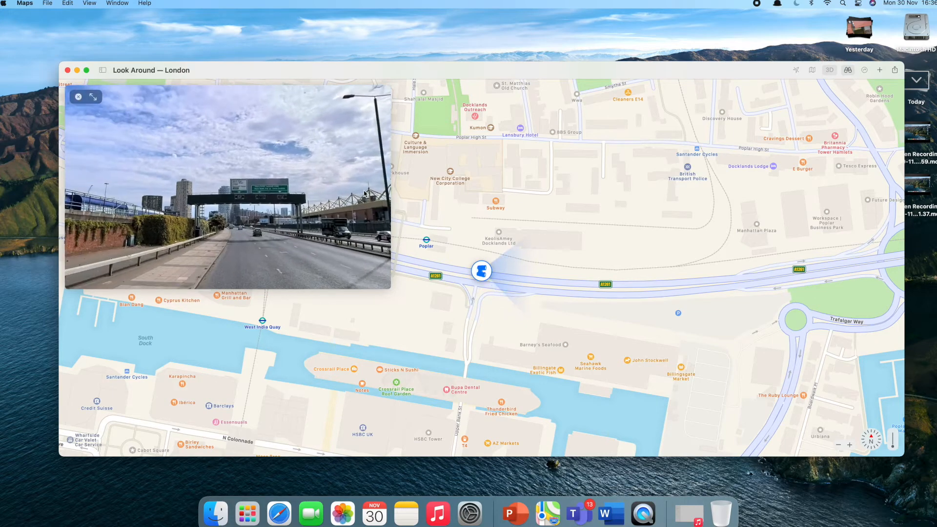
left_click(254, 232)
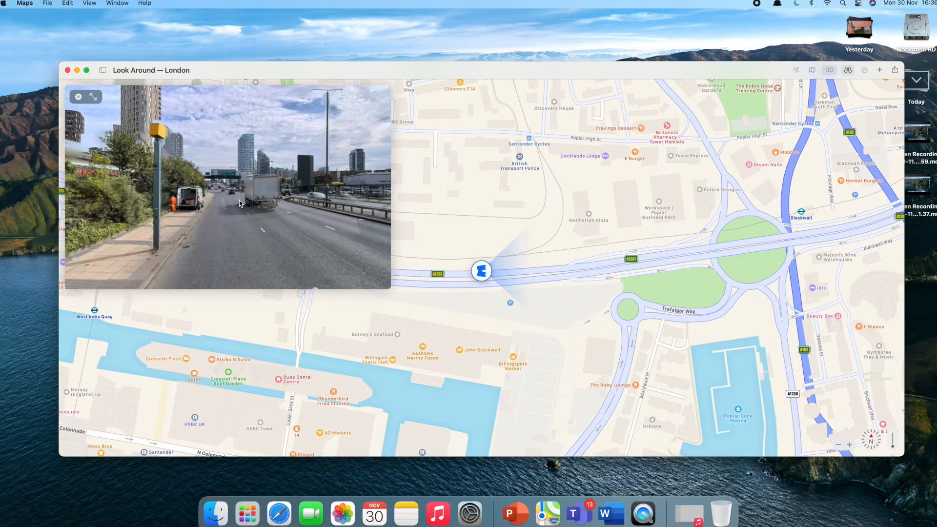
left_click(239, 203)
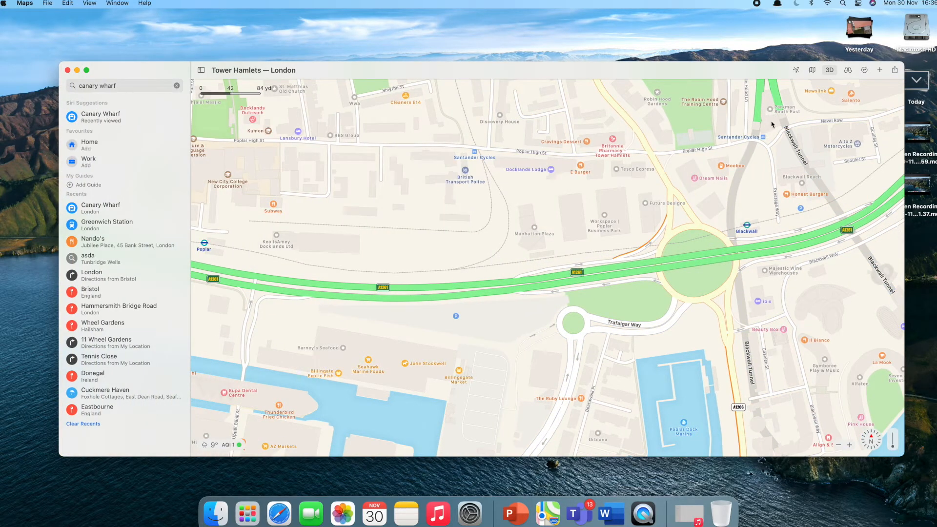
- Switch the map style to Public Transport around Canning Town
left_click(812, 70)
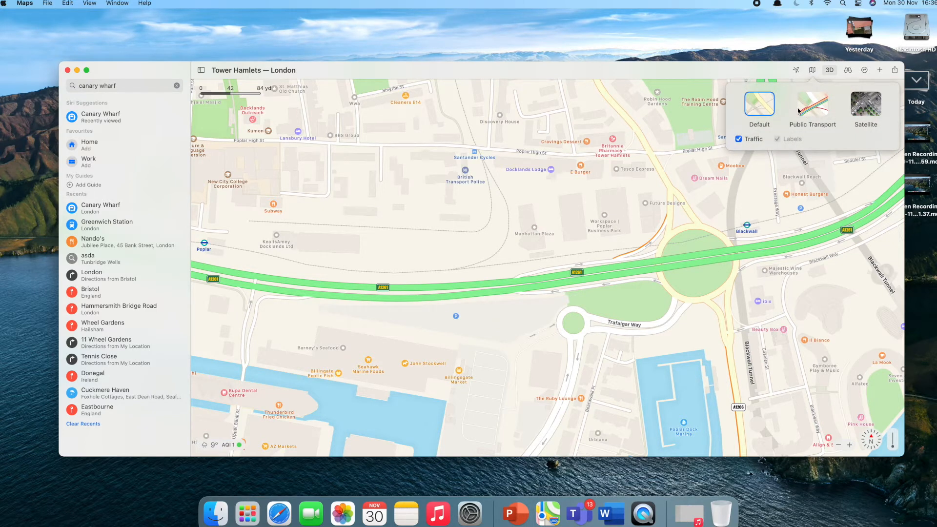
mouse_move(598, 228)
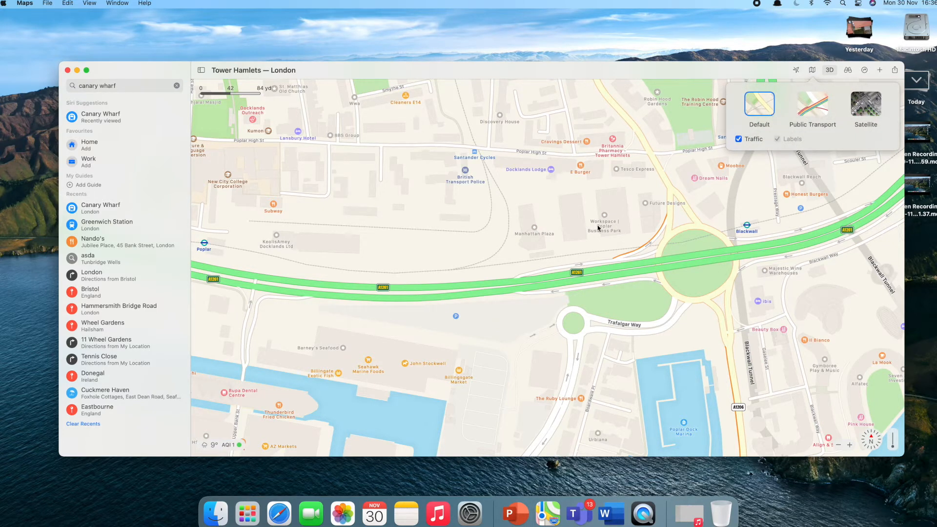
left_click(812, 105)
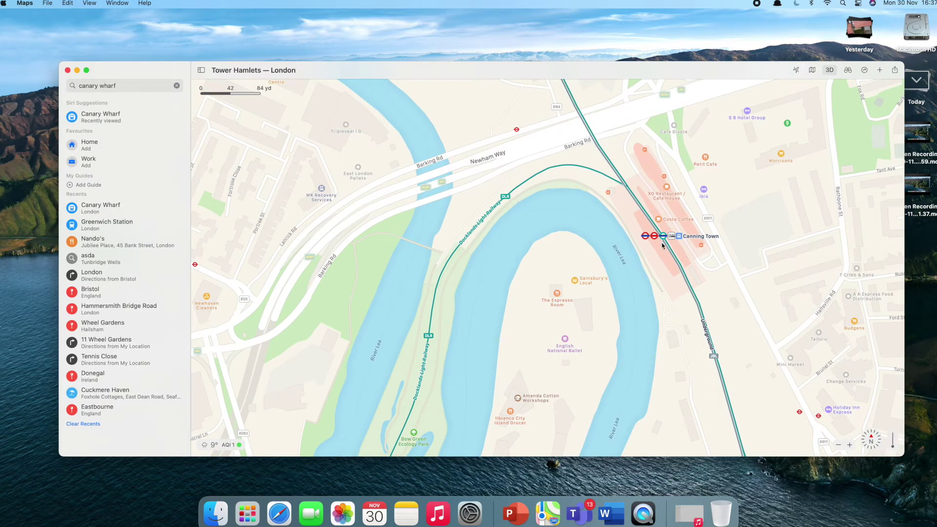
mouse_move(690, 254)
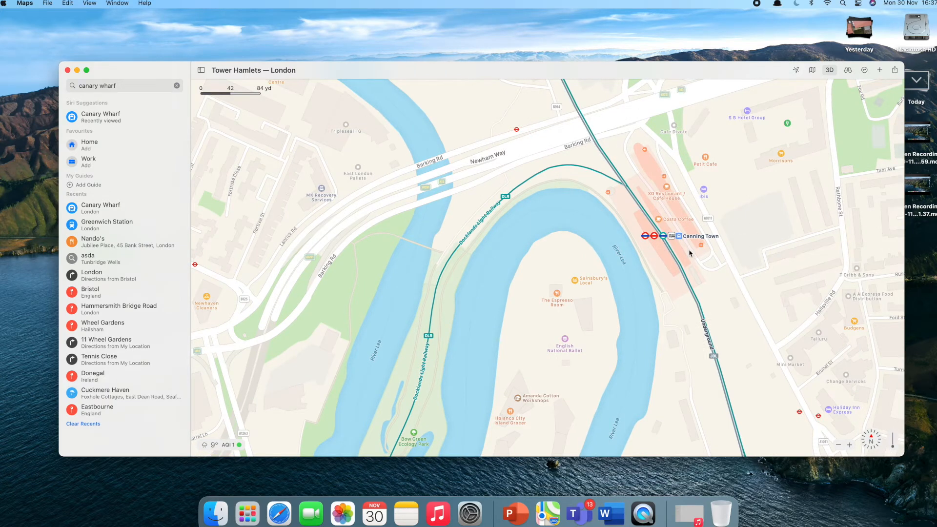
mouse_move(801, 142)
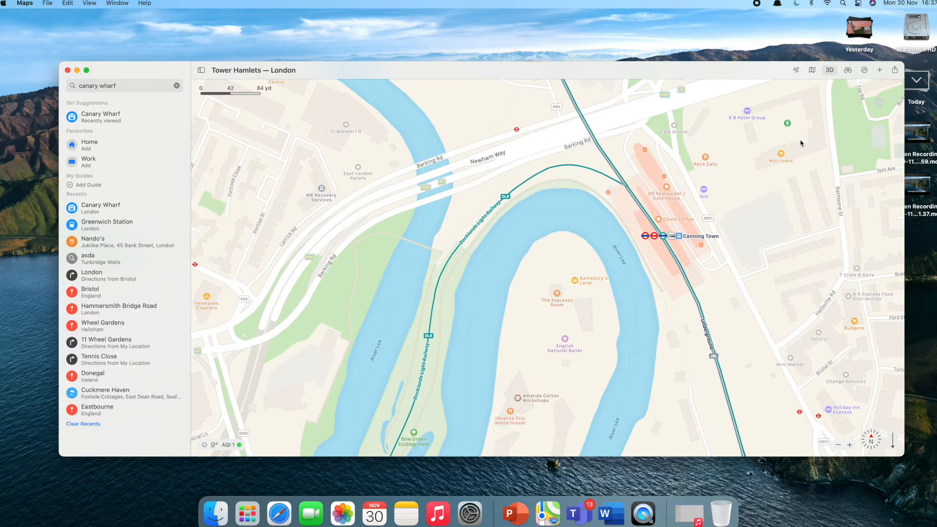
- Switch the map to Satellite imagery of Newham and bring up the Directions panel
left_click(812, 69)
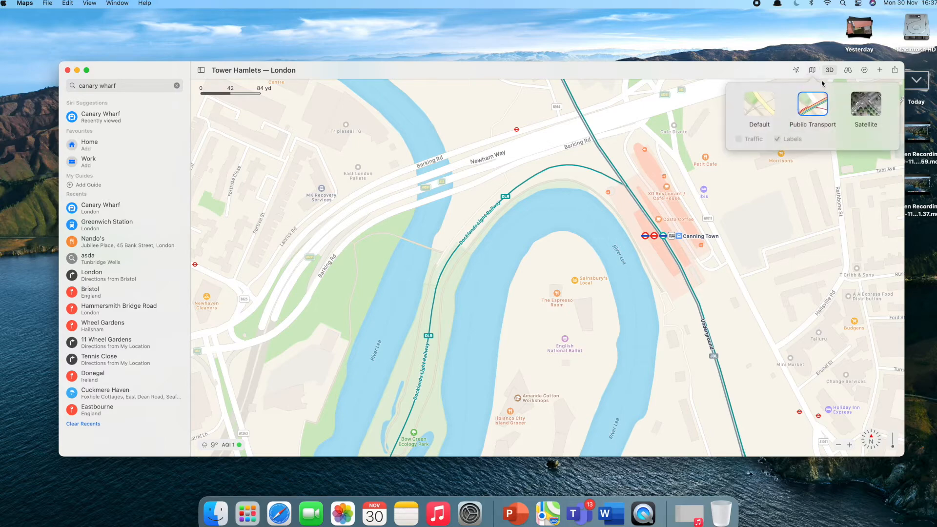
left_click(866, 107)
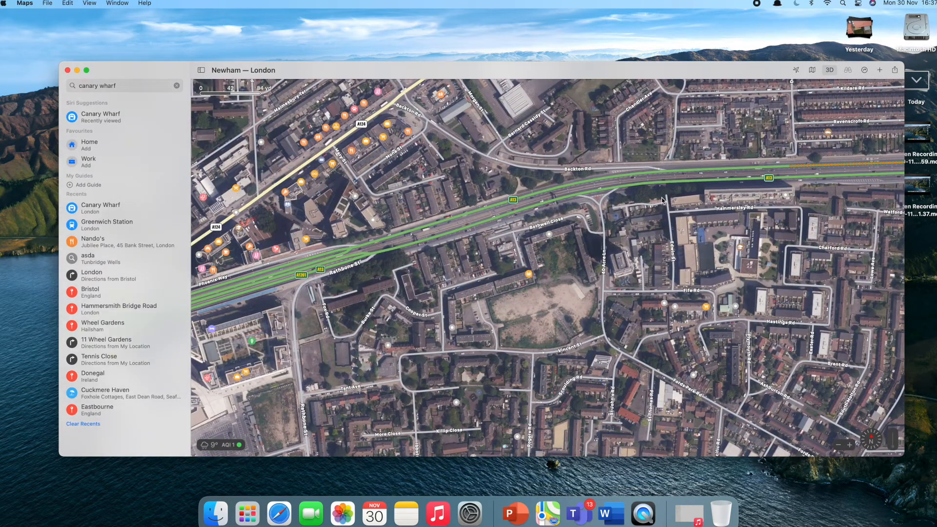
mouse_move(853, 81)
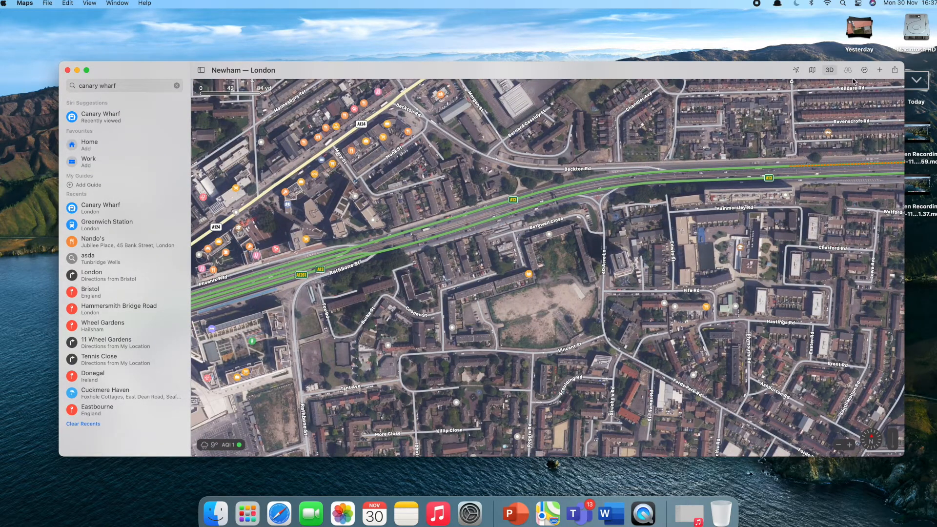
left_click(847, 71)
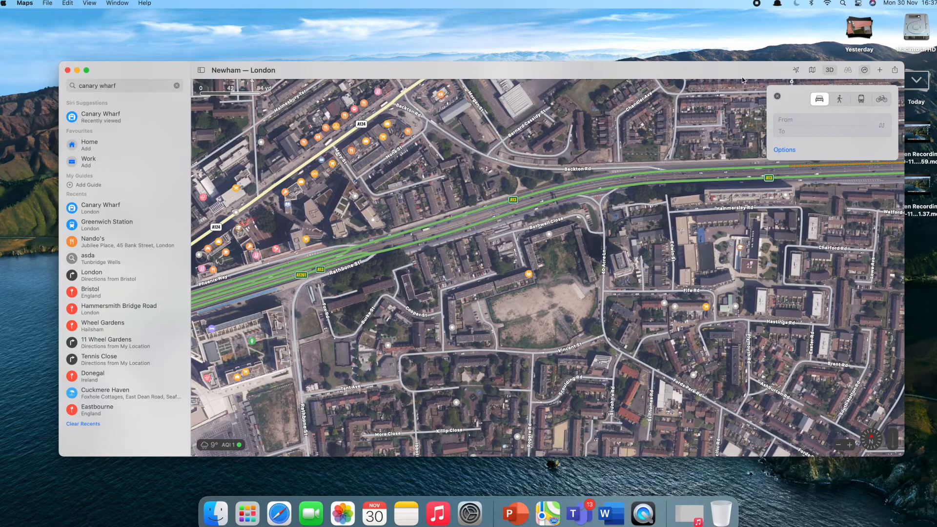
mouse_move(366, 98)
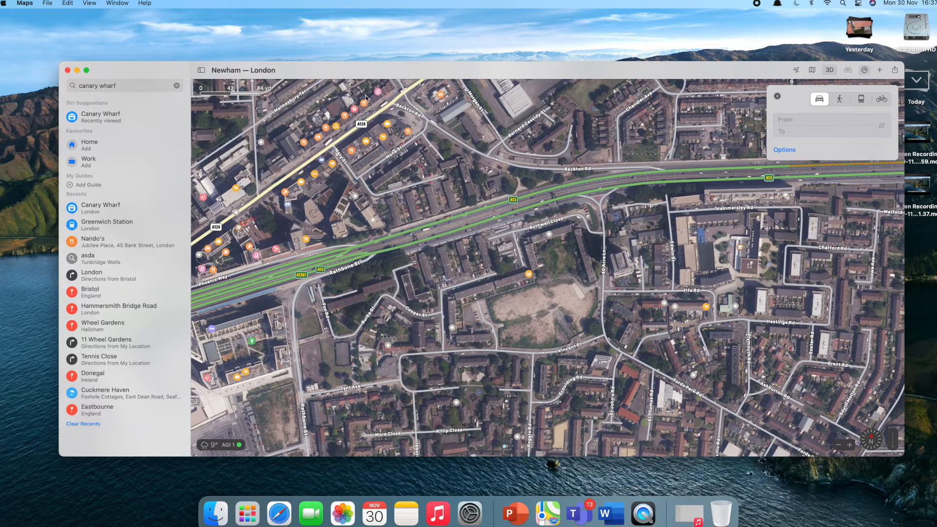
mouse_move(69, 70)
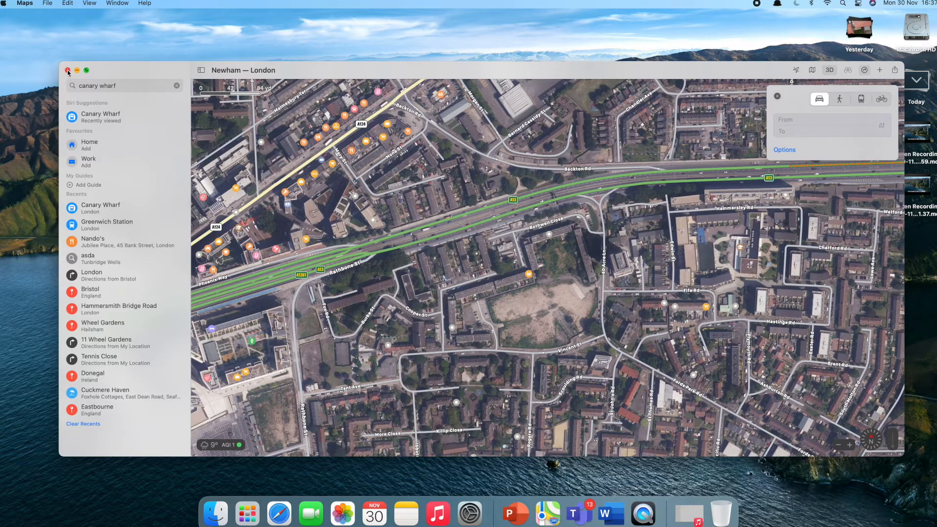
left_click(67, 70)
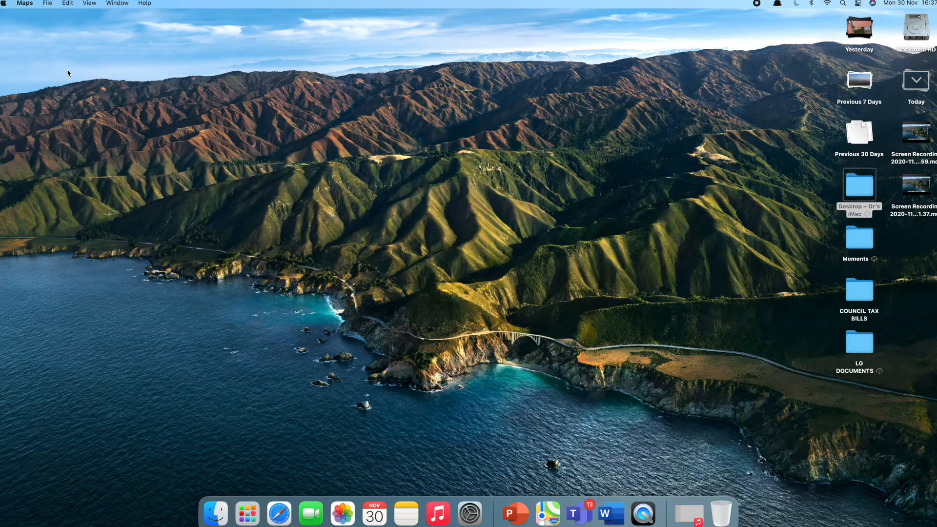
left_click(859, 185)
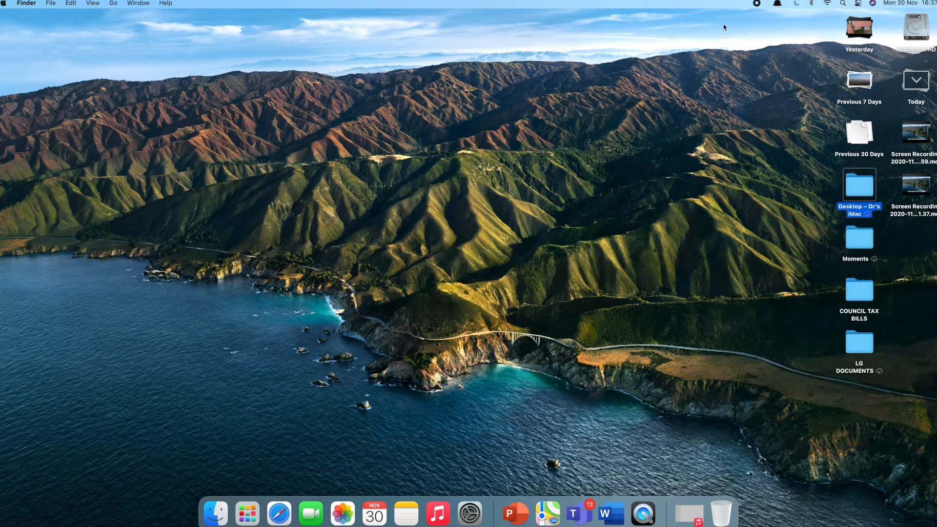
left_click(219, 37)
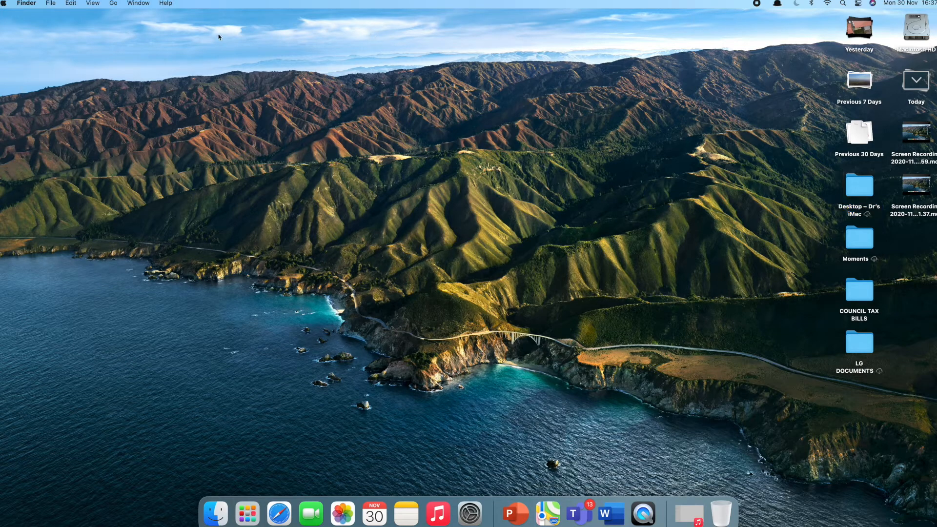
mouse_move(310, 512)
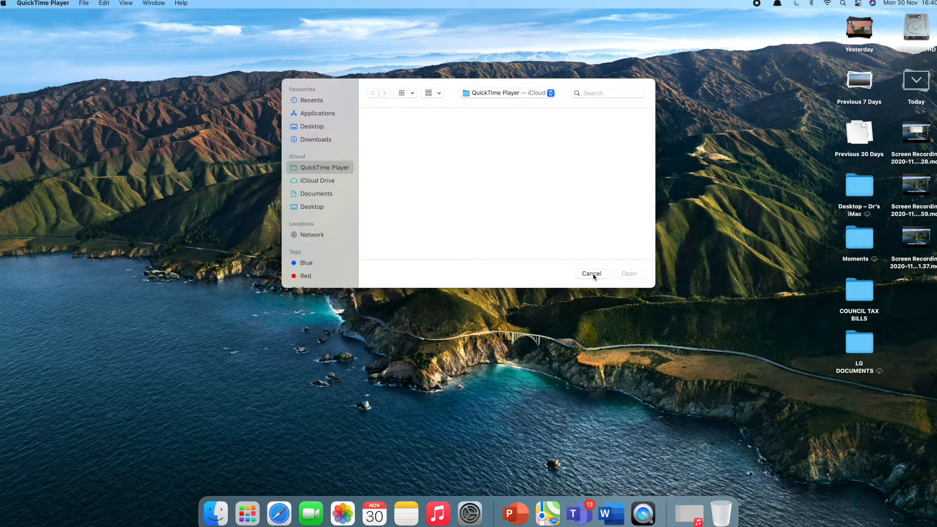
left_click(592, 273)
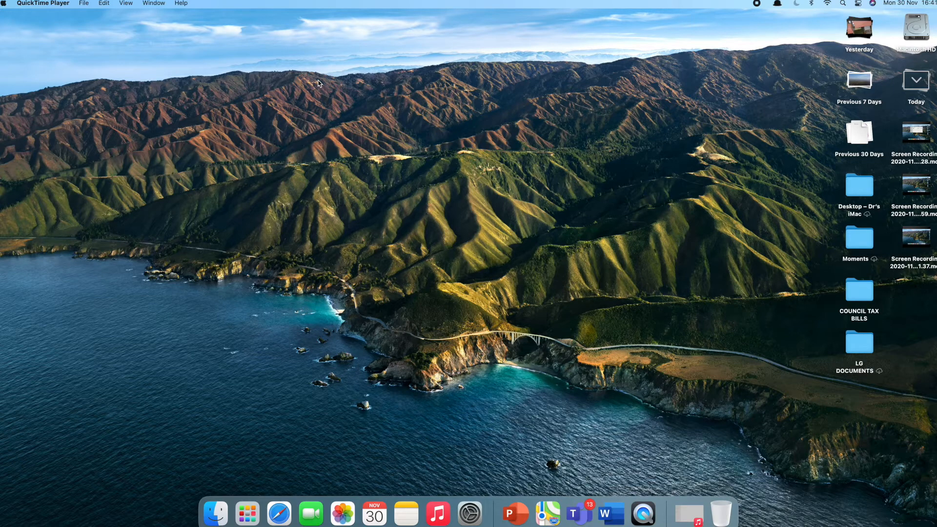
mouse_move(225, 61)
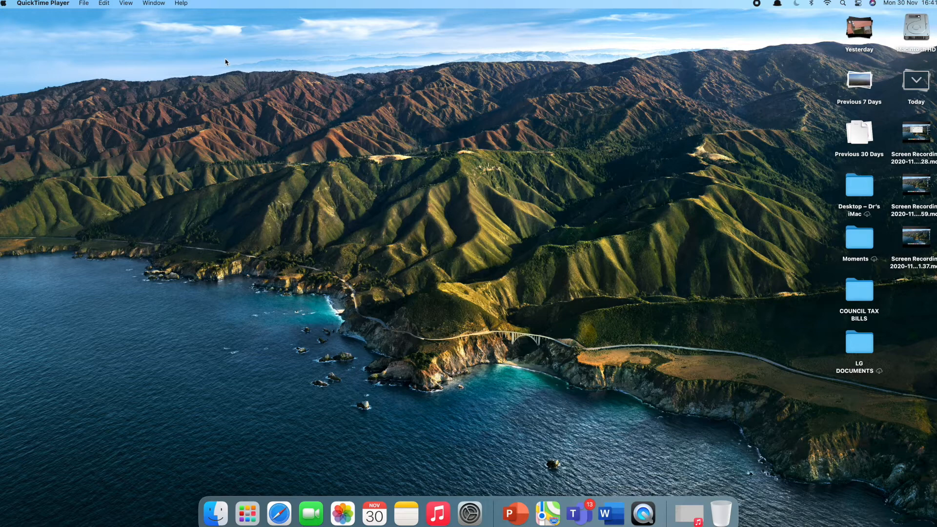
mouse_move(223, 63)
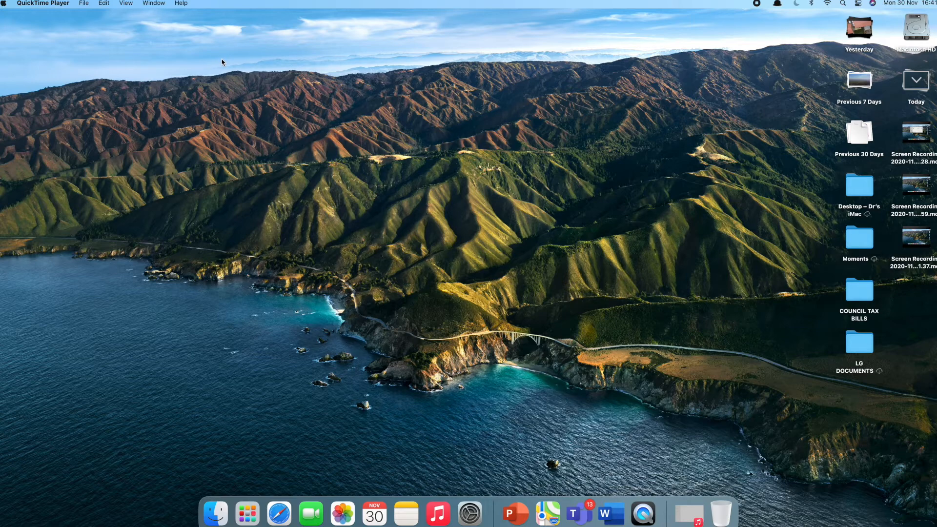
mouse_move(108, 46)
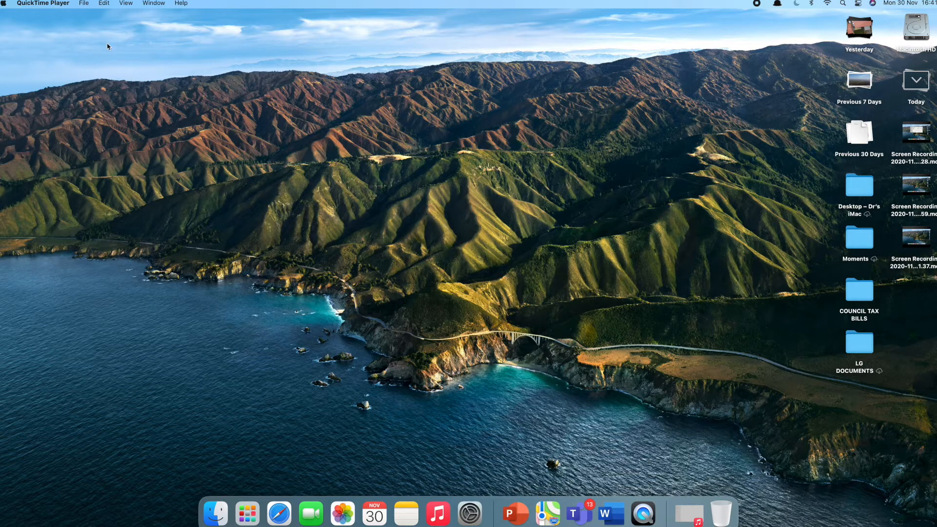
mouse_move(611, 19)
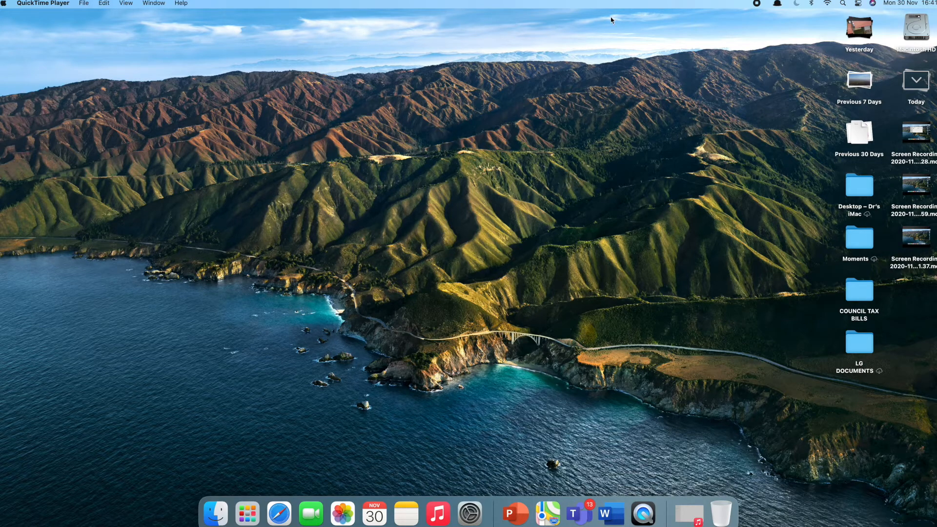
mouse_move(846, 6)
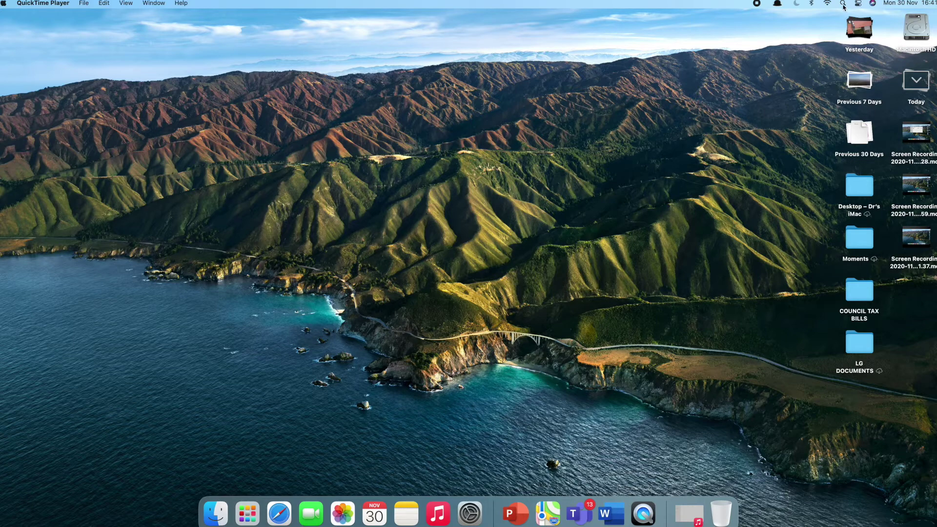
- Launch Keynote from Spotlight by searching 'keynote'
left_click(843, 4)
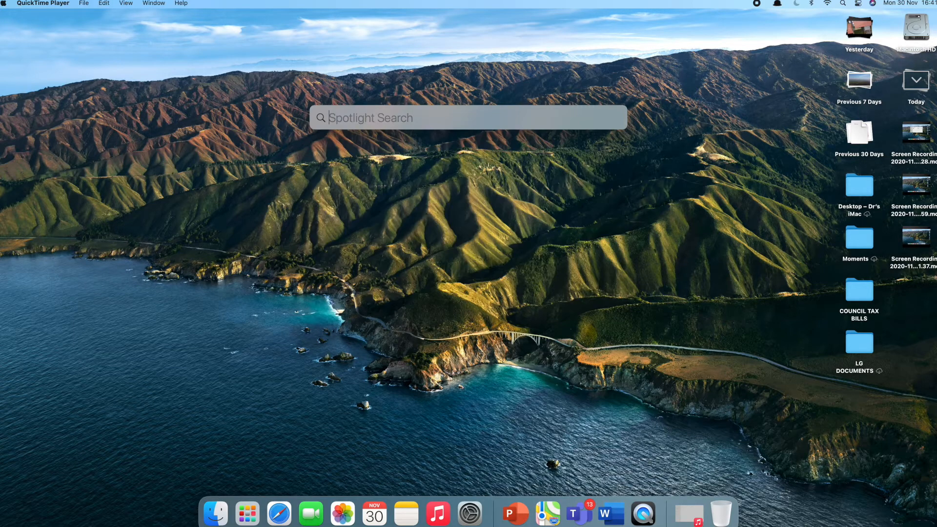
type("keynote")
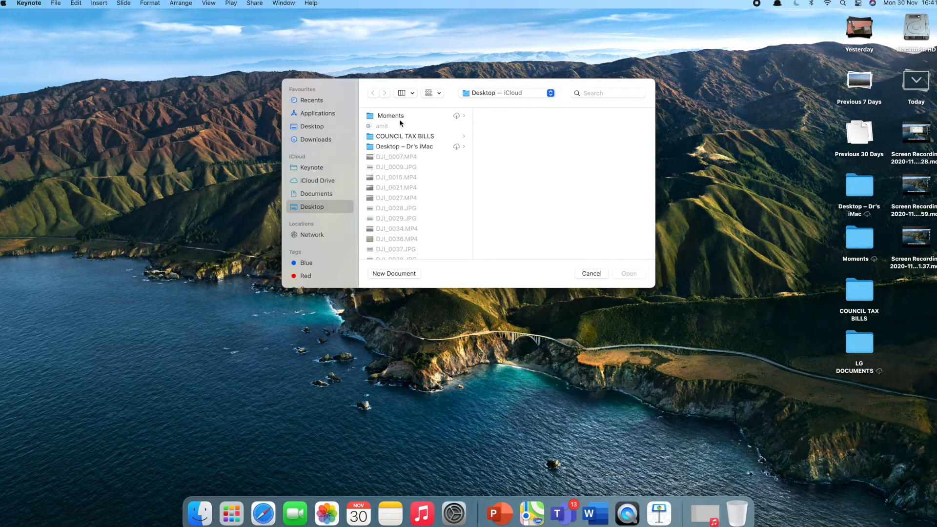
- Create a new presentation from the Briefing theme in the theme chooser
left_click(393, 273)
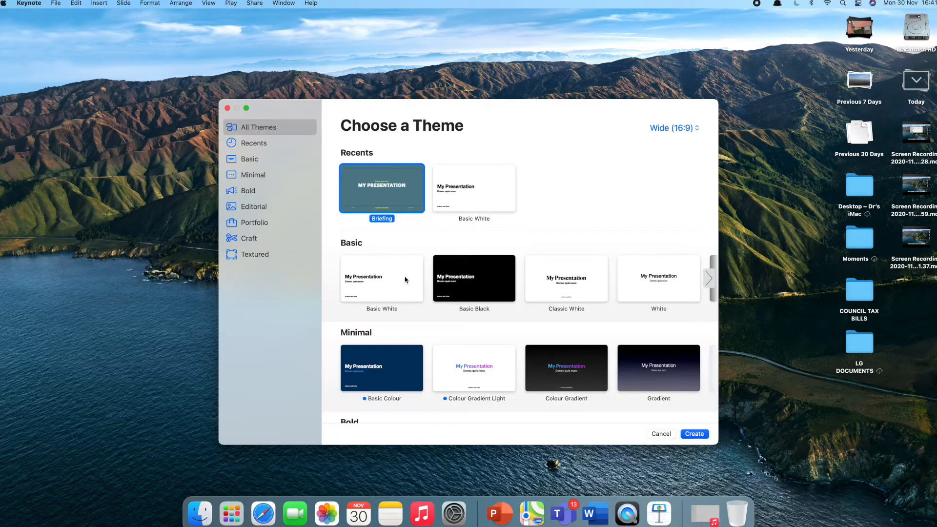
scroll("down", 3)
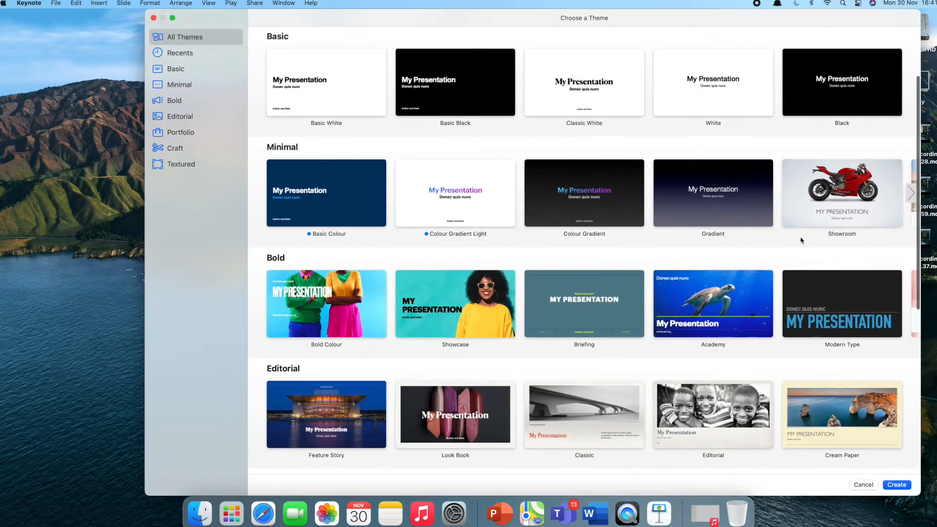
mouse_move(596, 254)
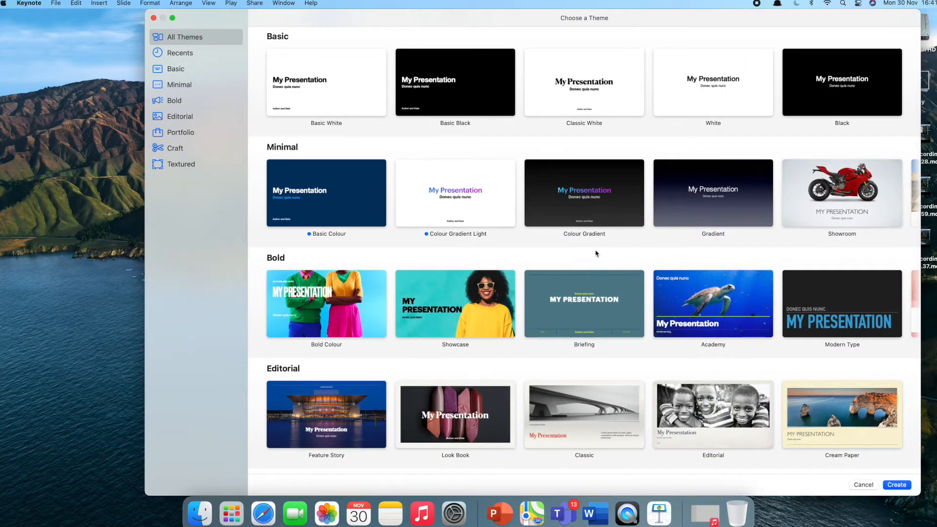
scroll("up", 3)
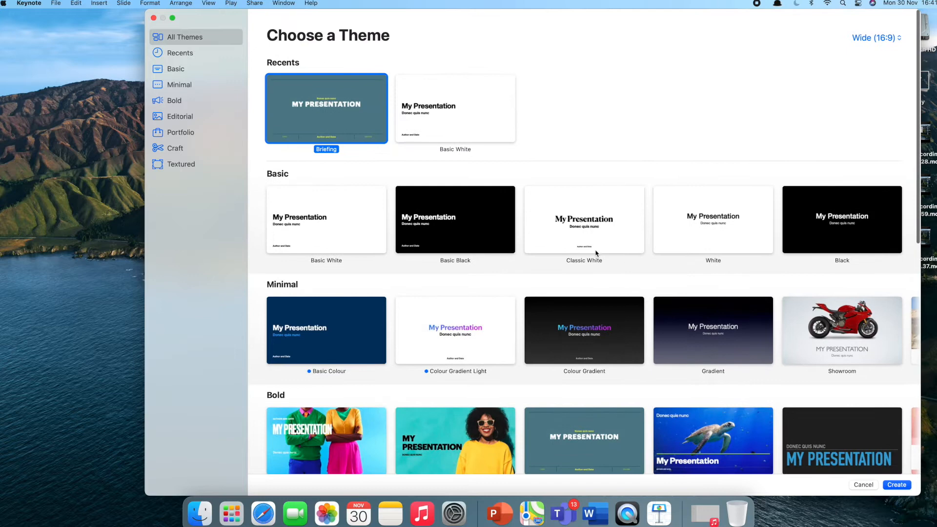
mouse_move(639, 278)
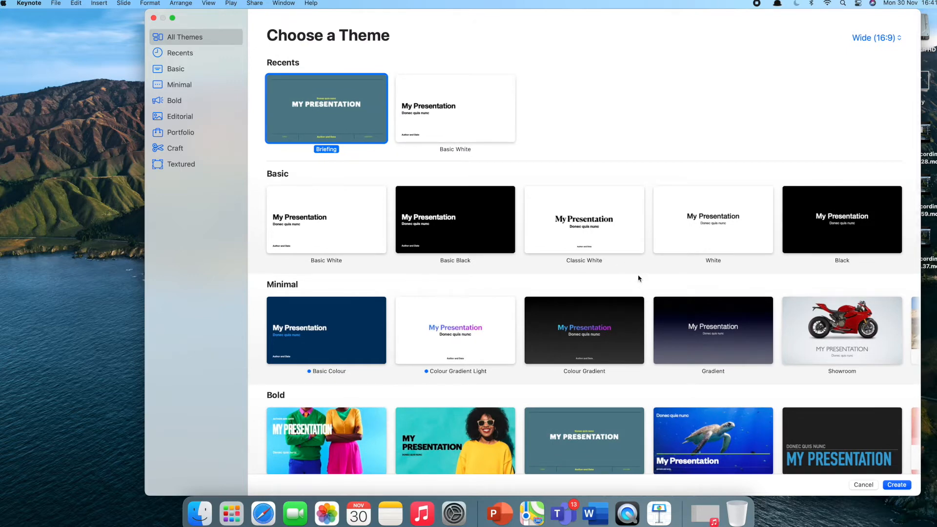
scroll("down", 3)
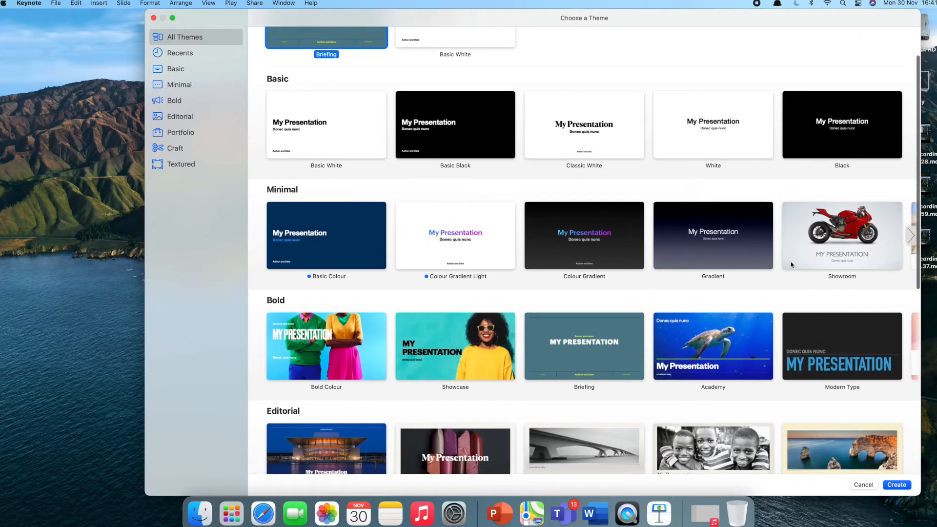
scroll("down", 3)
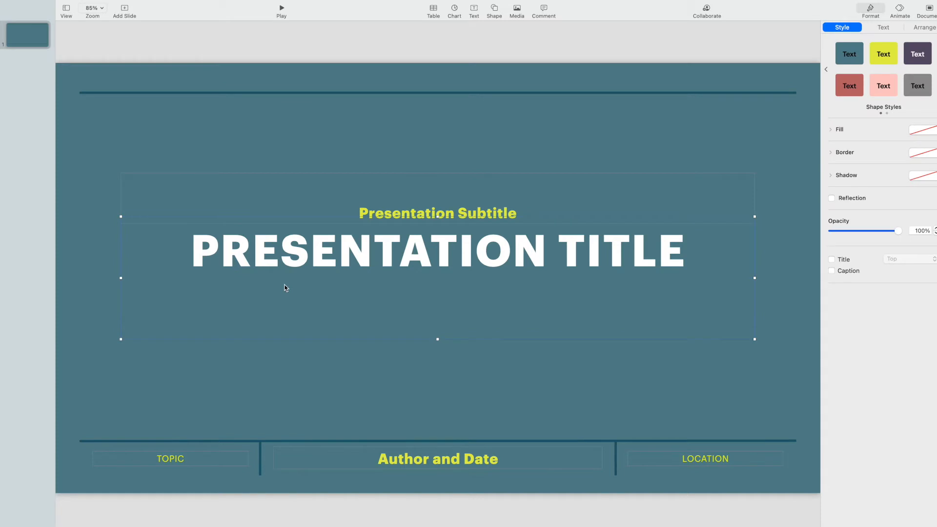
mouse_move(462, 245)
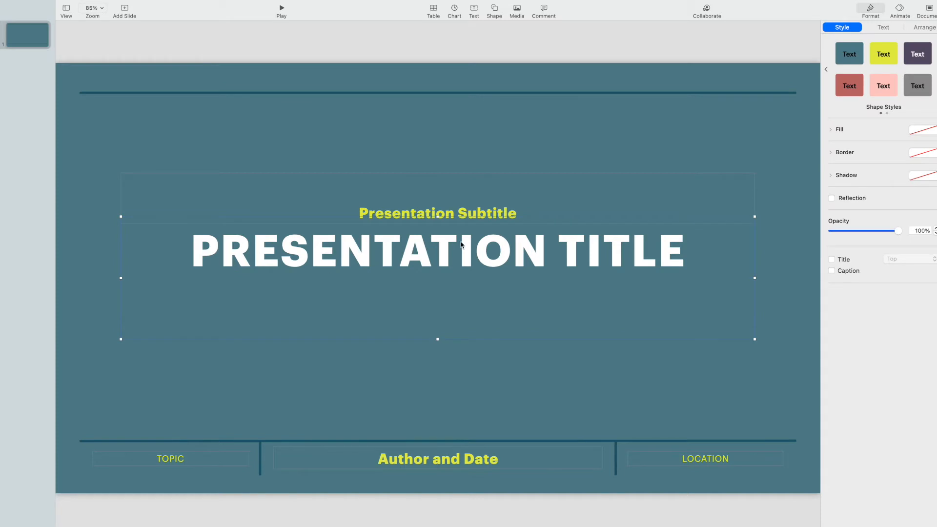
mouse_move(455, 286)
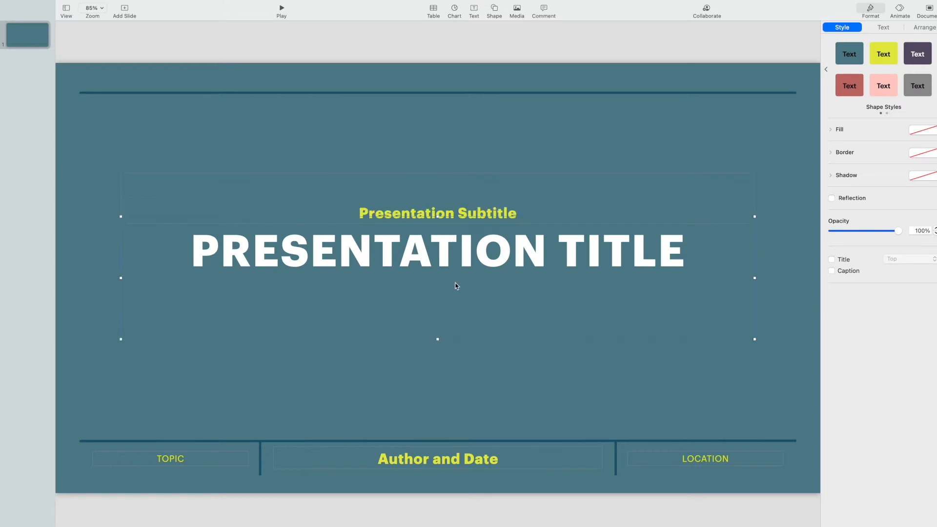
left_click(437, 459)
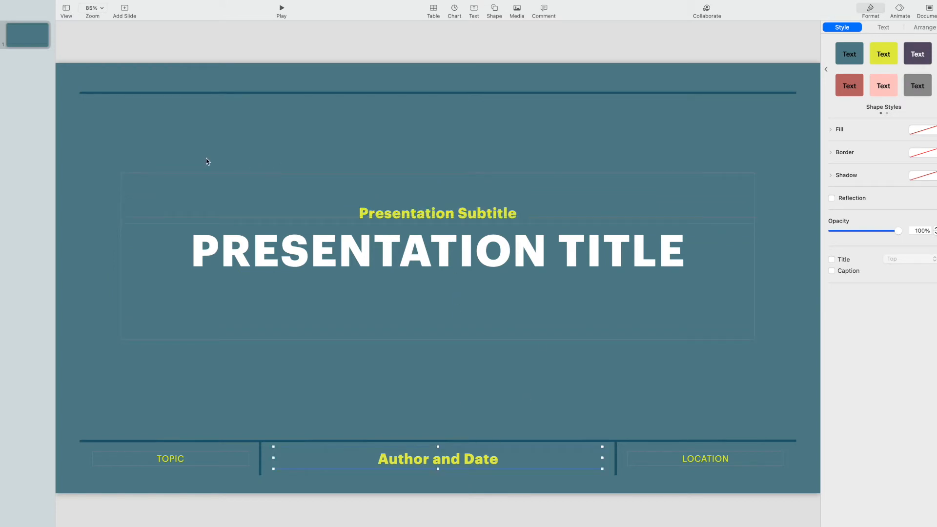
mouse_move(159, 62)
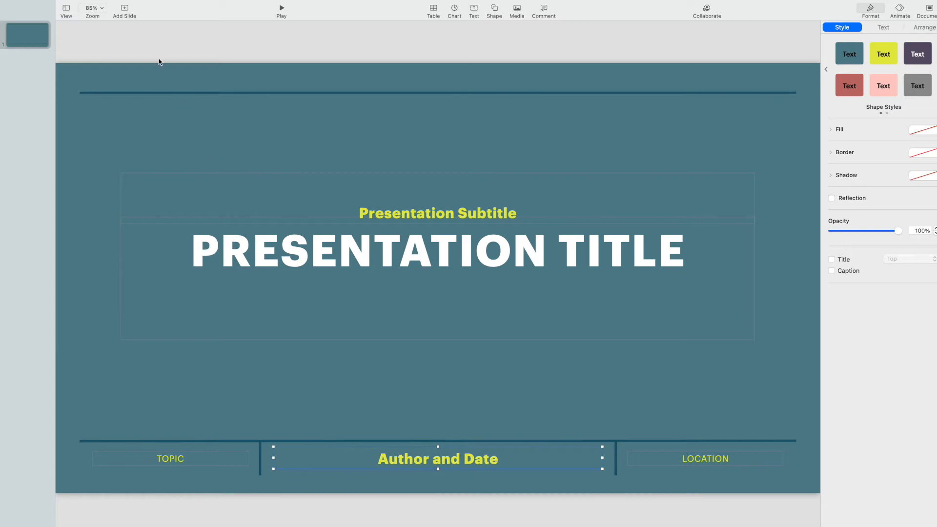
- Add a Title & Bullets slide and select its title placeholder
left_click(124, 9)
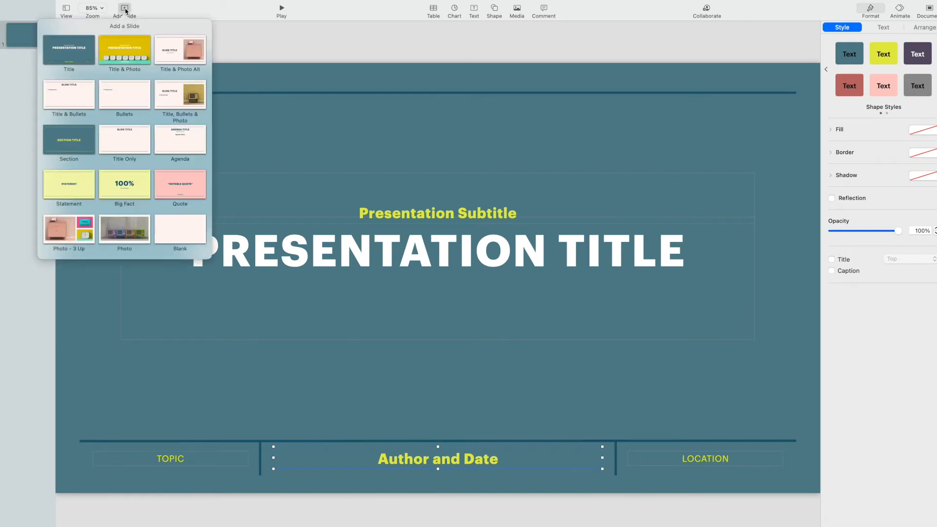
mouse_move(193, 62)
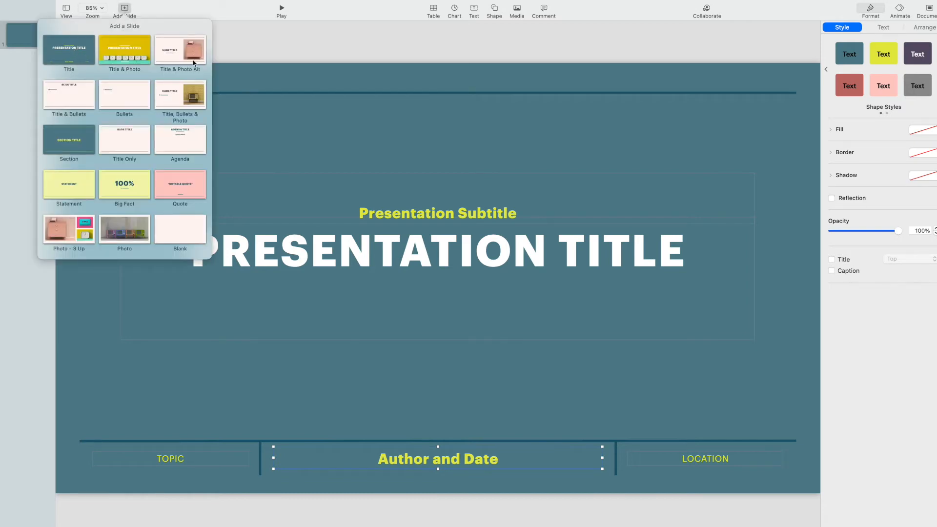
mouse_move(176, 106)
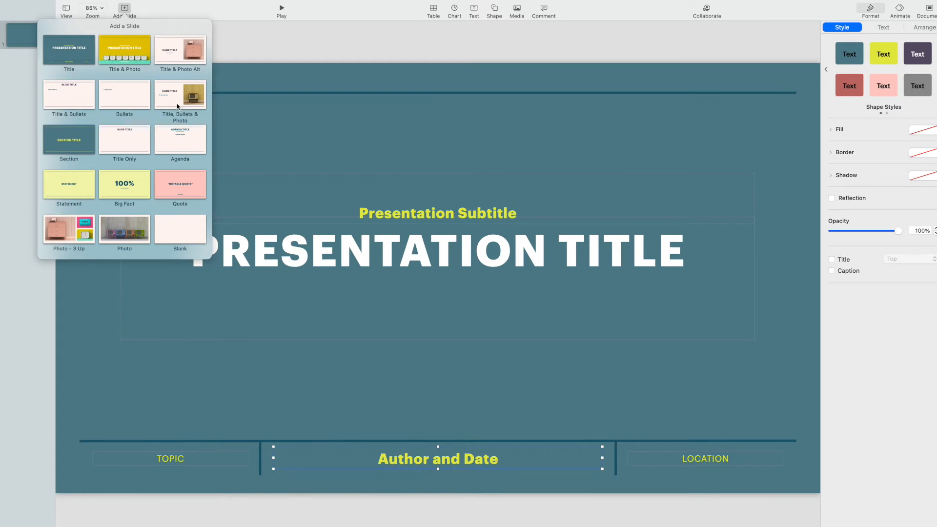
mouse_move(65, 94)
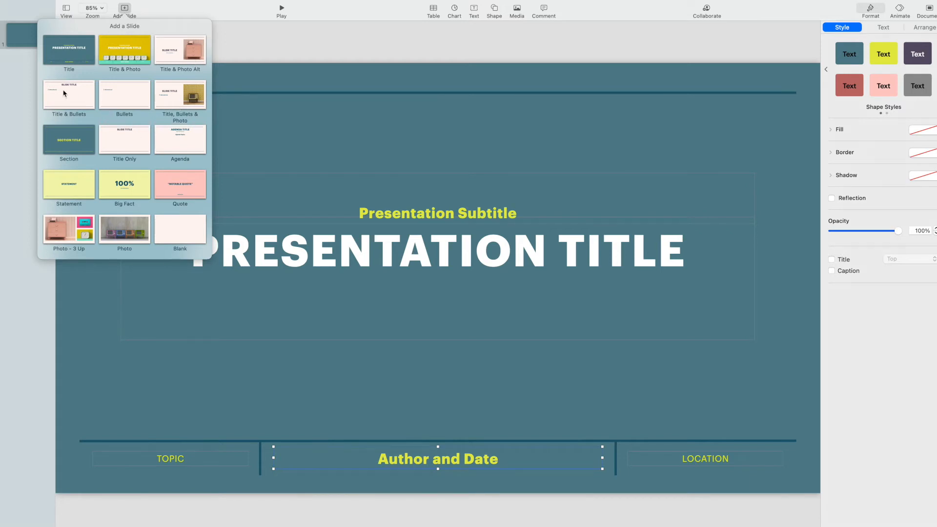
left_click(68, 94)
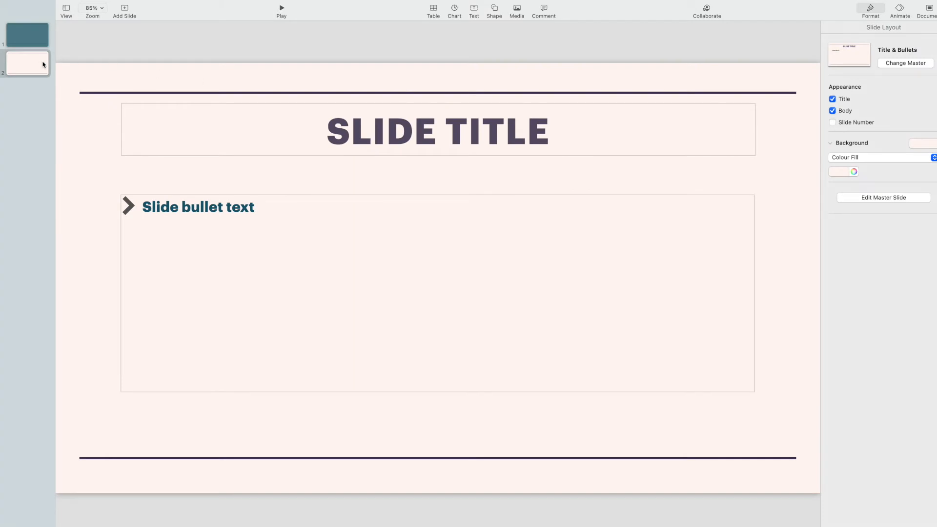
left_click(436, 130)
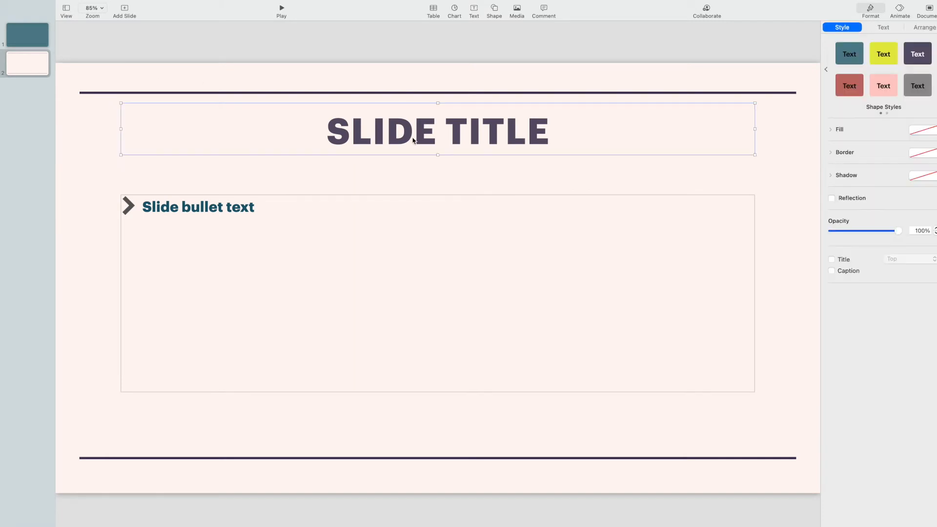
mouse_move(553, 130)
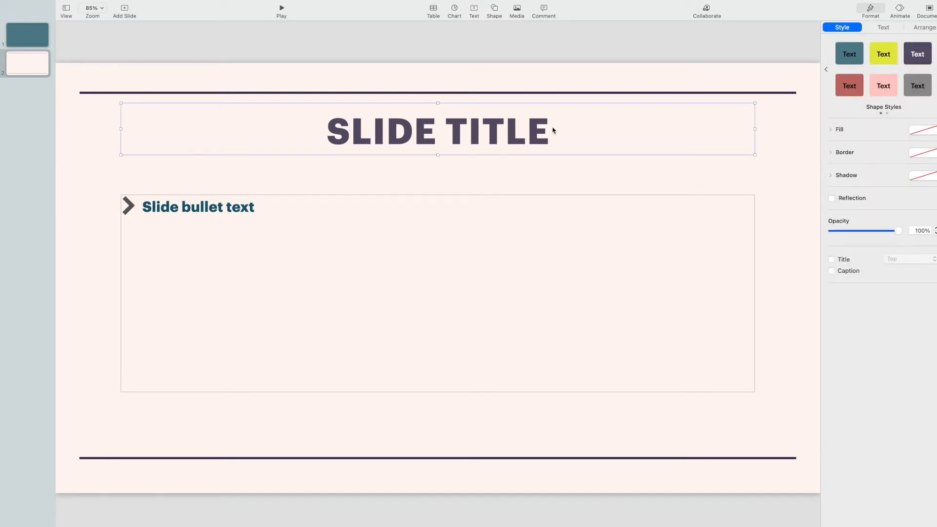
- Browse the Format inspector's Text, Style and Arrange settings for the title box, ending on Style
left_click(883, 28)
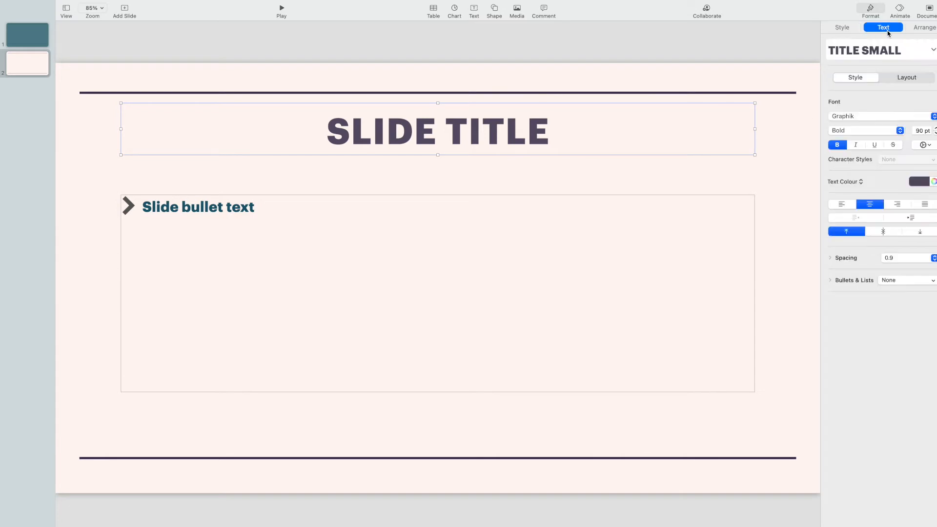
mouse_move(865, 113)
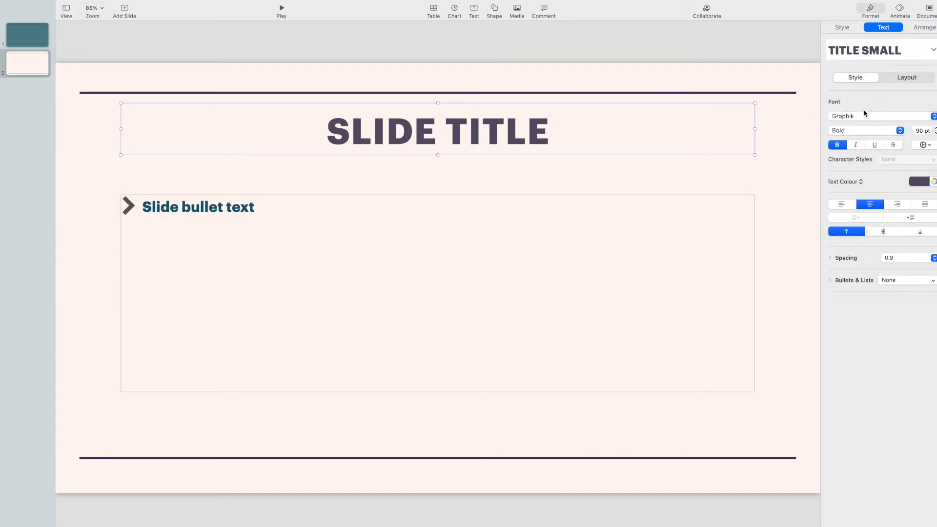
left_click(906, 77)
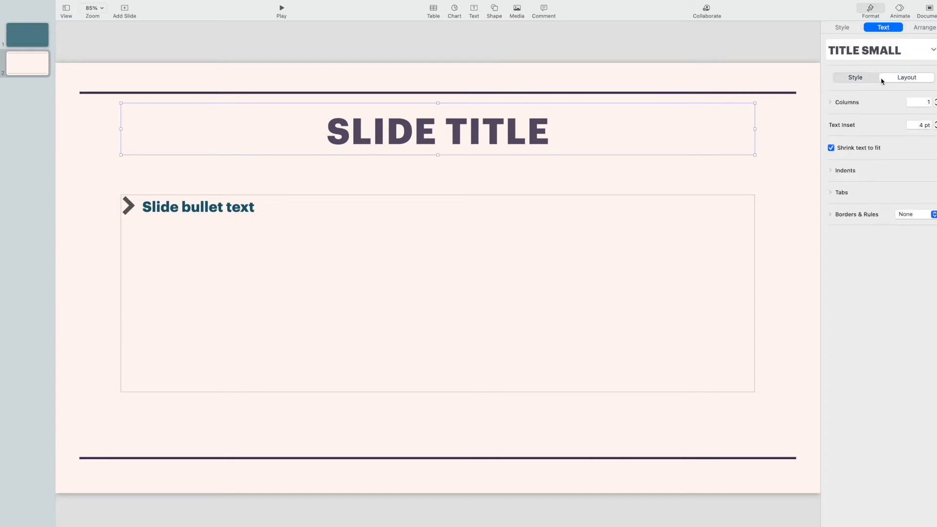
left_click(855, 77)
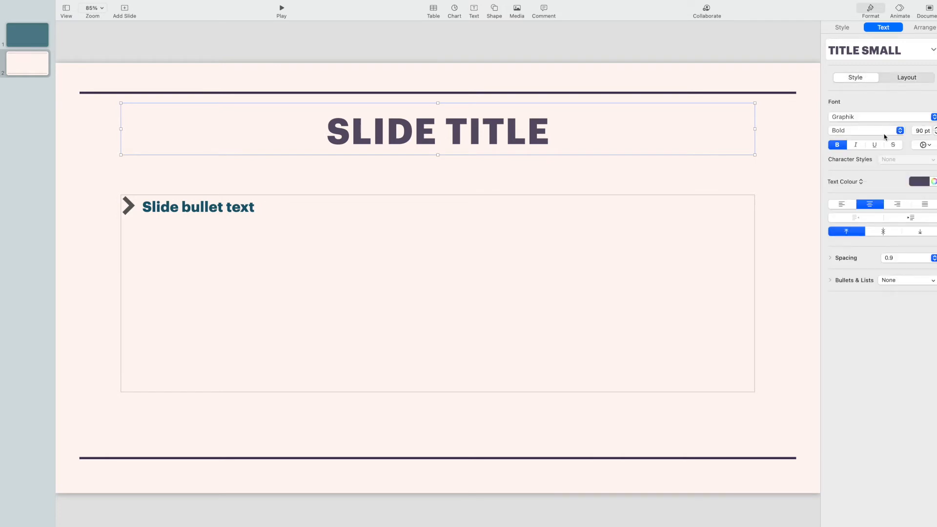
mouse_move(872, 150)
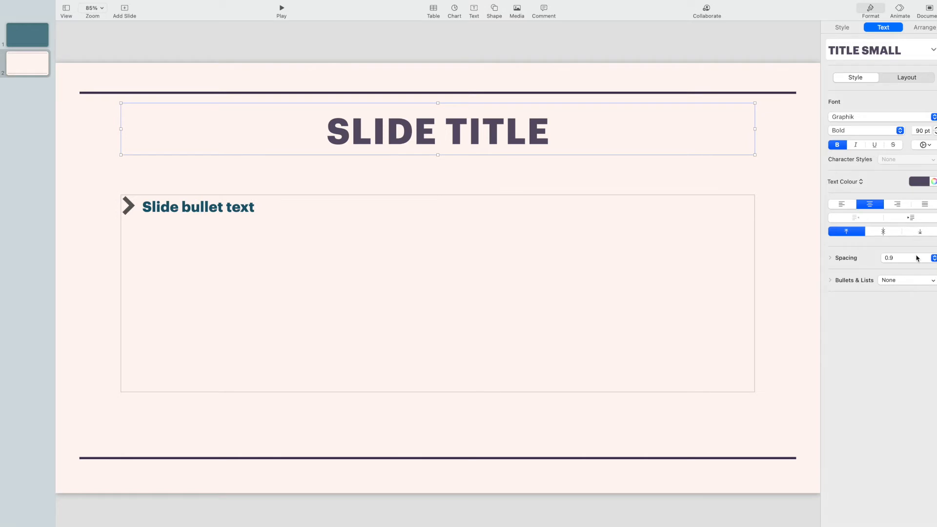
left_click(842, 28)
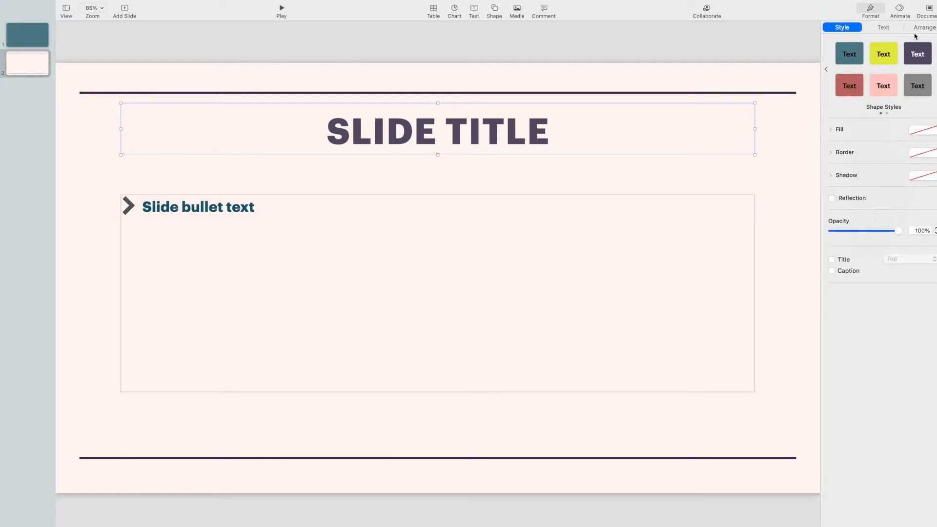
left_click(923, 27)
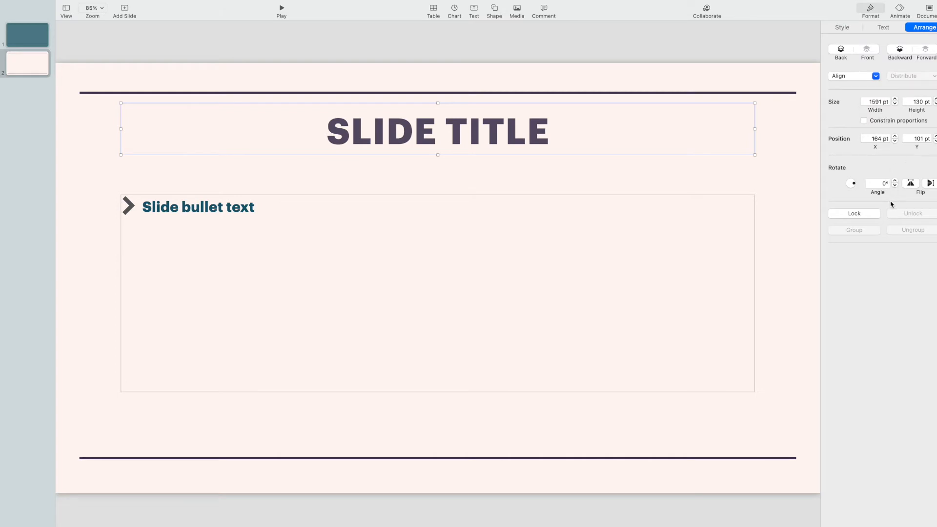
left_click(883, 27)
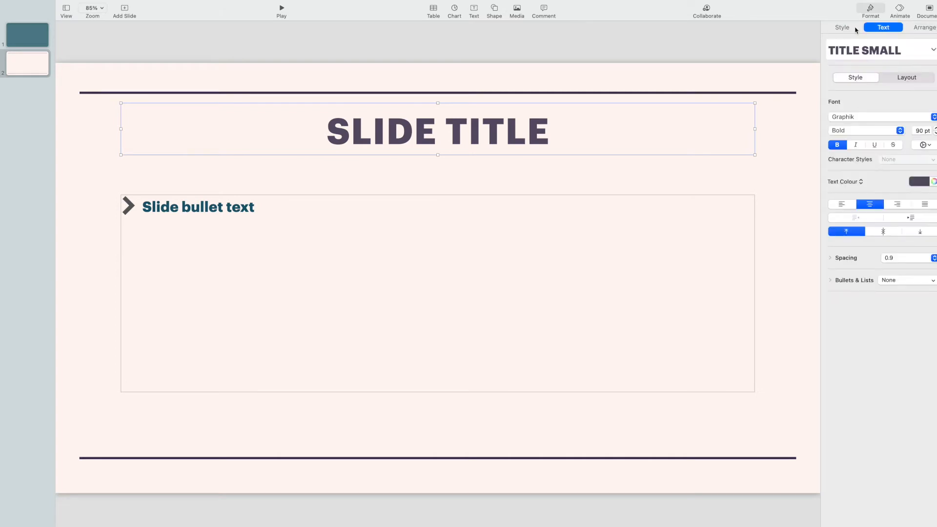
left_click(843, 27)
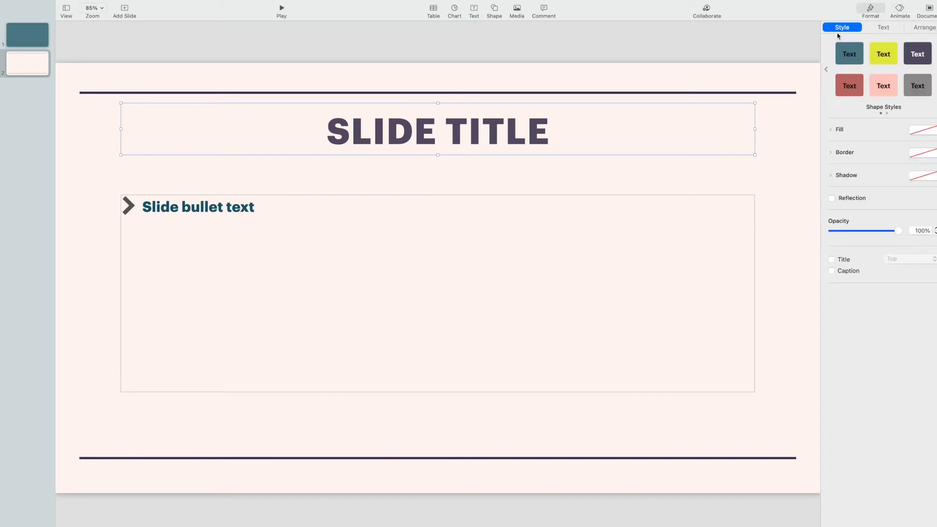
left_click(899, 9)
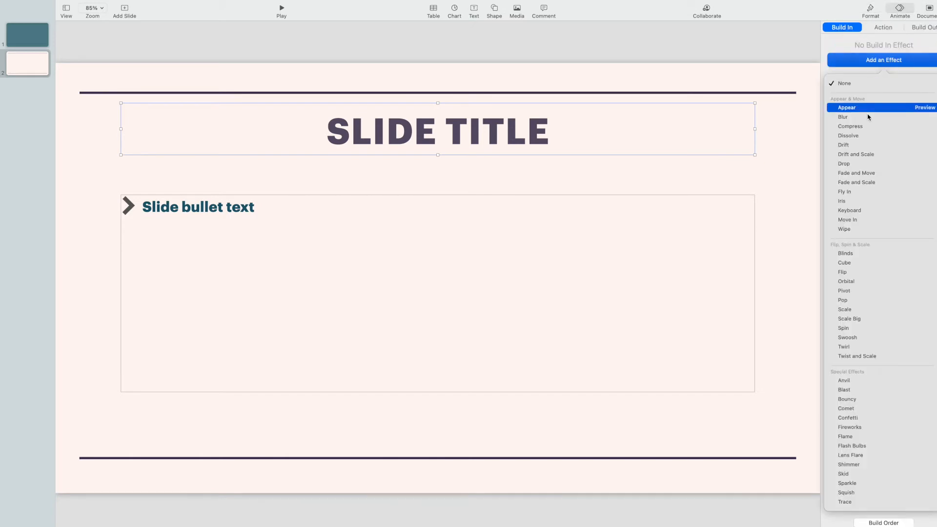
left_click(870, 11)
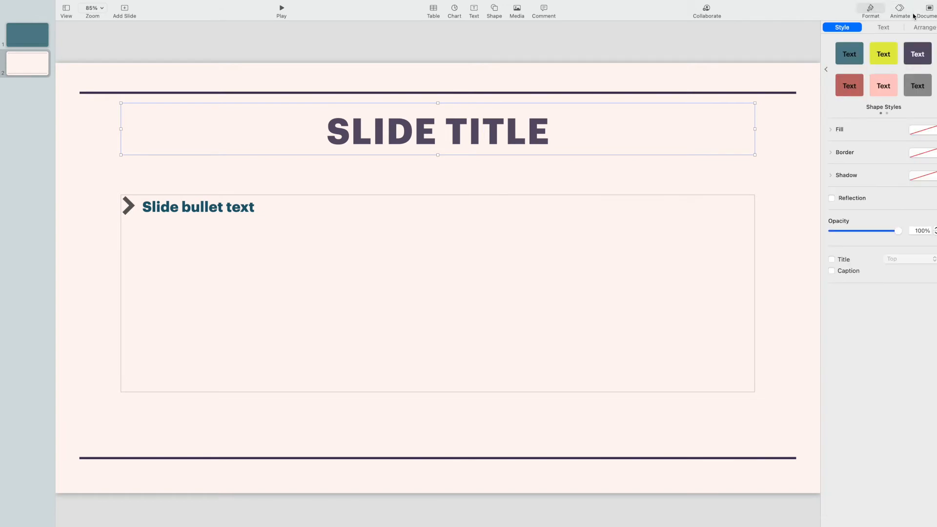
mouse_move(495, 16)
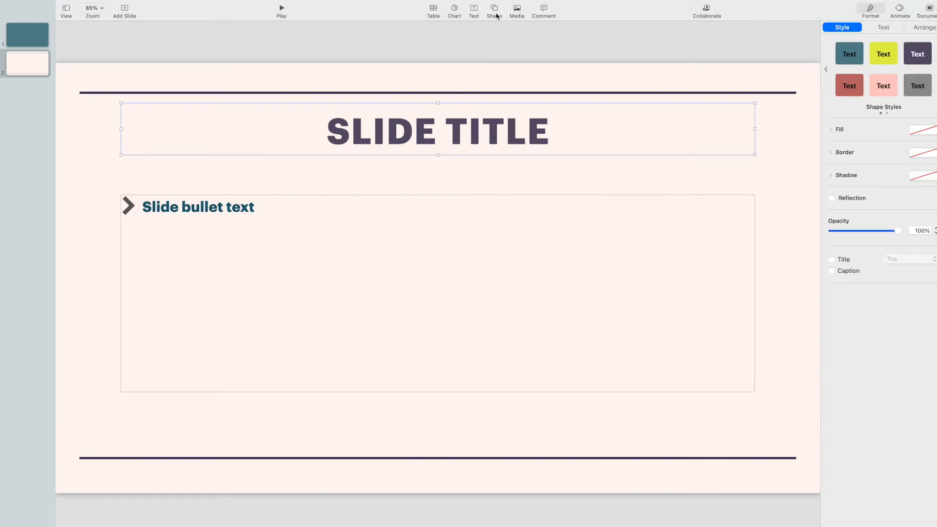
- Insert a 'Text' box on the slide, then browse the Shape and Media insert menus
left_click(475, 11)
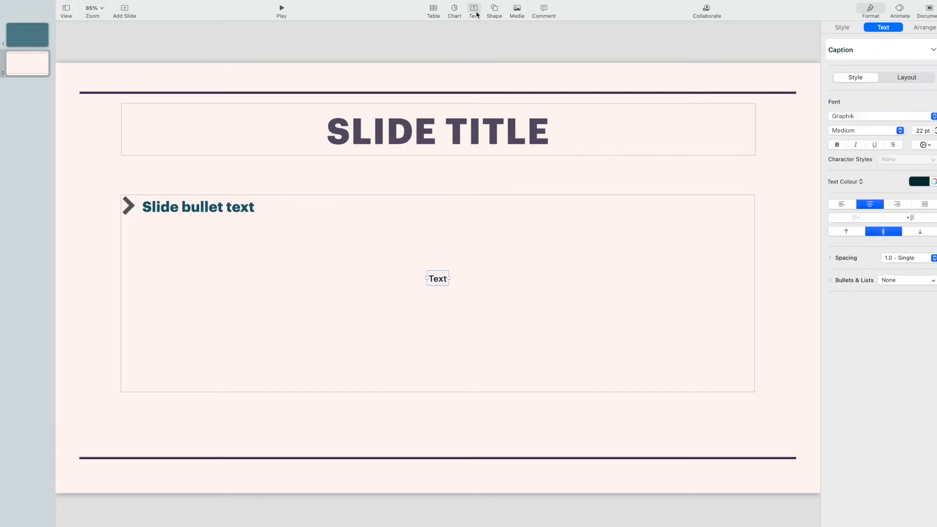
left_click(494, 9)
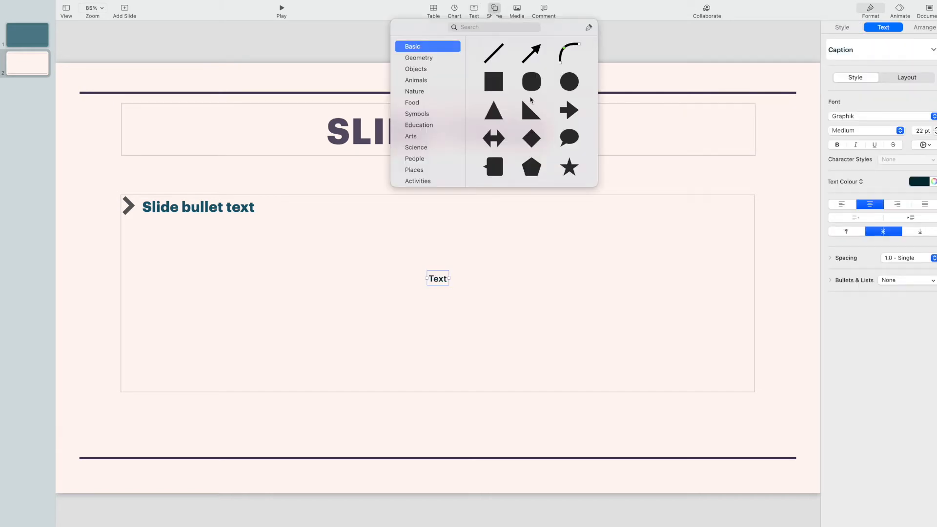
left_click(516, 9)
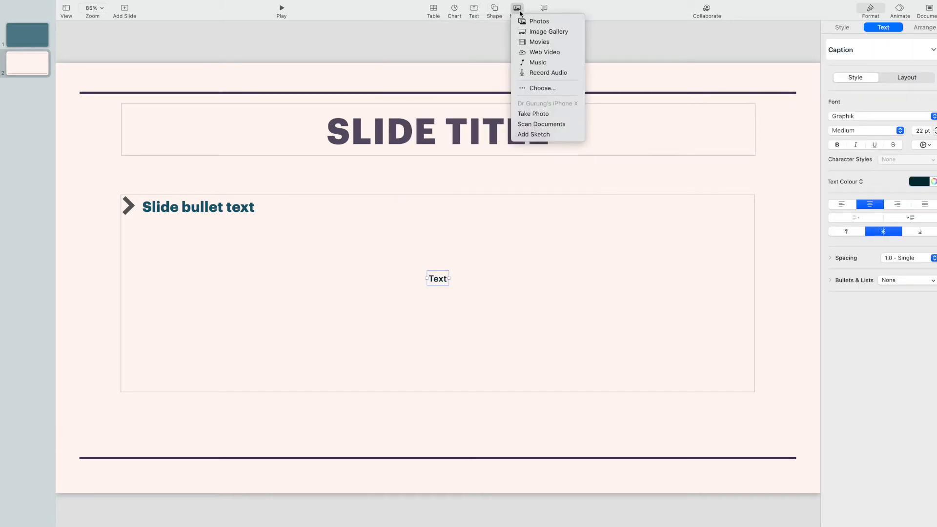
mouse_move(538, 20)
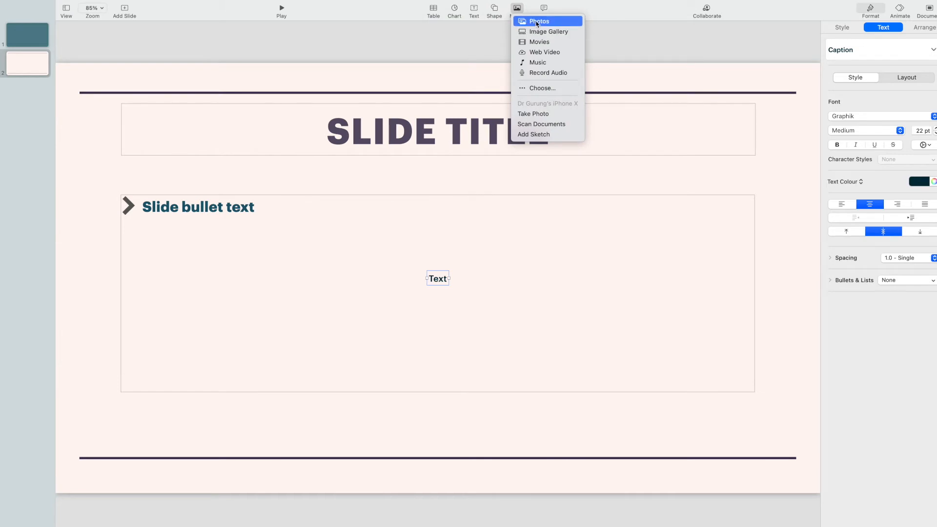
mouse_move(547, 31)
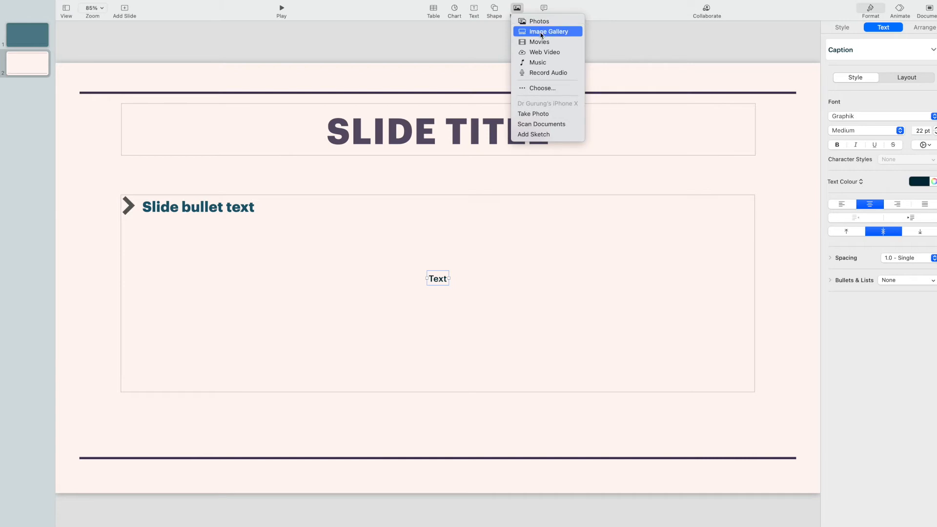
mouse_move(547, 72)
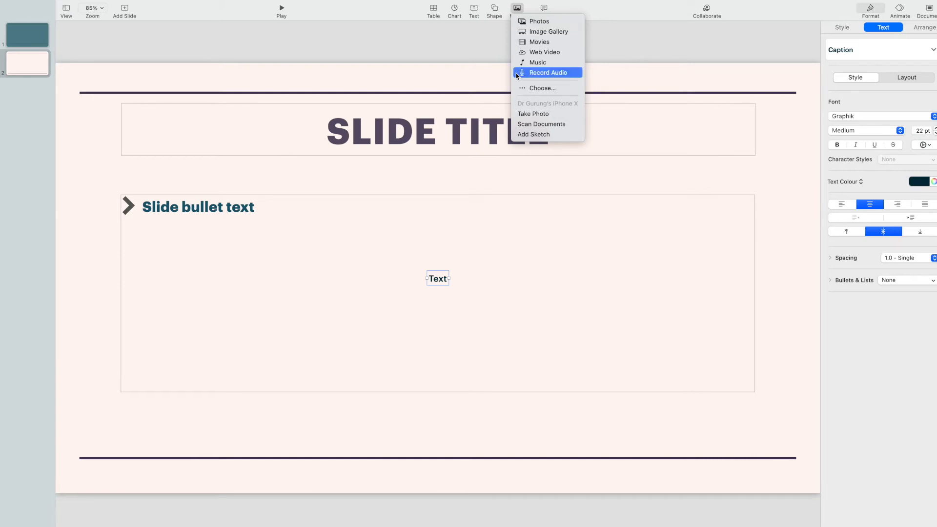
mouse_move(552, 76)
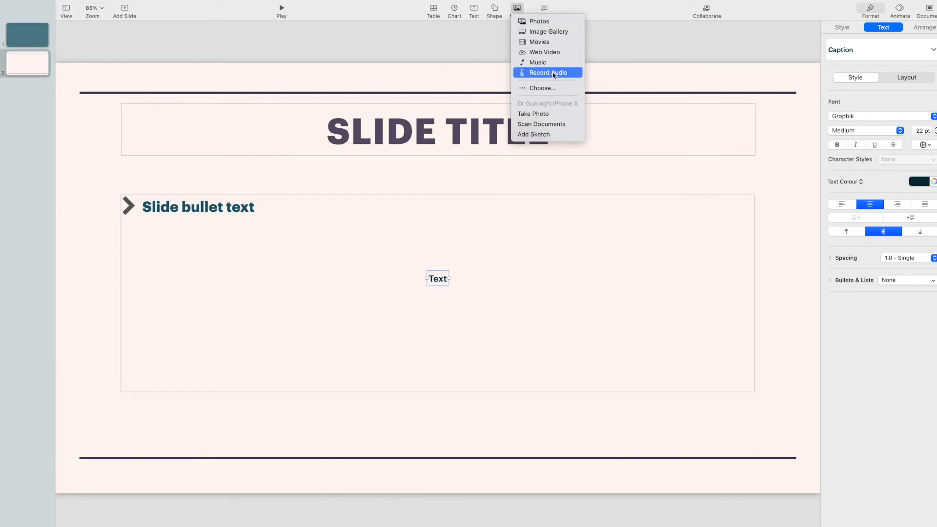
mouse_move(537, 63)
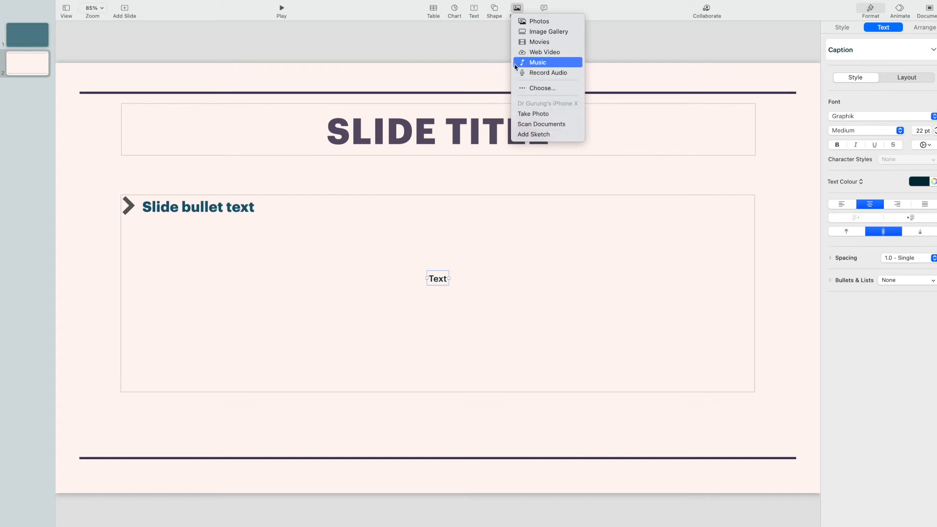
mouse_move(504, 18)
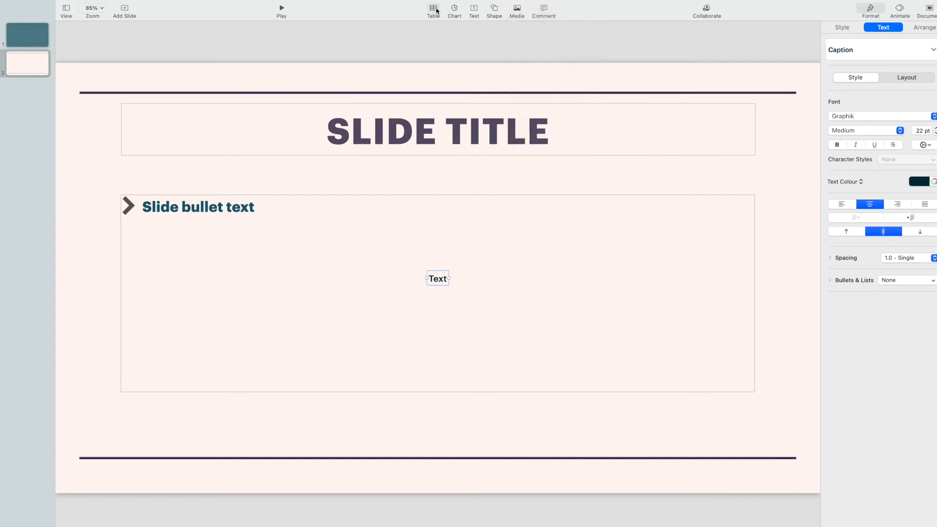
left_click(434, 9)
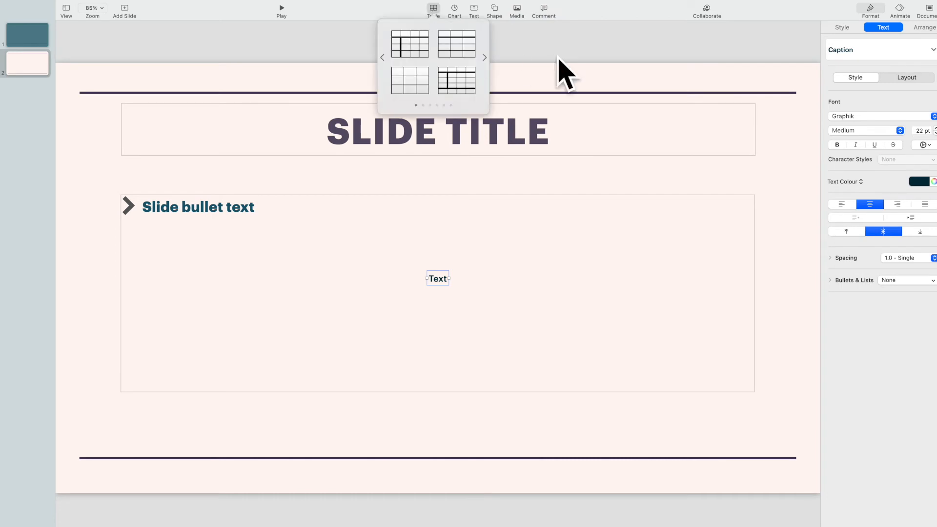
left_click(324, 82)
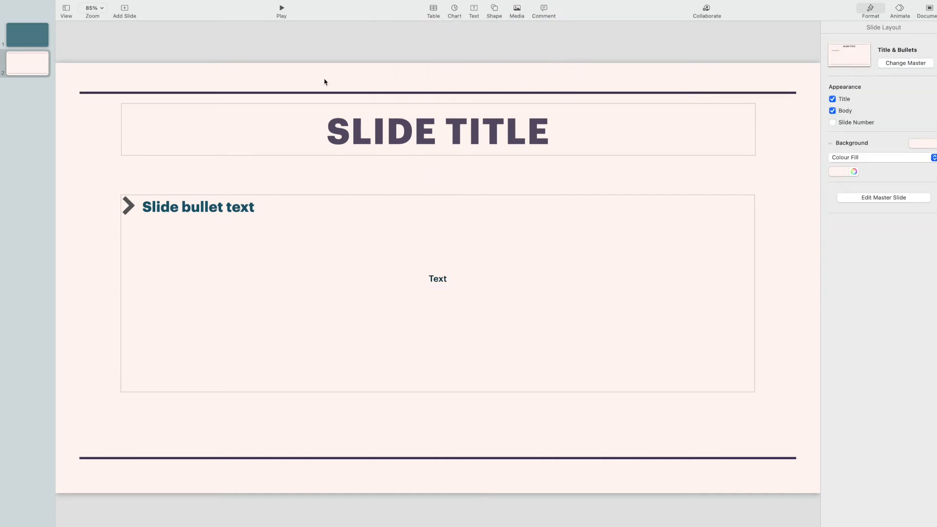
mouse_move(264, 110)
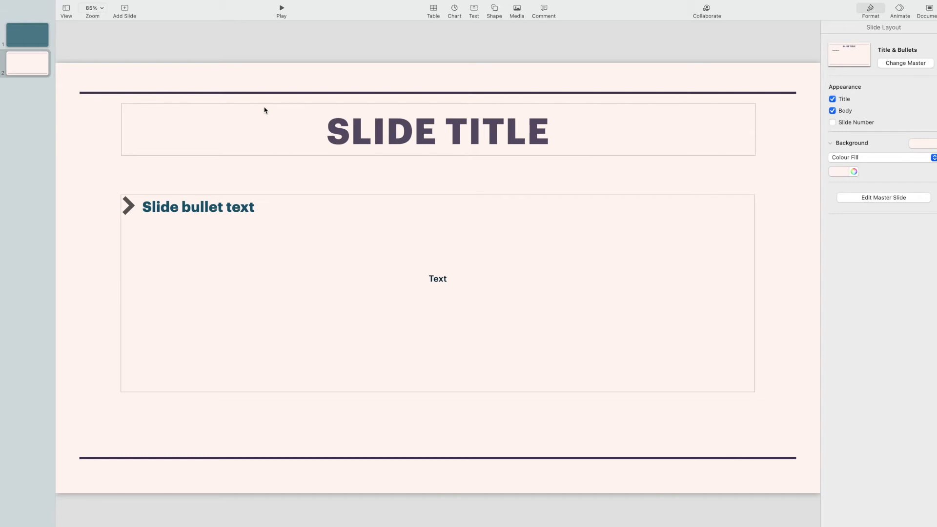
mouse_move(77, 61)
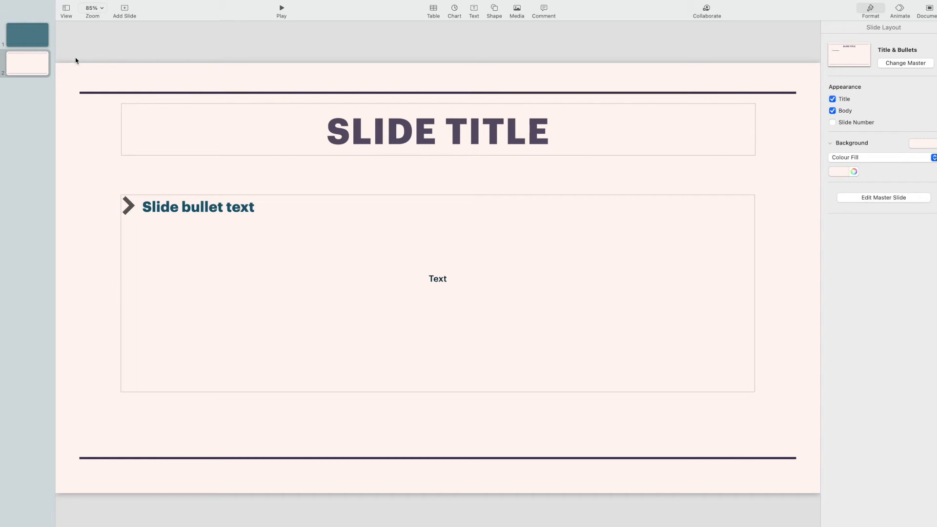
mouse_move(68, 50)
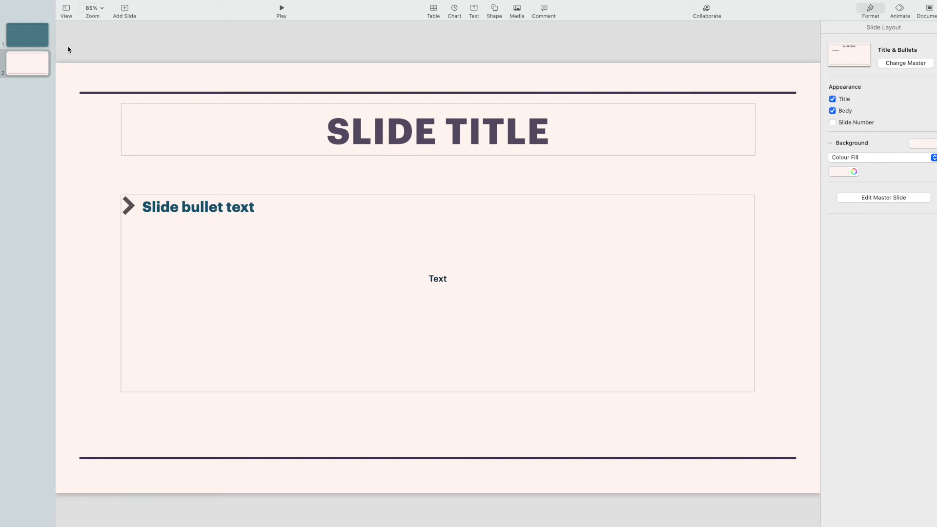
mouse_move(65, 53)
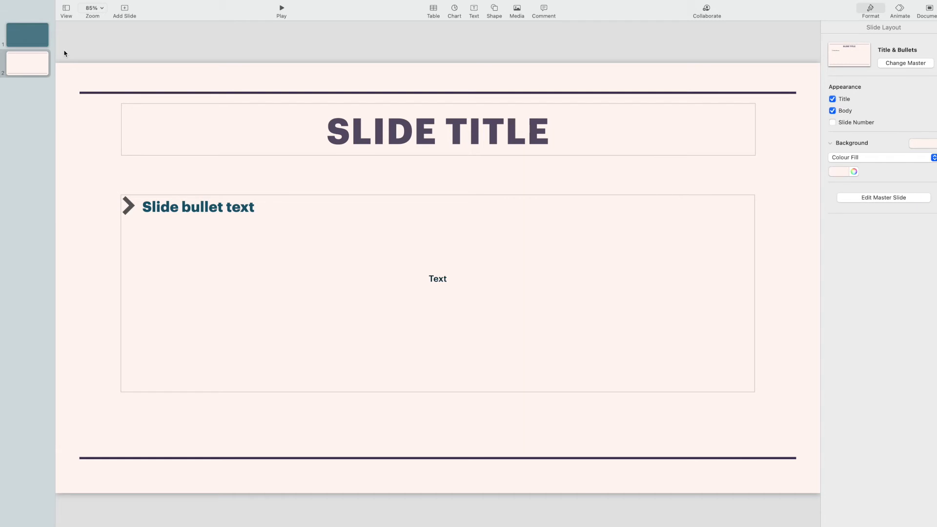
mouse_move(55, 1)
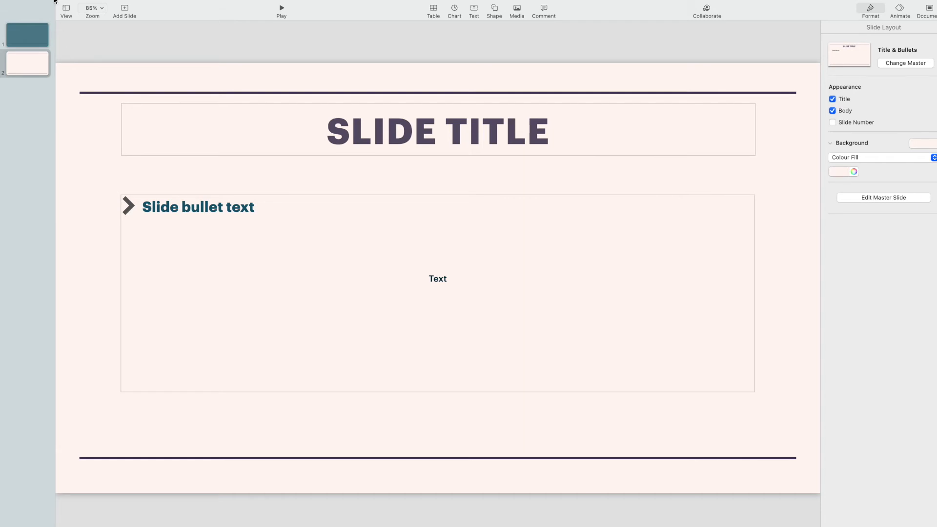